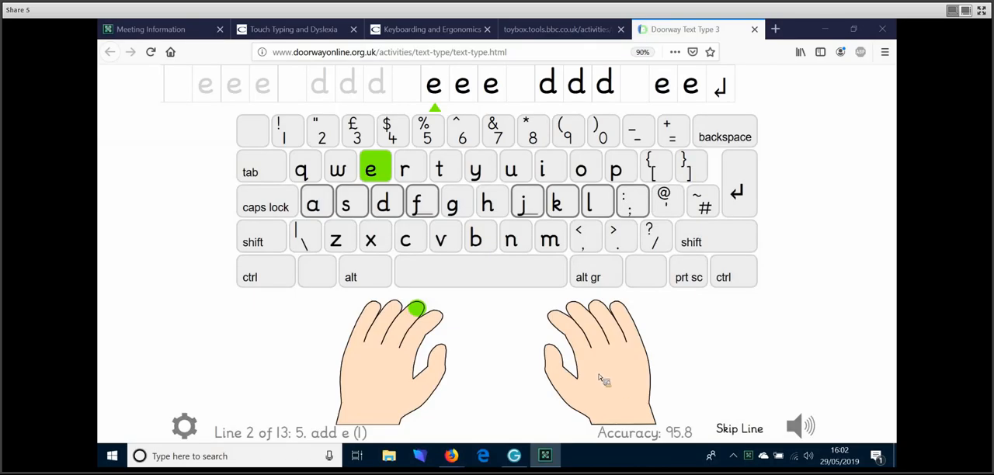
pyautogui.moveTo(303, 43)
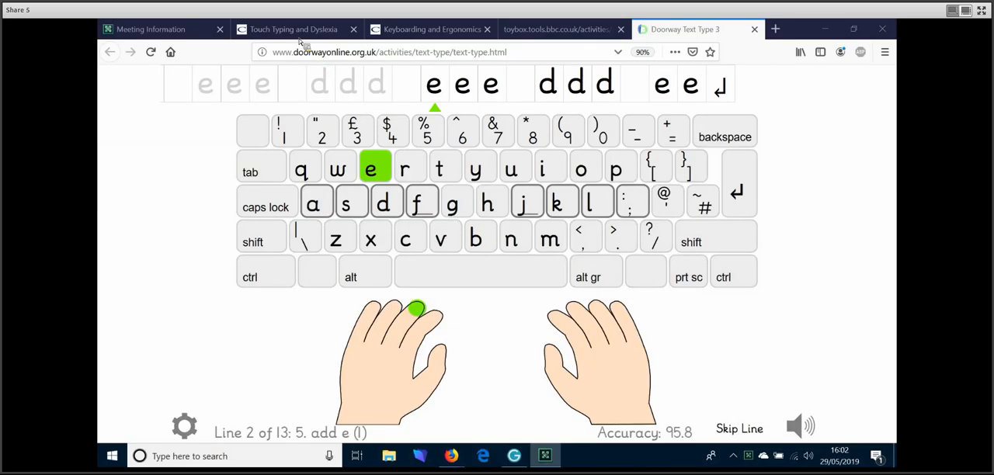
# - Show the Touch Typing and Dyslexia article's introduction with the 'How does Touch Typing help?' section
pyautogui.click(294, 28)
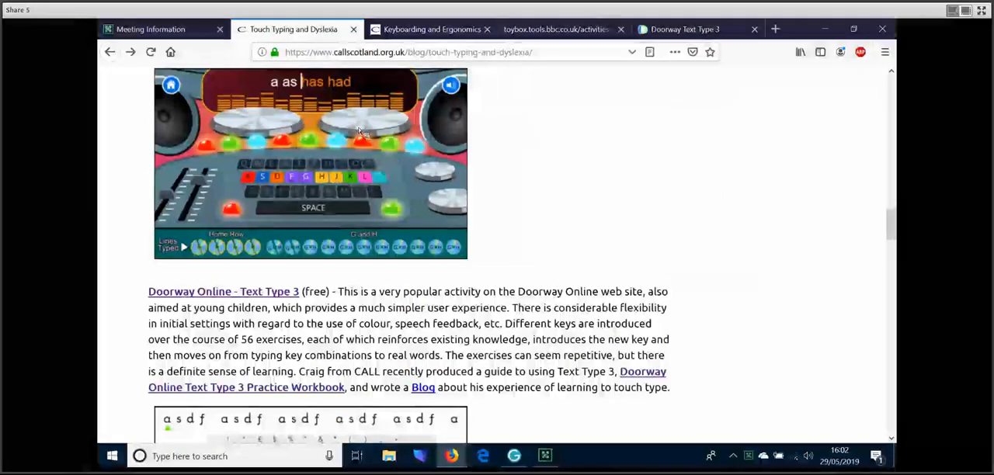
pyautogui.moveTo(810, 218)
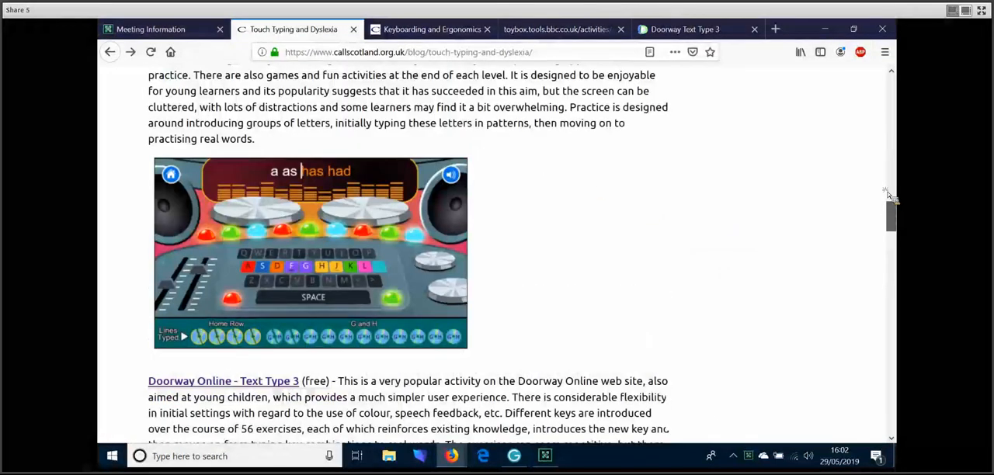
pyautogui.scroll(3)
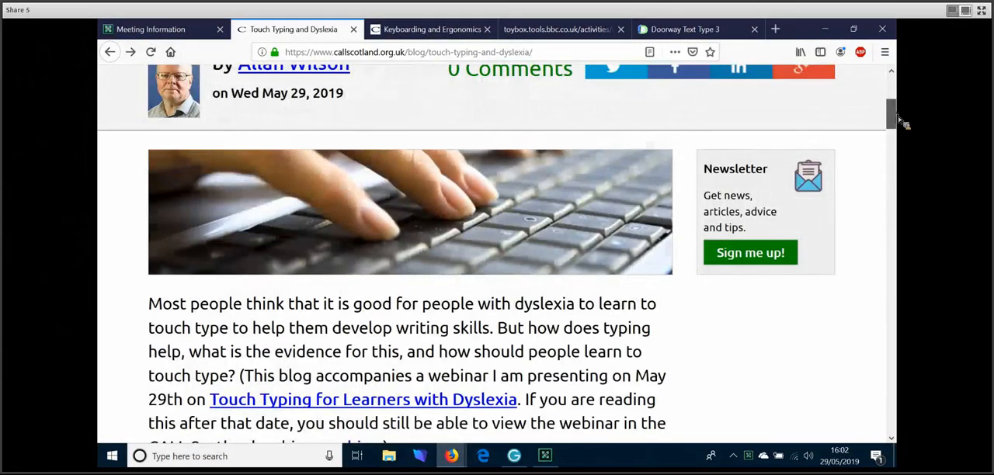
pyautogui.scroll(-3)
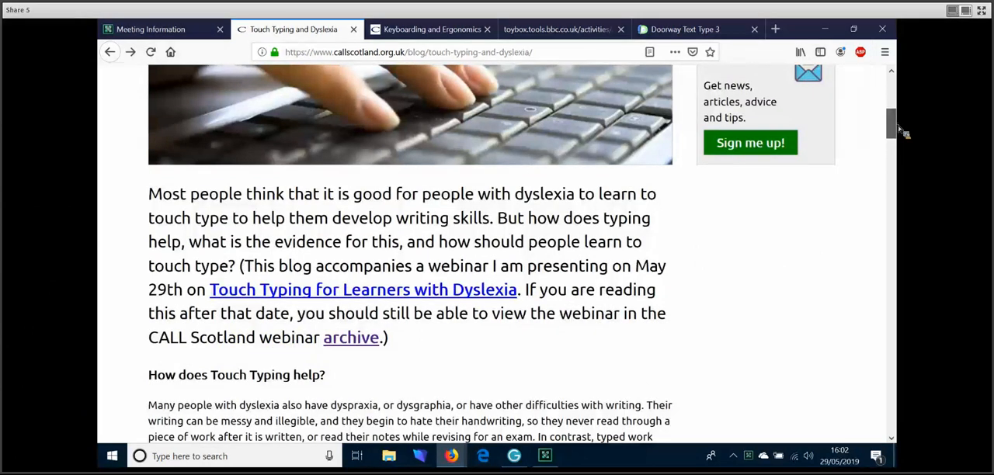
pyautogui.scroll(-3)
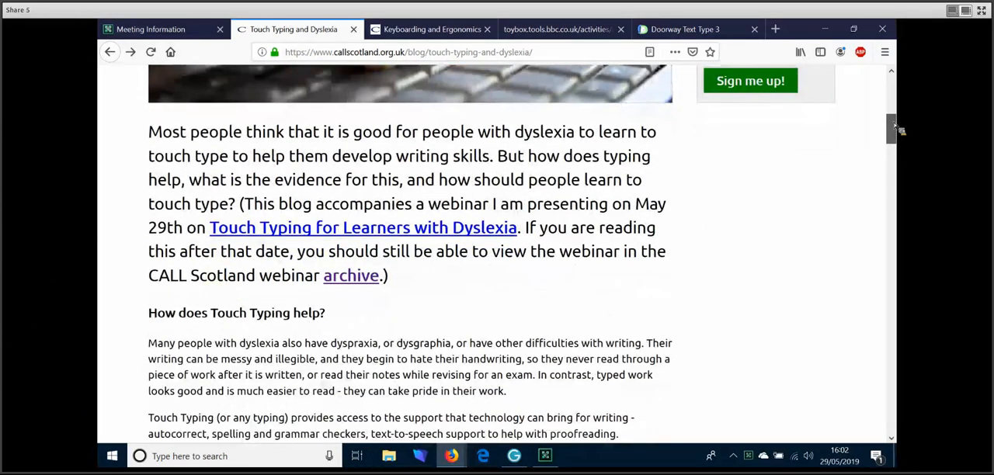
pyautogui.scroll(3)
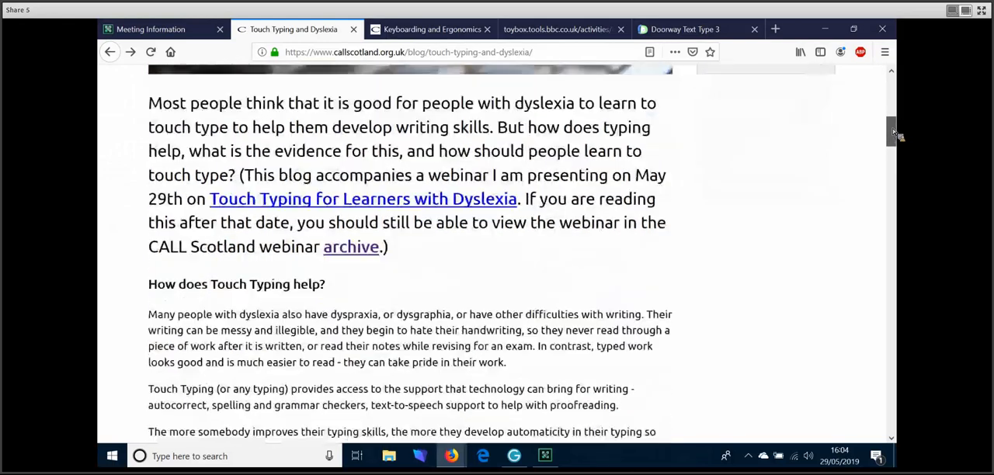
# - Scroll the article down to the Marom and Weintraub research study summary
pyautogui.scroll(-3)
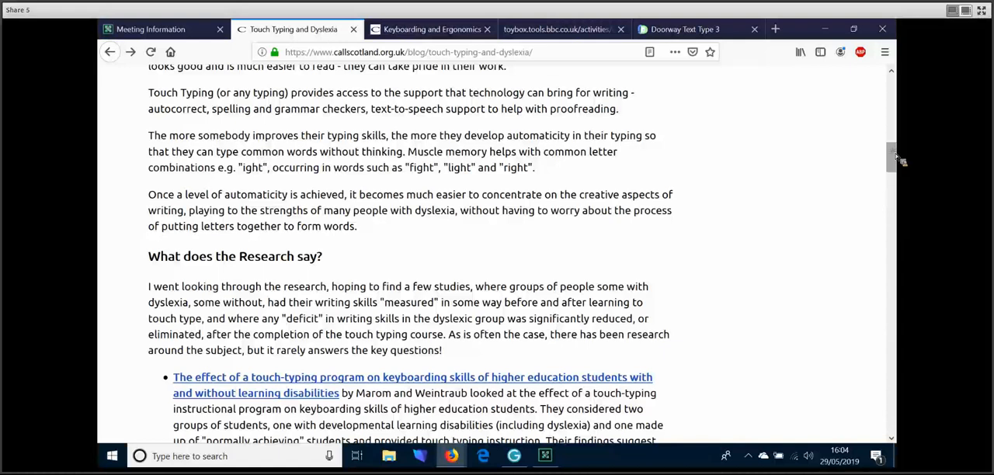
pyautogui.scroll(-3)
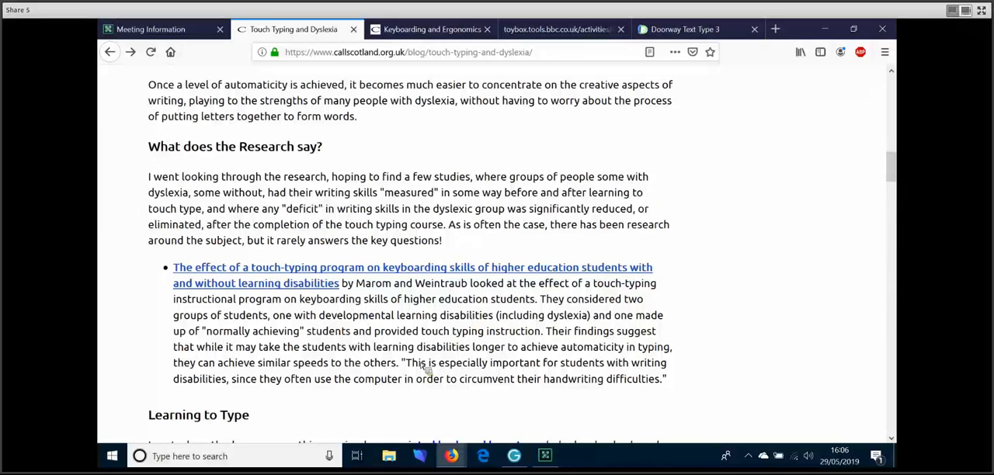
pyautogui.moveTo(403, 363); pyautogui.dragTo(481, 363)
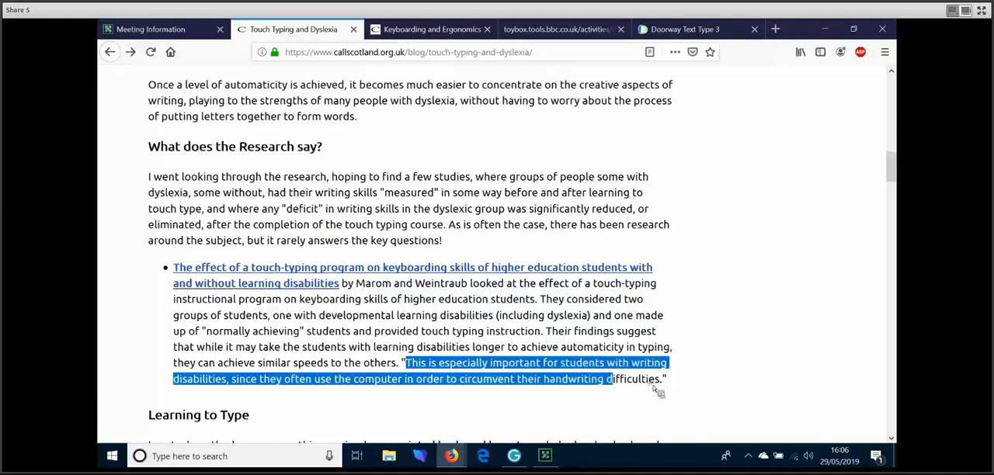
pyautogui.moveTo(613, 379); pyautogui.dragTo(664, 379)
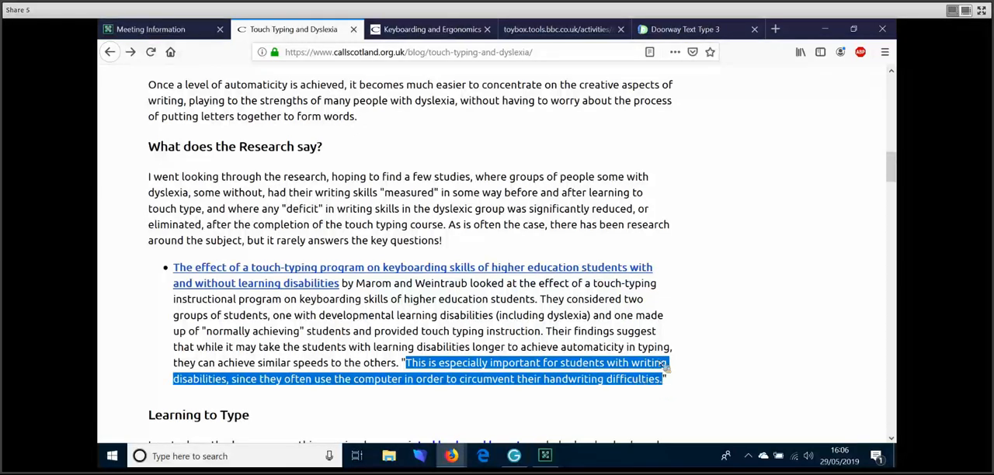
pyautogui.moveTo(667, 320)
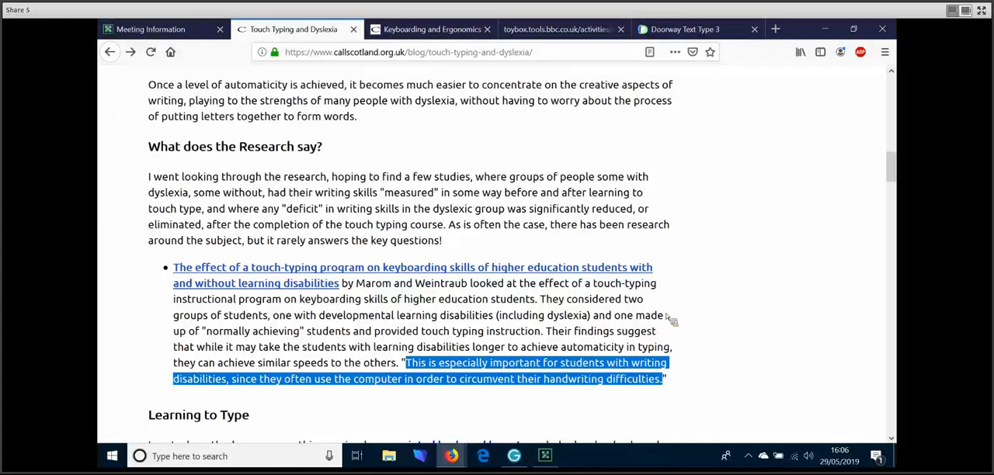
pyautogui.click(713, 301)
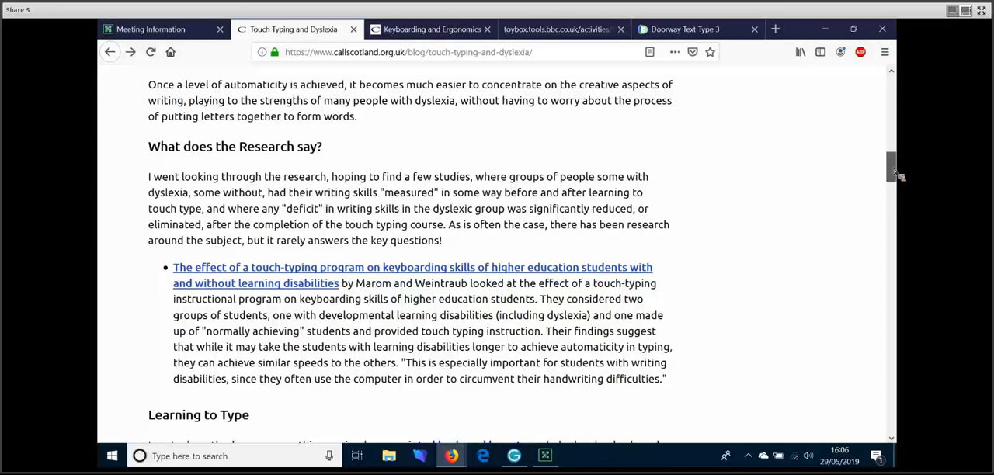
# - Scroll past Learning to Type to Online Typing Tutors, then switch to Doorway Text Type 3
pyautogui.scroll(-3)
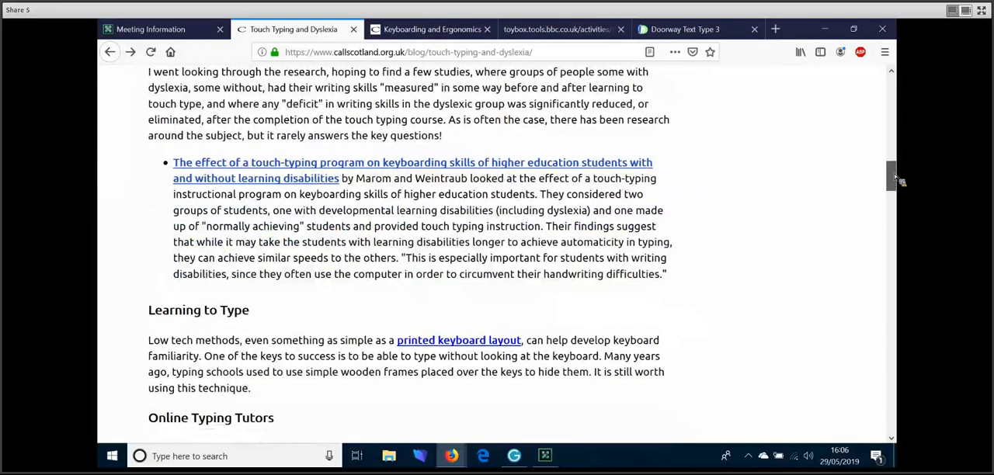
pyautogui.scroll(-3)
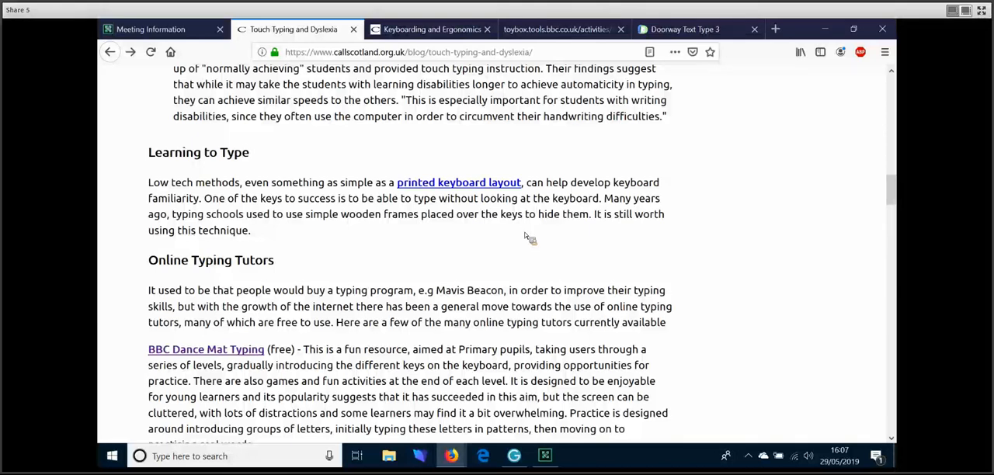
pyautogui.moveTo(303, 295)
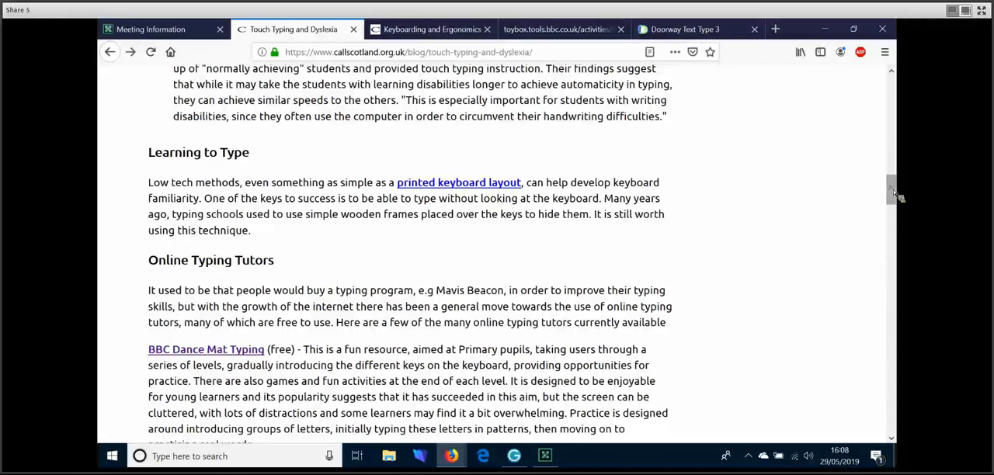
pyautogui.scroll(-3)
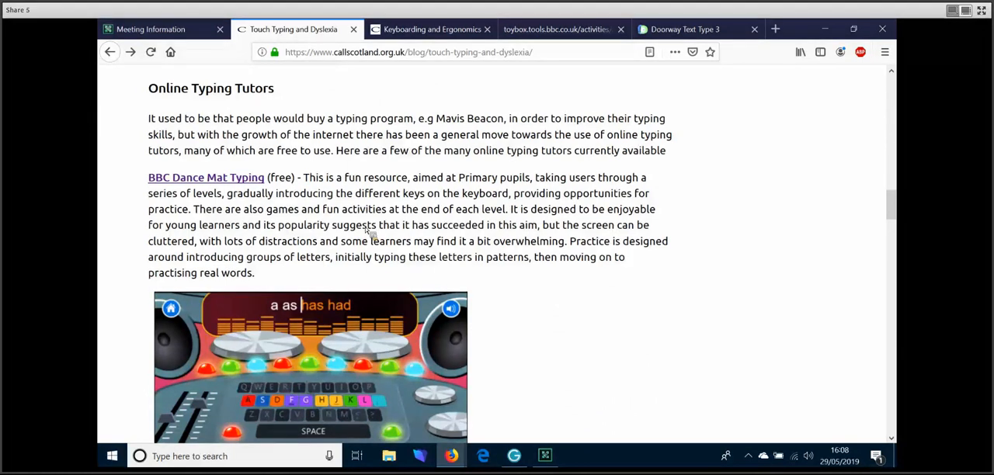
pyautogui.moveTo(901, 216)
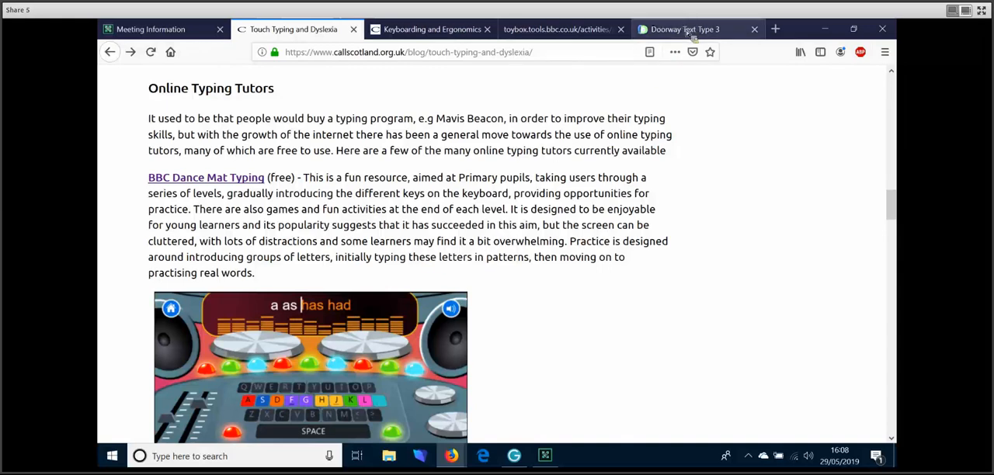
pyautogui.click(683, 28)
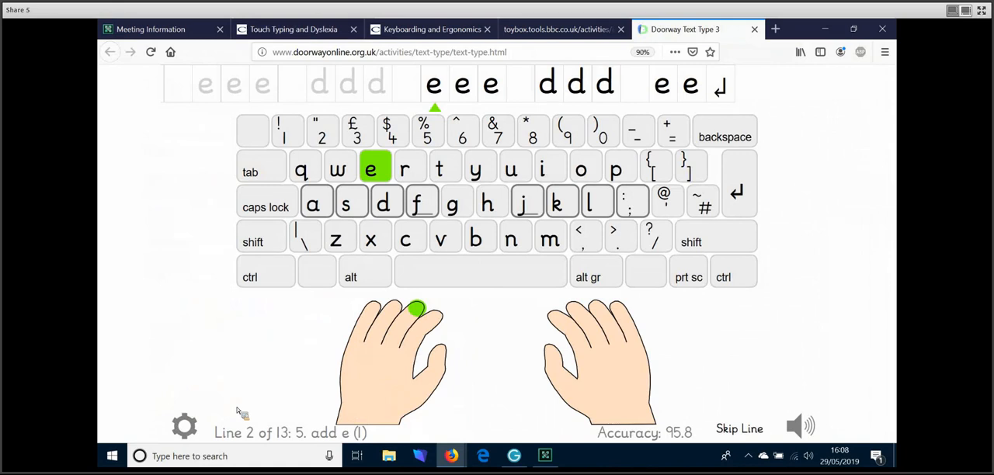
# - Bring up the Doorway Text Type 3 Options screen with keyboard, hands and speech settings
pyautogui.click(183, 425)
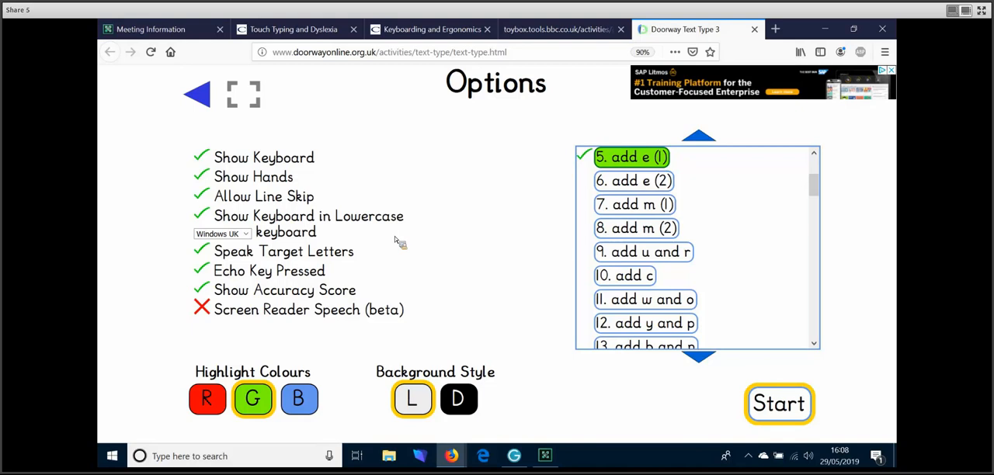
pyautogui.moveTo(457, 232)
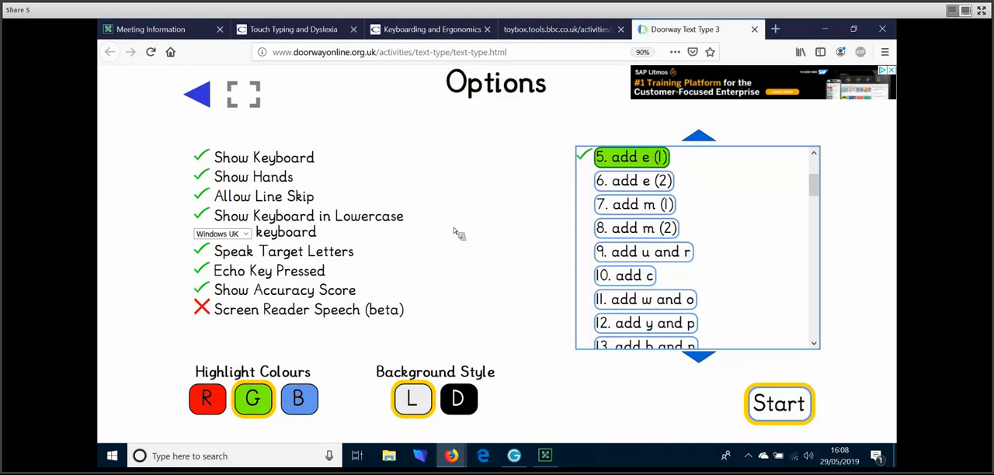
pyautogui.moveTo(458, 231)
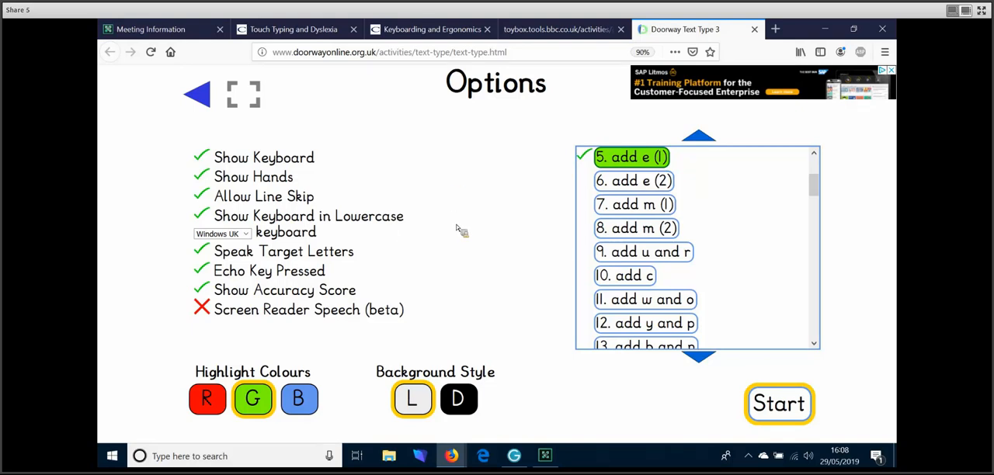
pyautogui.moveTo(280, 152)
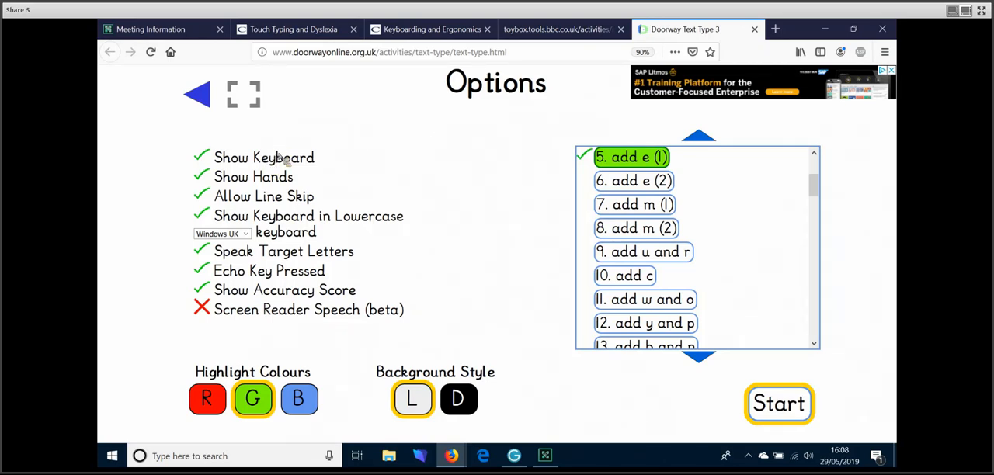
pyautogui.moveTo(292, 261)
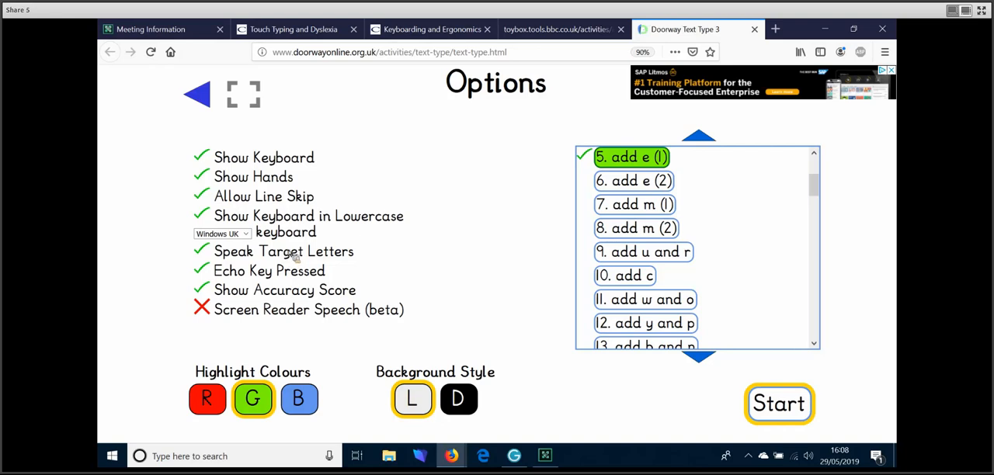
pyautogui.moveTo(288, 340)
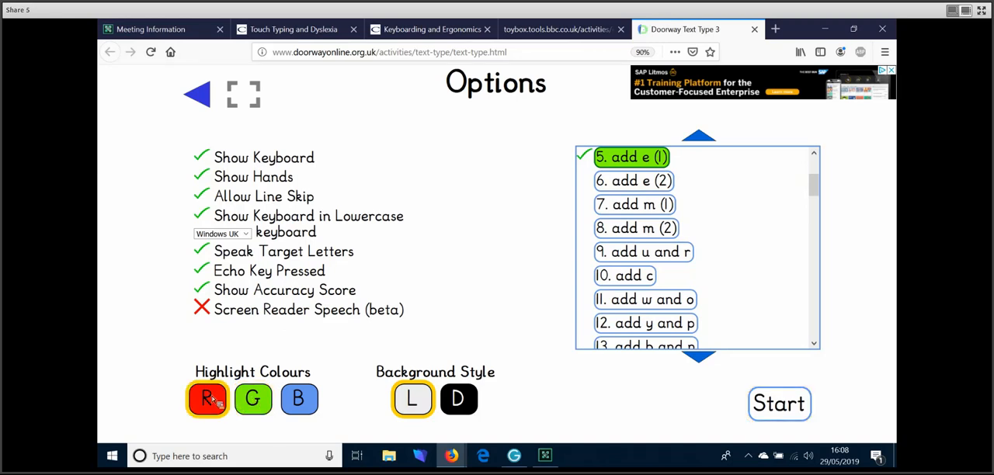
pyautogui.moveTo(411, 398)
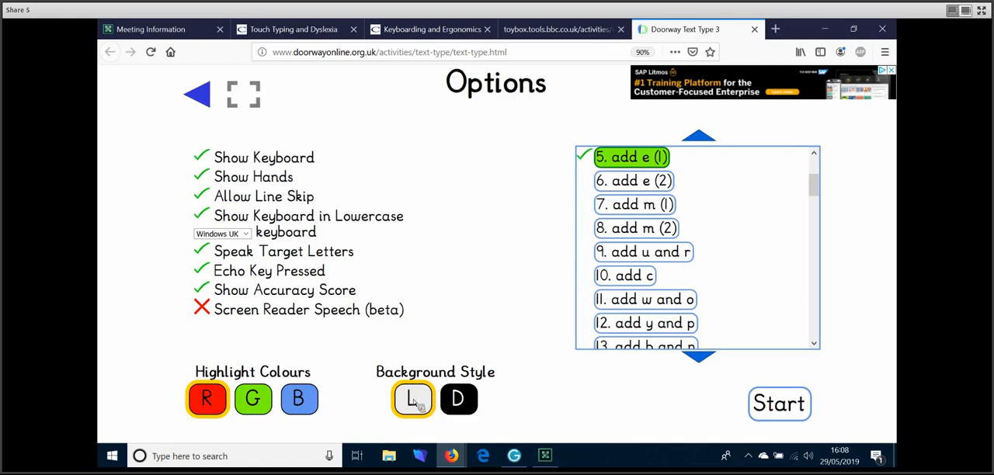
pyautogui.moveTo(438, 416)
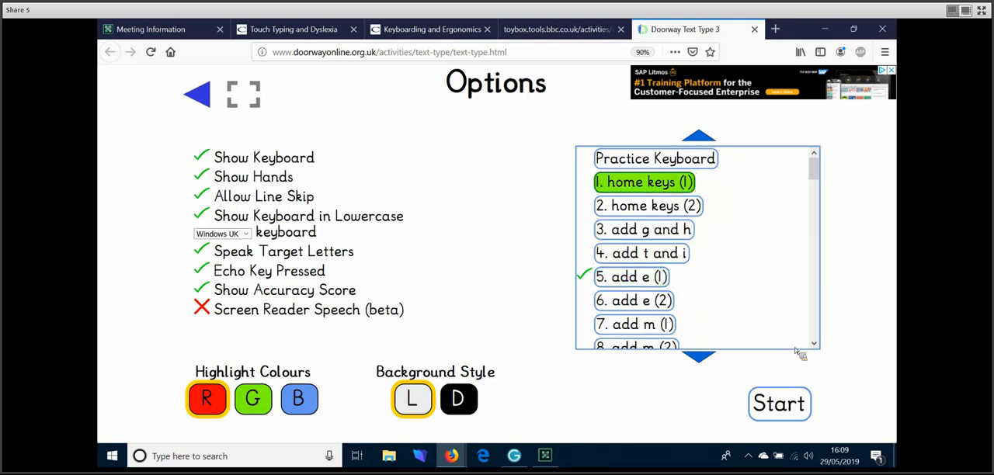
pyautogui.moveTo(869, 406)
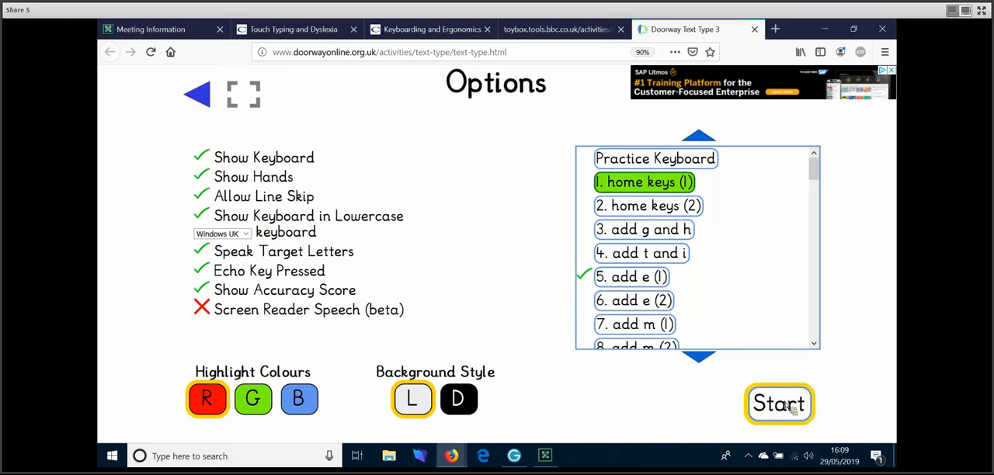
# - Start the 1. home keys (1) lesson with red keyboard highlighting
pyautogui.click(779, 403)
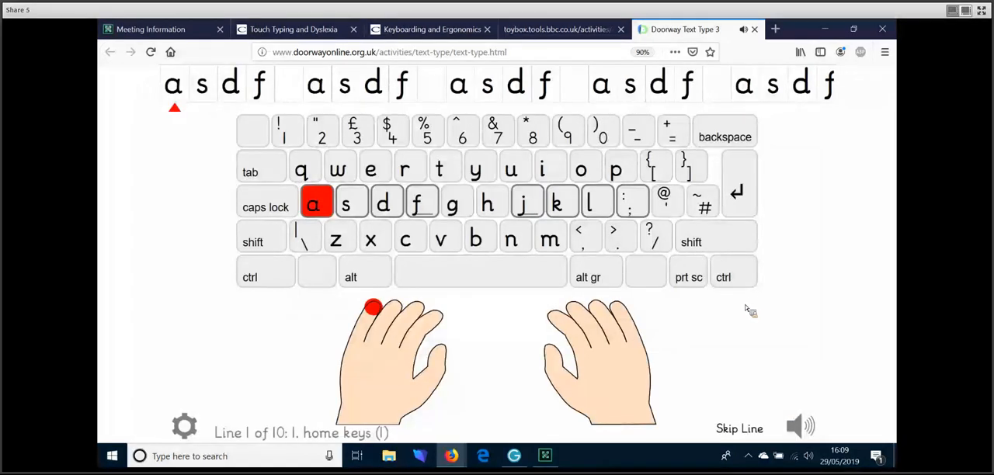
pyautogui.write('sdf')
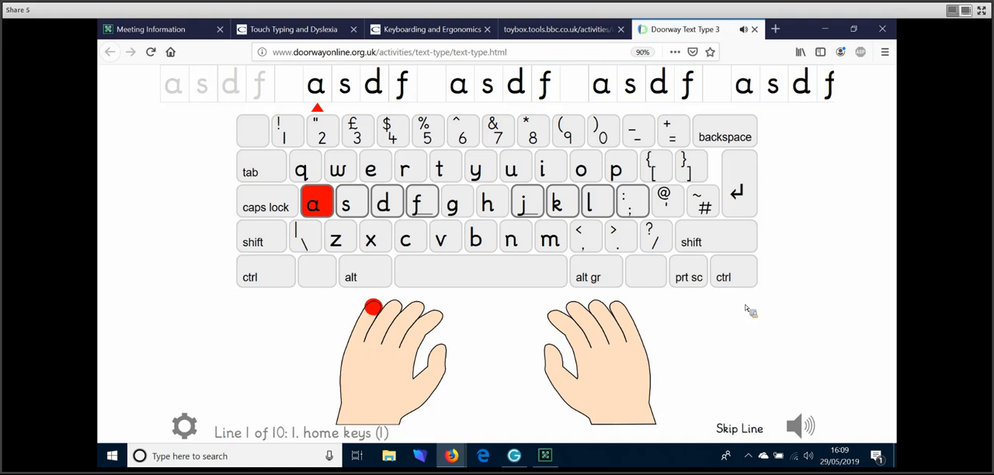
pyautogui.moveTo(373, 118)
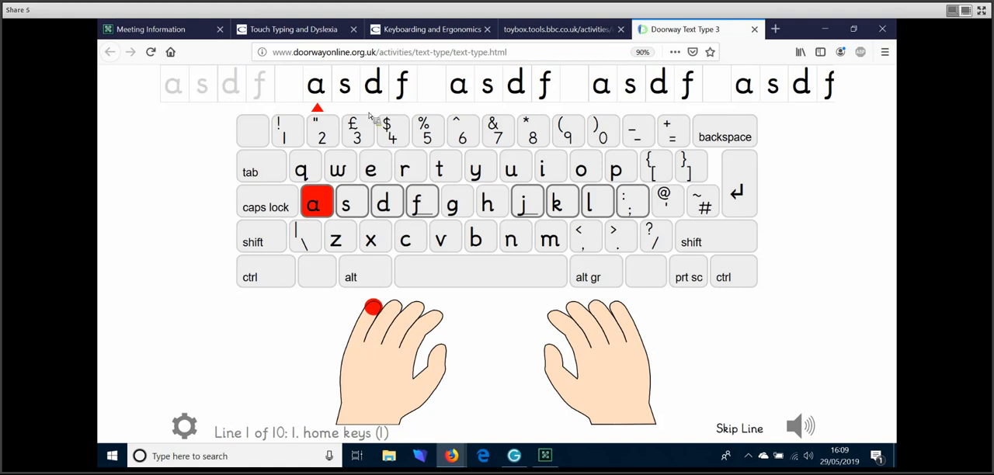
pyautogui.moveTo(402, 111)
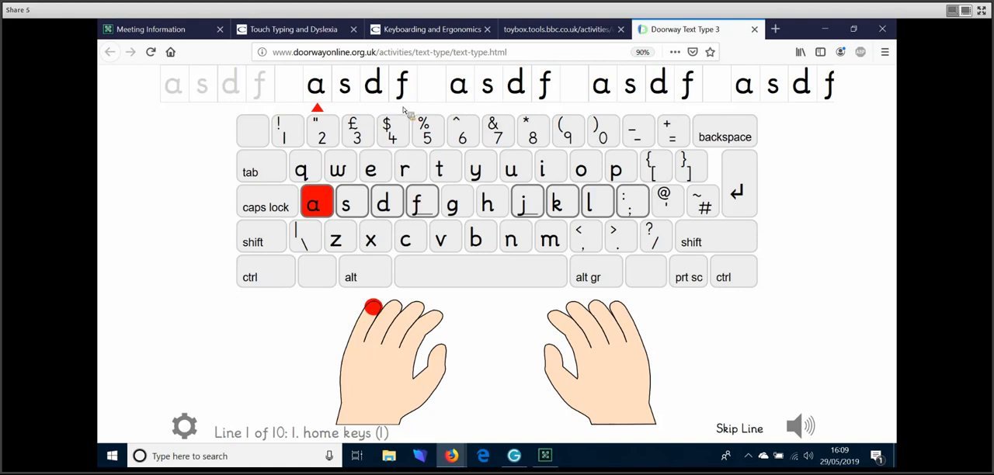
pyautogui.moveTo(453, 112)
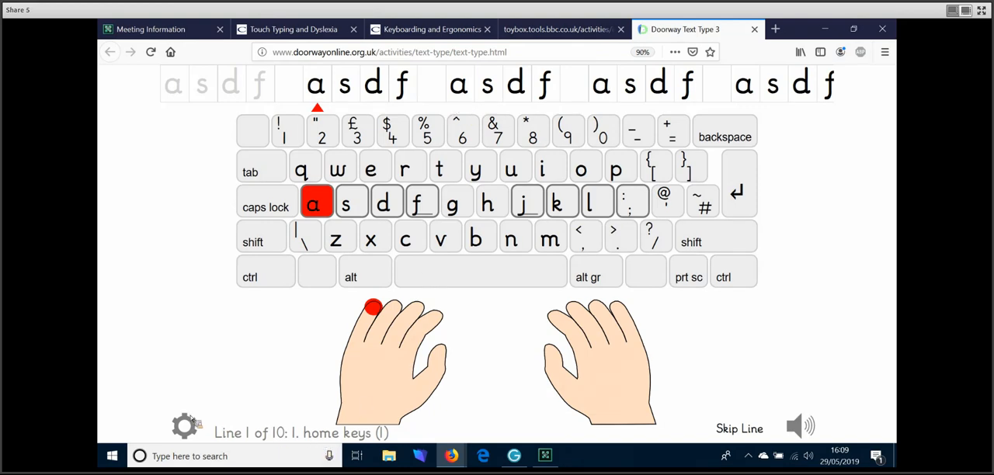
# - In the Options screen, switch the background style from light to dark
pyautogui.click(185, 425)
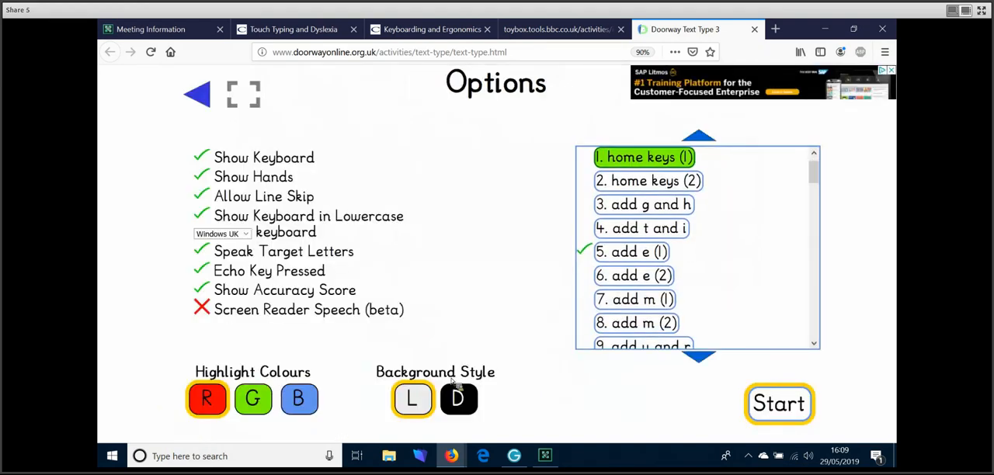
pyautogui.click(457, 397)
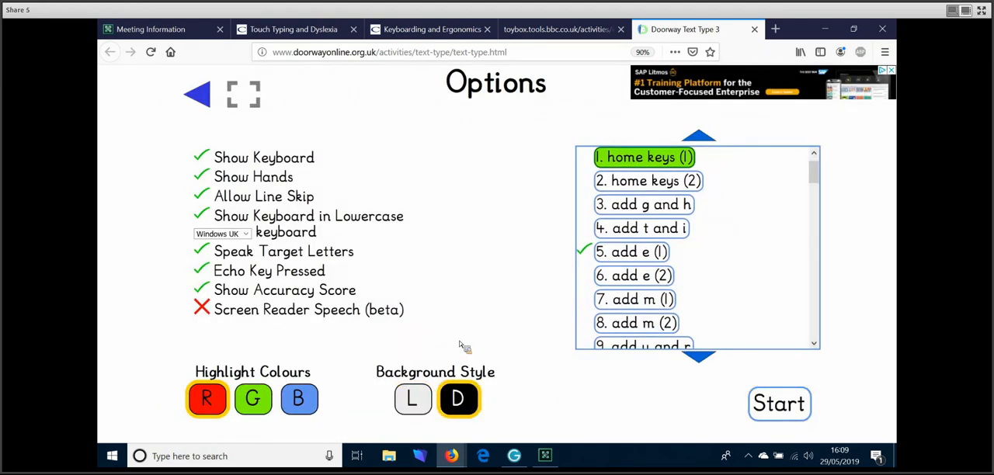
pyautogui.moveTo(671, 391)
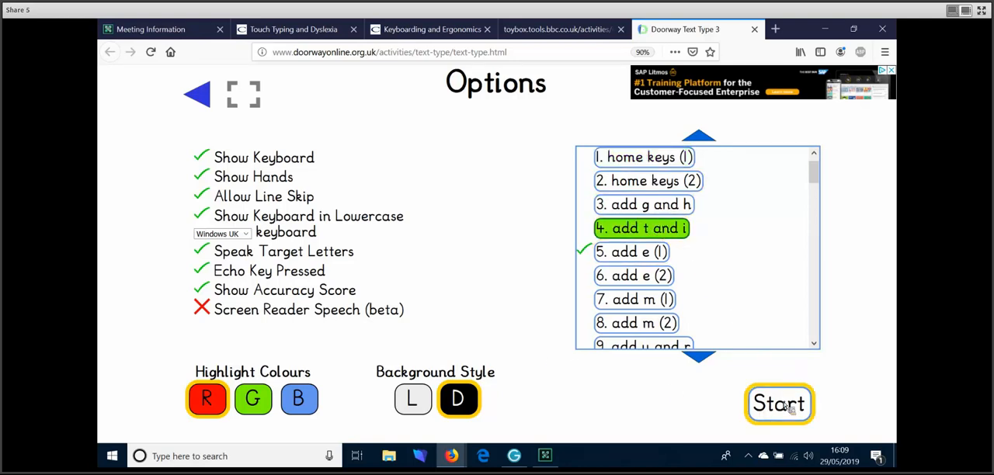
# - Run the add t and i lesson on the dark background and type its first letters, space and a
pyautogui.click(780, 404)
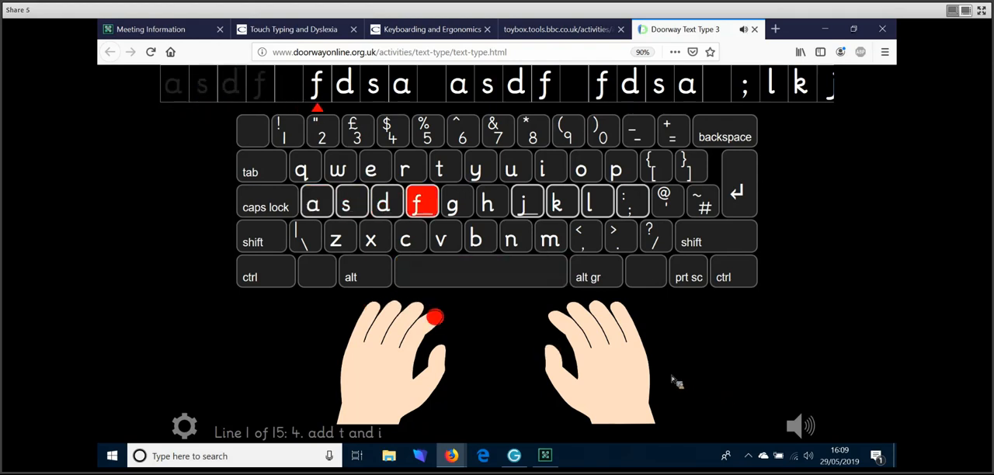
pyautogui.press('space')
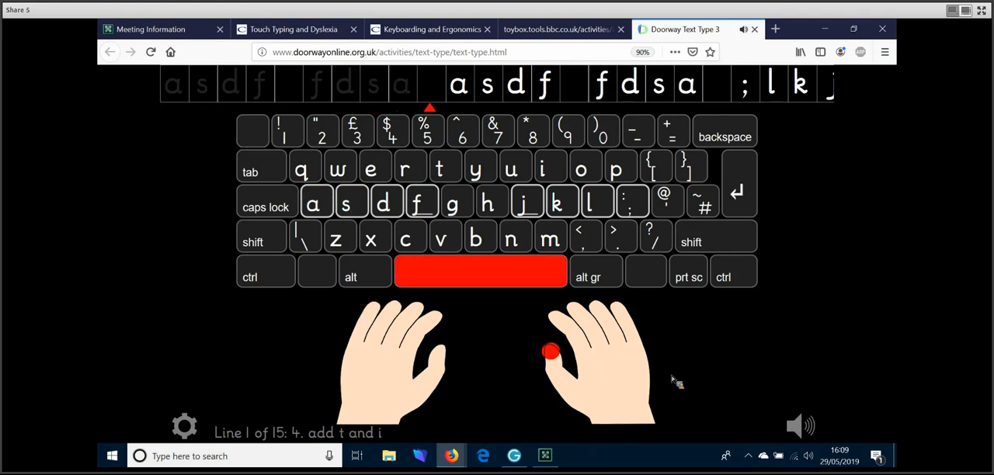
pyautogui.press('a')
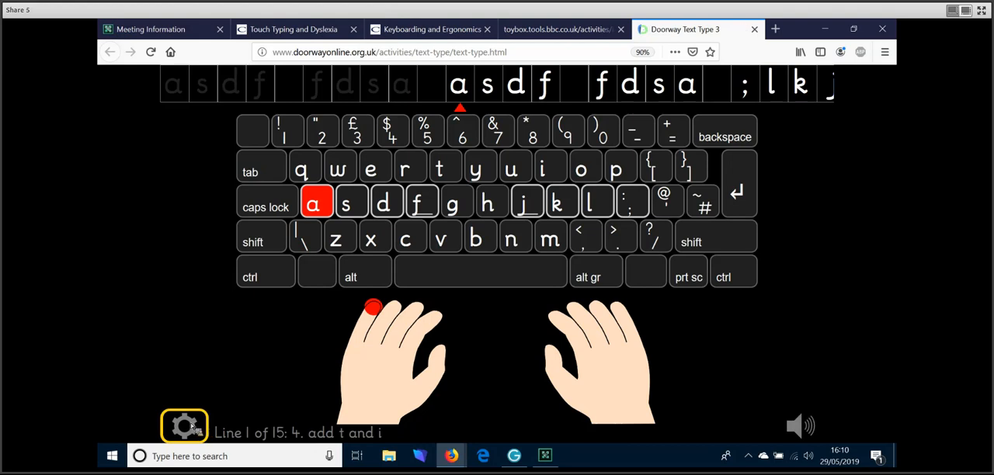
# - Return to Options and scroll the lesson list down to Character Test
pyautogui.click(183, 426)
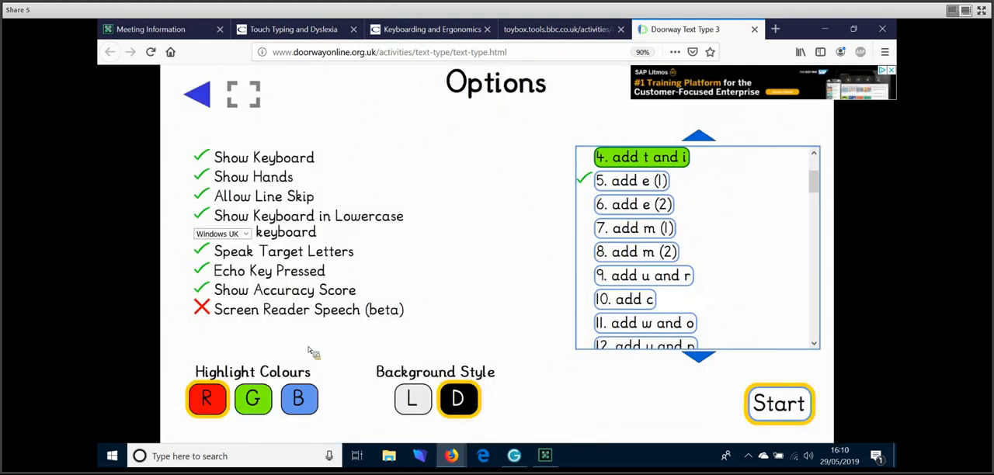
pyautogui.moveTo(448, 210)
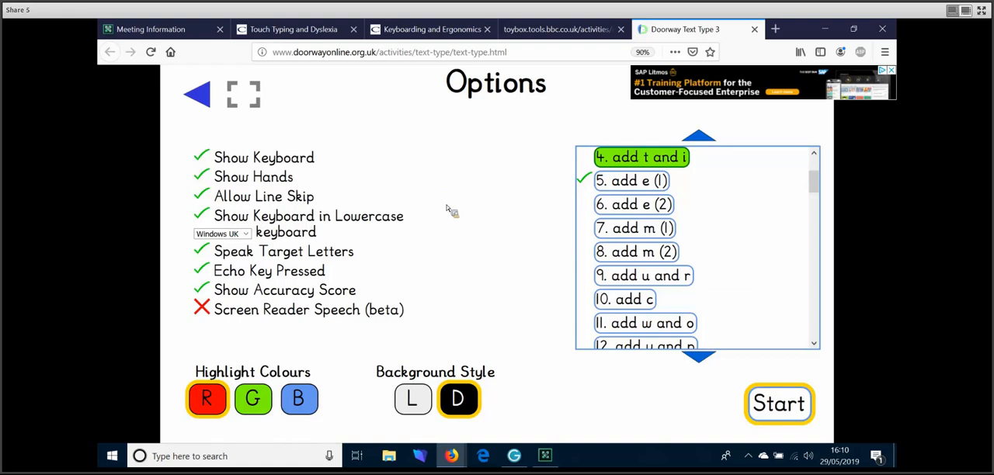
pyautogui.moveTo(530, 166)
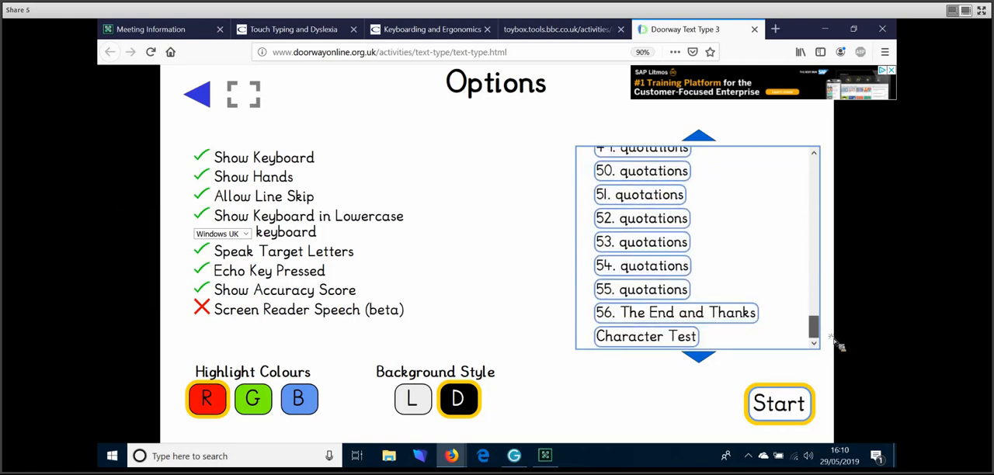
pyautogui.moveTo(837, 314)
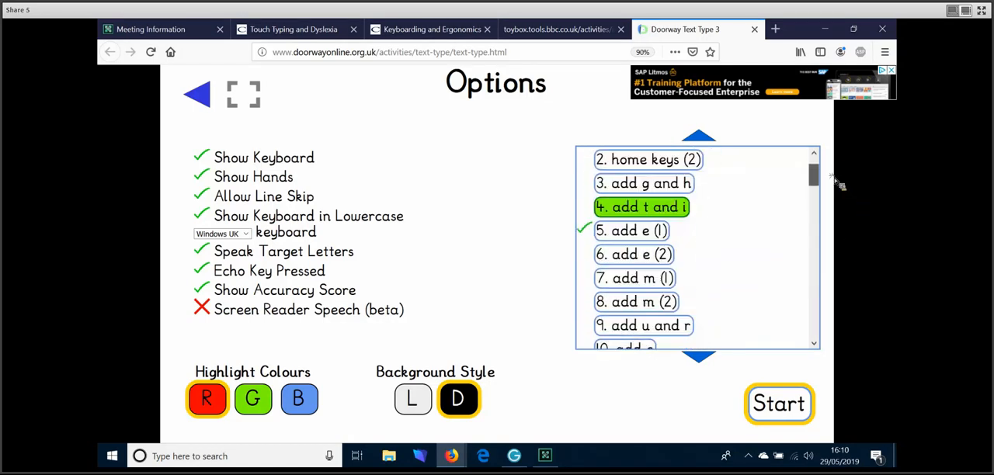
pyautogui.scroll(-3)
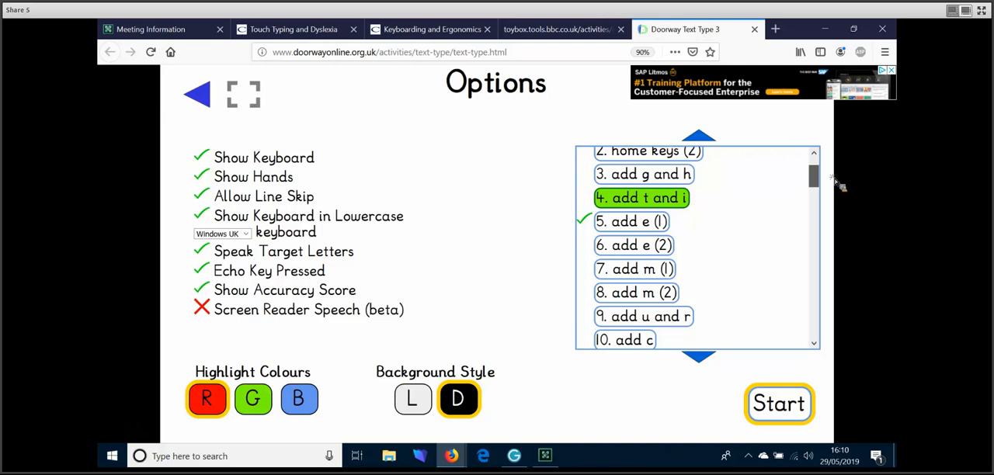
pyautogui.scroll(-3)
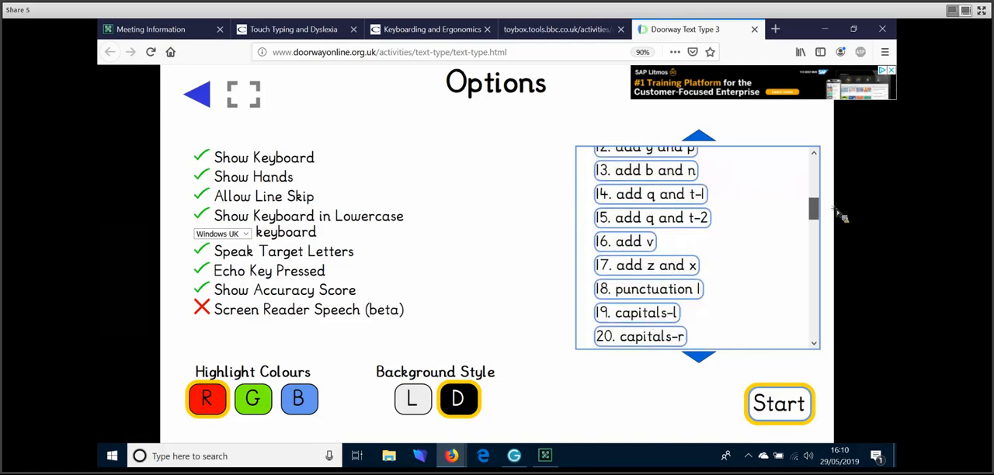
pyautogui.scroll(-3)
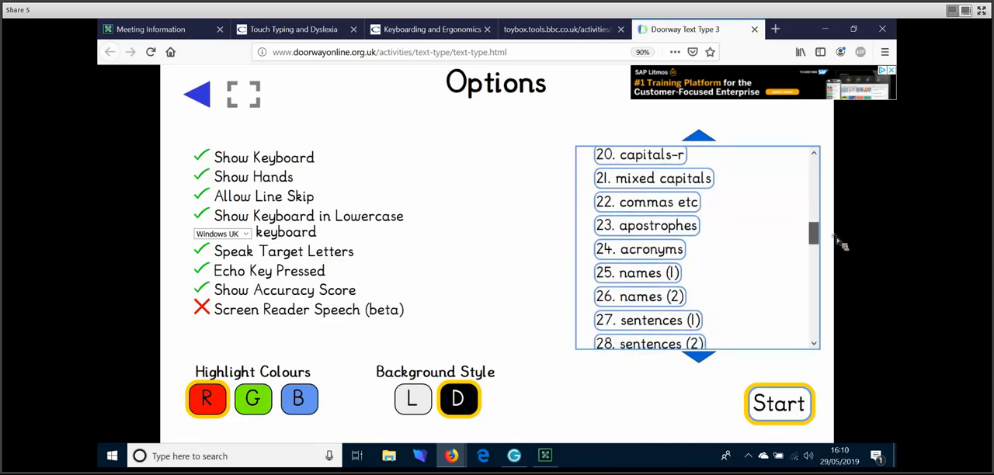
pyautogui.scroll(-3)
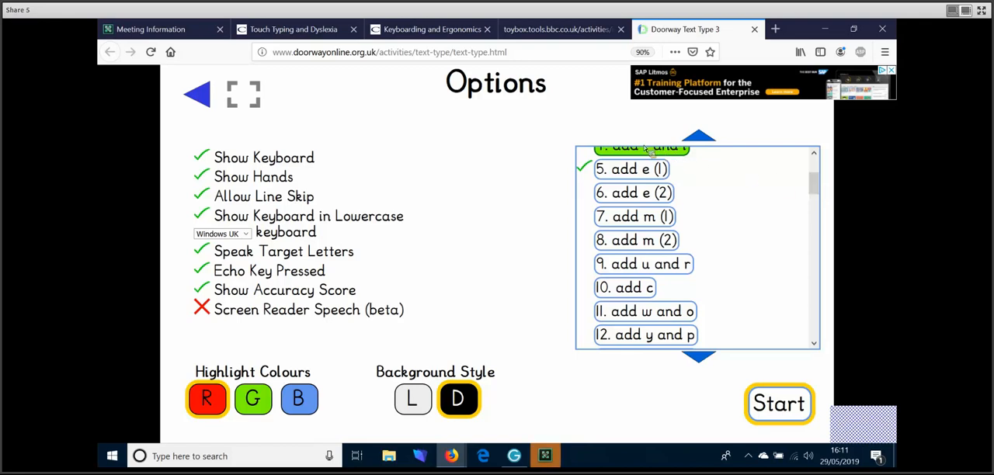
pyautogui.moveTo(573, 121)
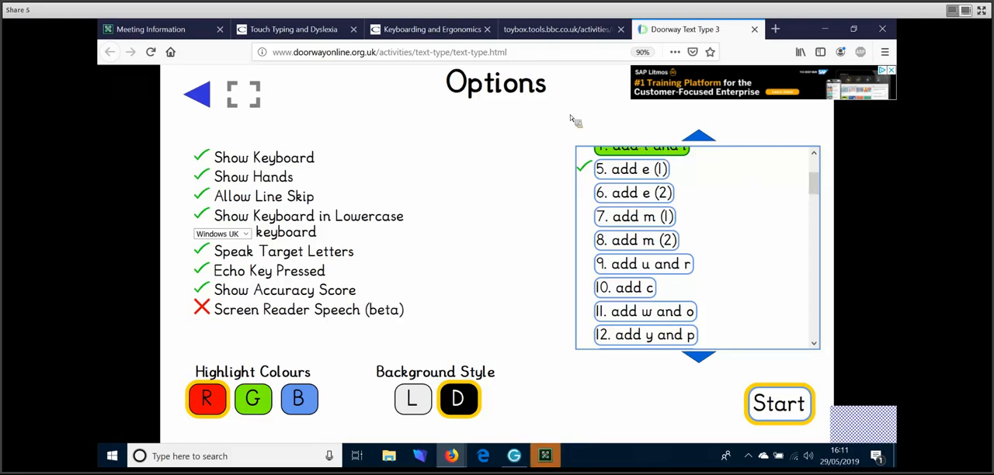
pyautogui.moveTo(512, 129)
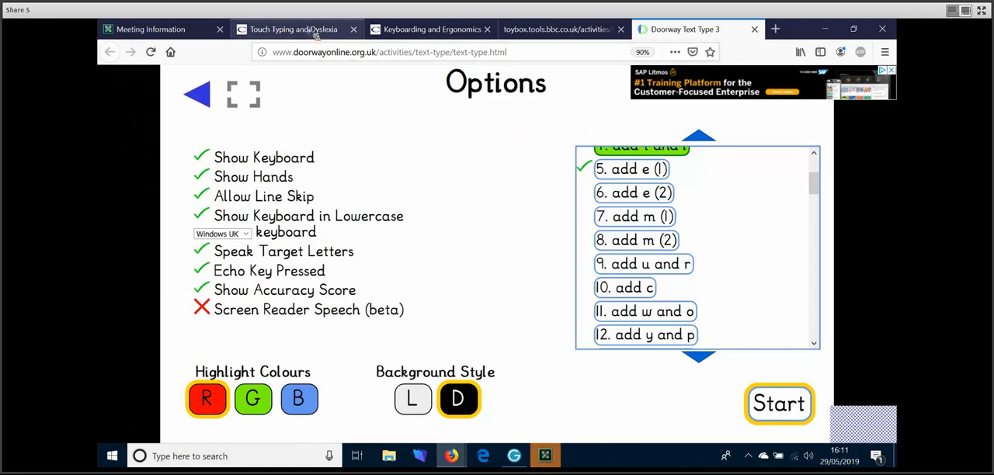
pyautogui.moveTo(293, 28)
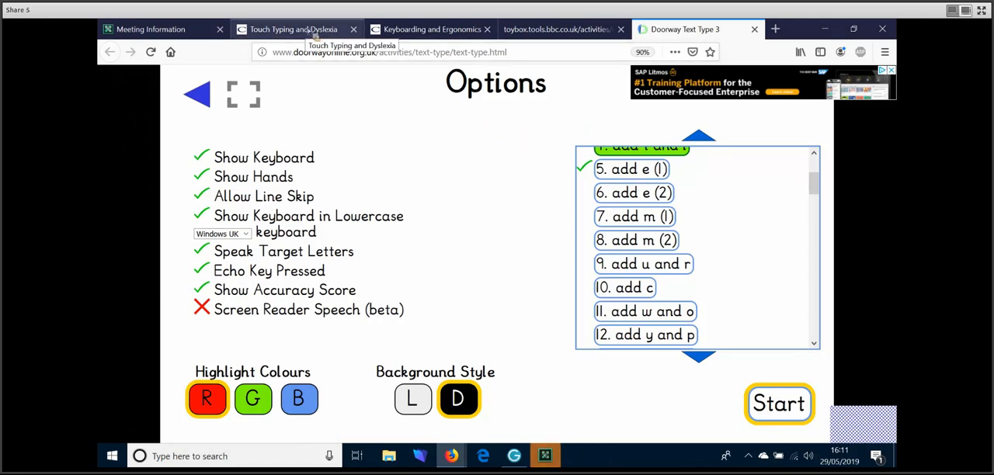
# - Switch back to the blog article at its Online Typing Tutors section showing BBC Dance Mat Typing
pyautogui.click(292, 28)
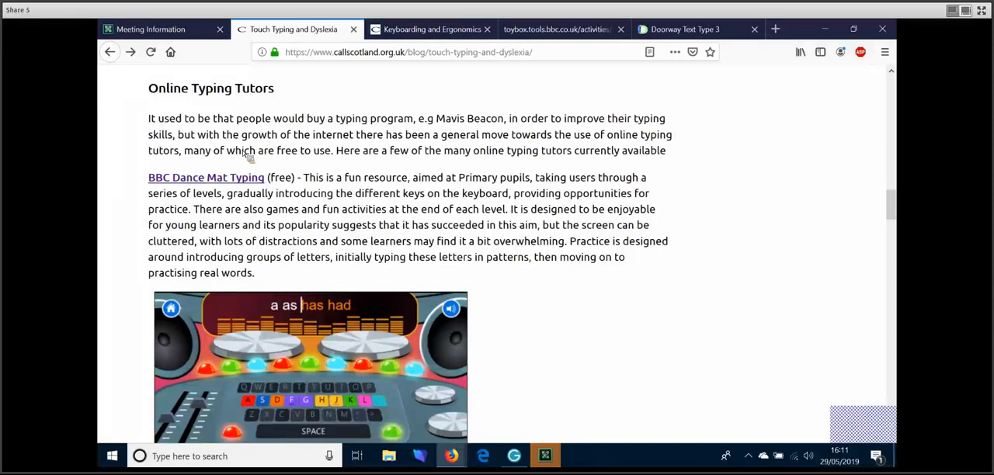
pyautogui.moveTo(220, 186)
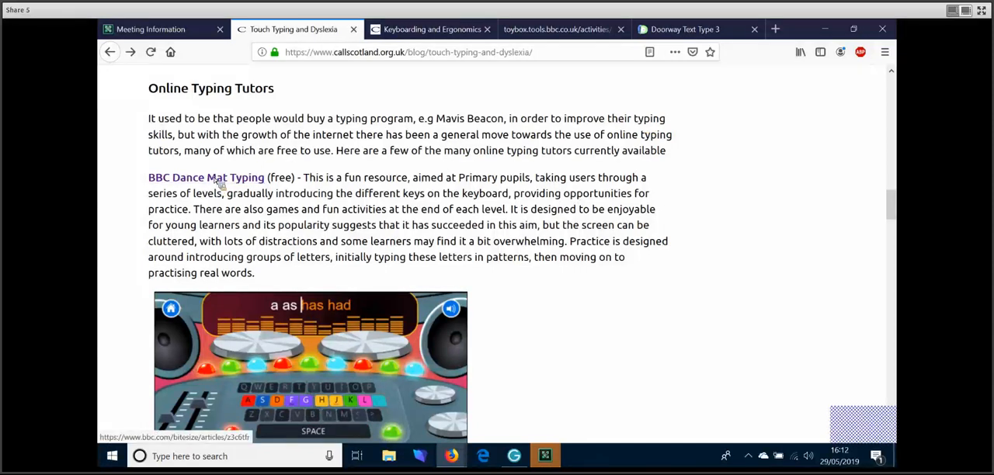
# - Open BBC Bitesize Dance Mat Typing and review its Level 1 home row and Level 2 descriptions
pyautogui.click(205, 177)
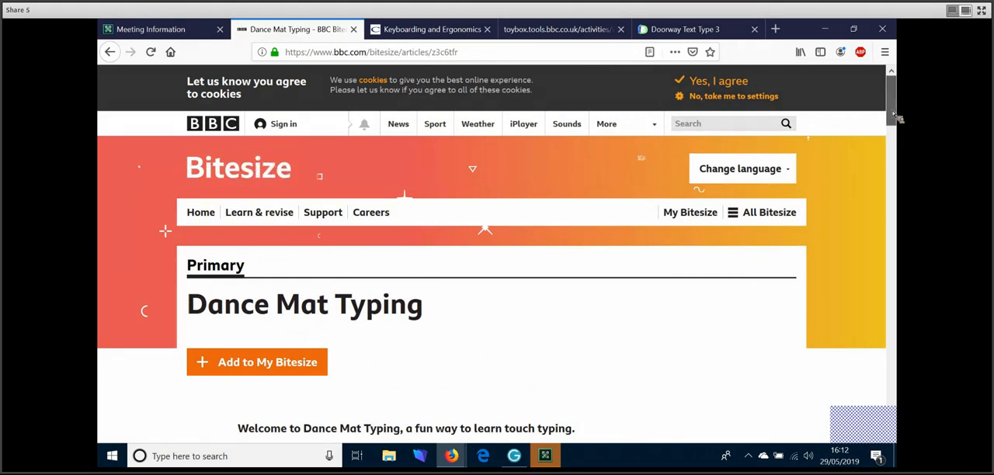
pyautogui.scroll(-3)
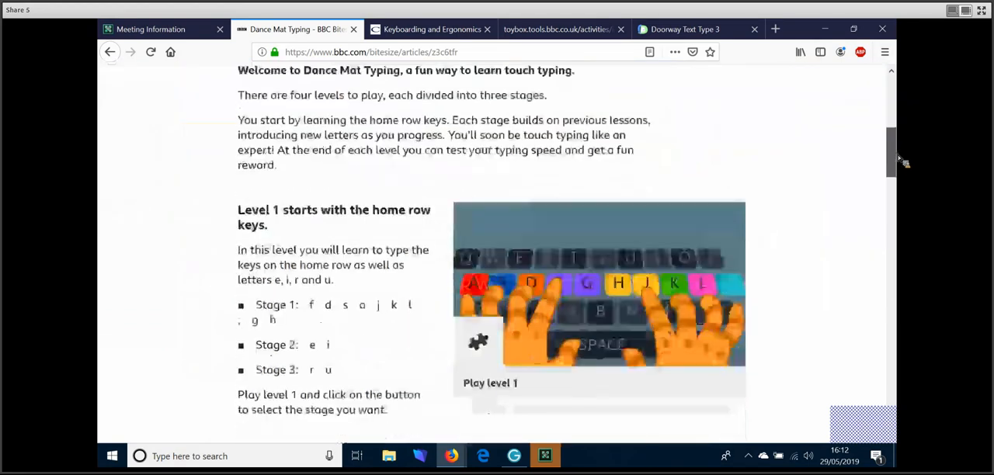
pyautogui.scroll(-3)
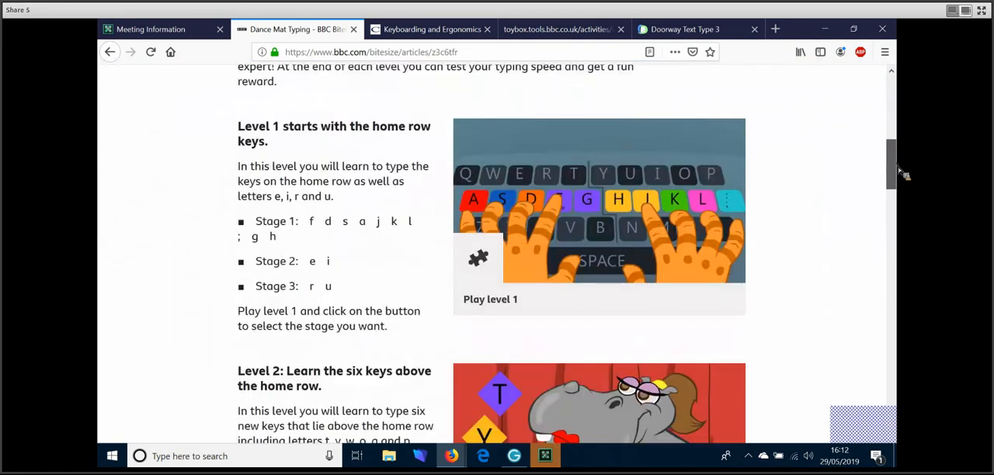
pyautogui.scroll(-3)
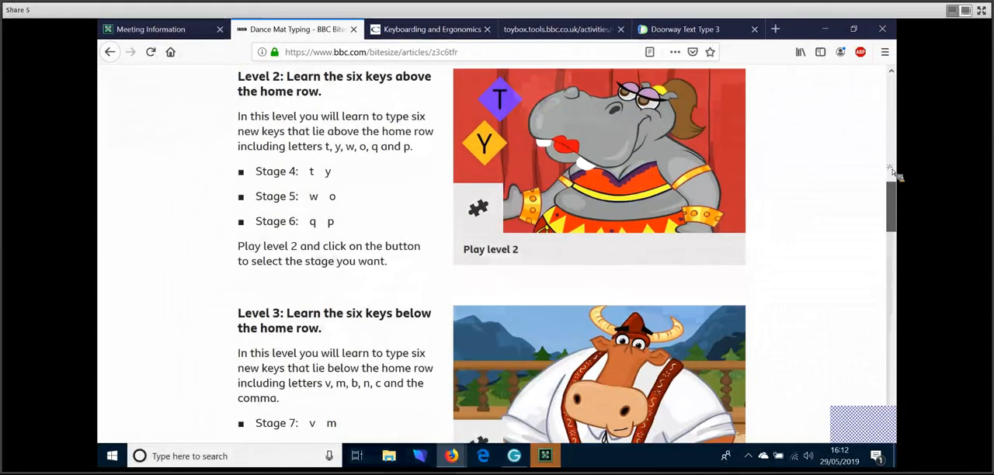
pyautogui.scroll(3)
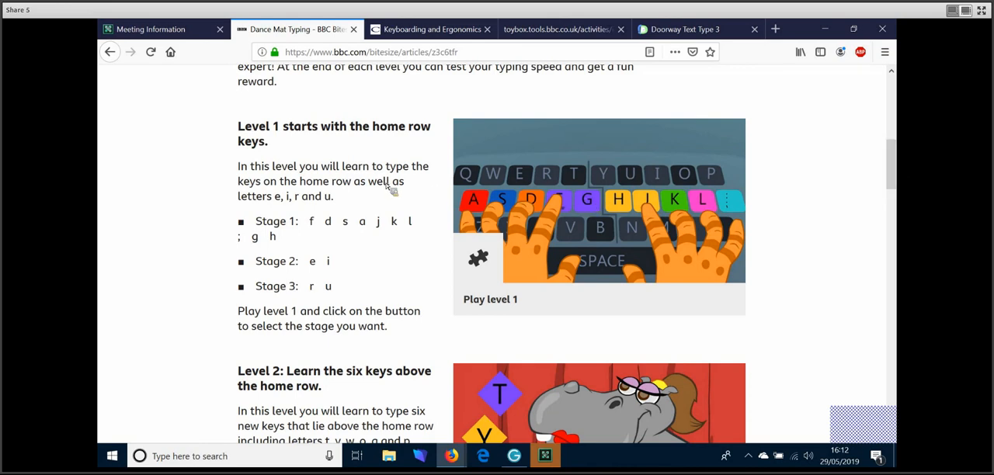
pyautogui.moveTo(546, 320)
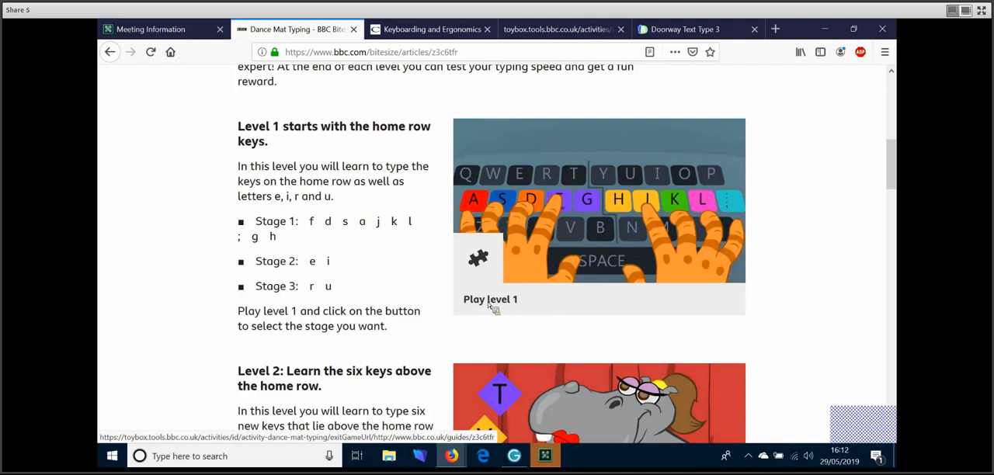
# - Launch Level 1, play the home row stage, then return to the game's start screen
pyautogui.click(490, 298)
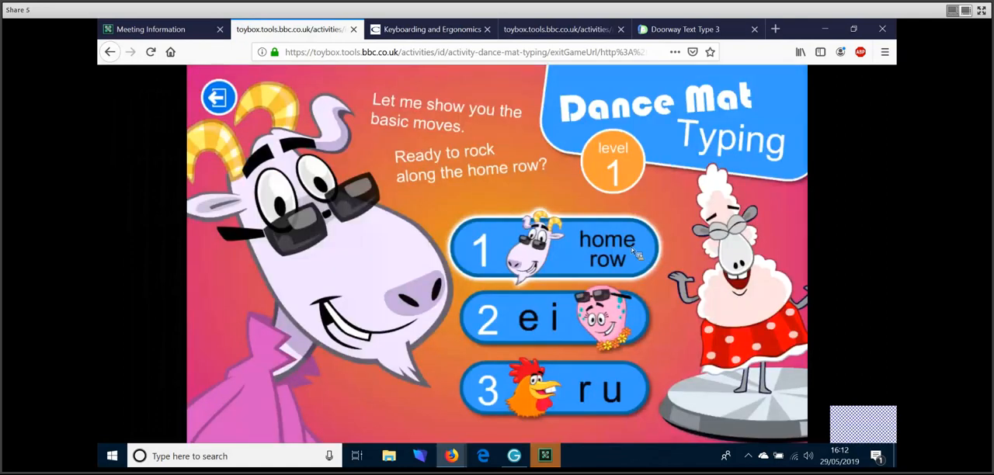
pyautogui.click(554, 249)
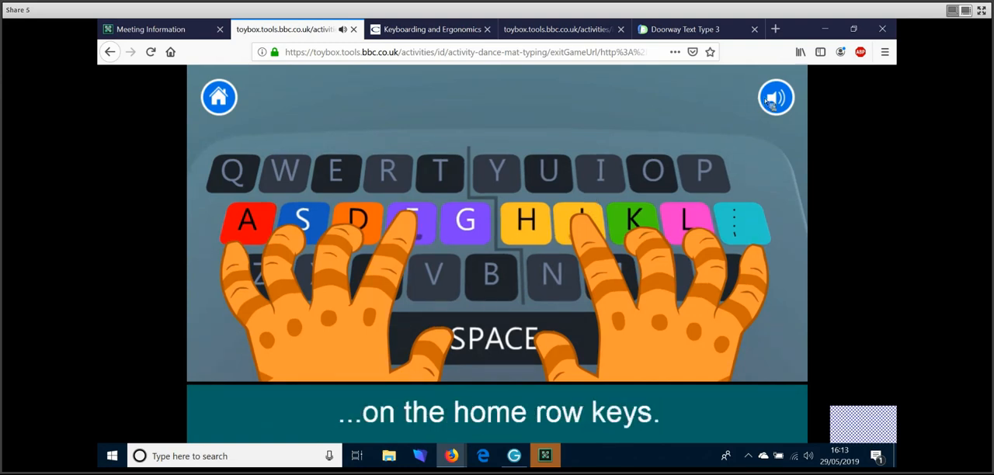
pyautogui.click(776, 96)
pyautogui.write('fdsajkl;')
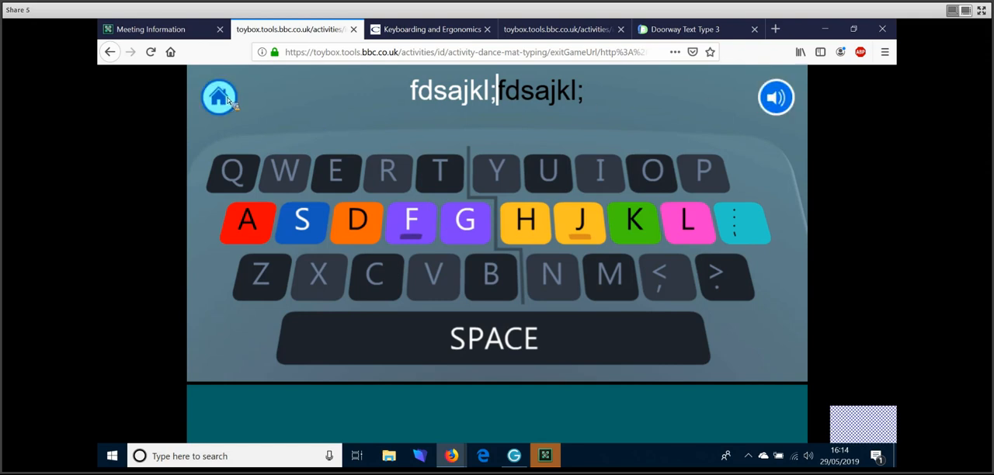
pyautogui.click(219, 96)
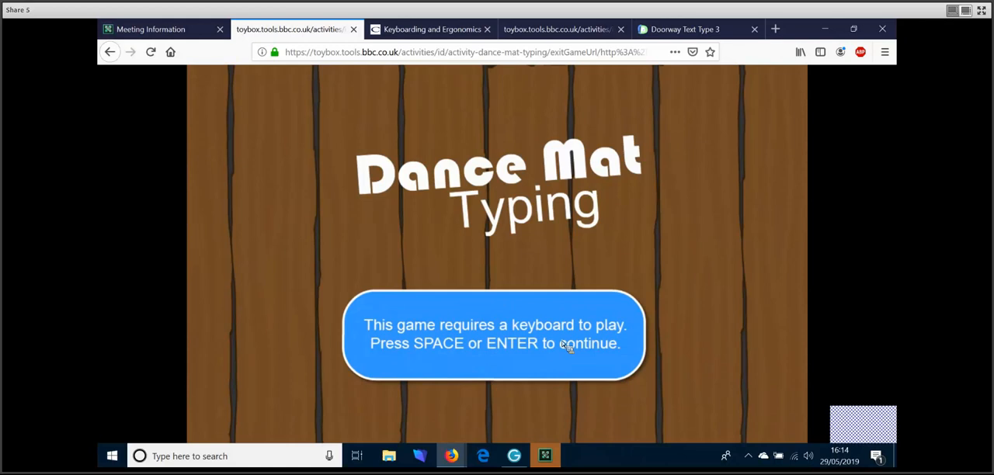
# - Continue past the start screen with Space, then switch to the other game tab at its first lesson
pyautogui.press('space')
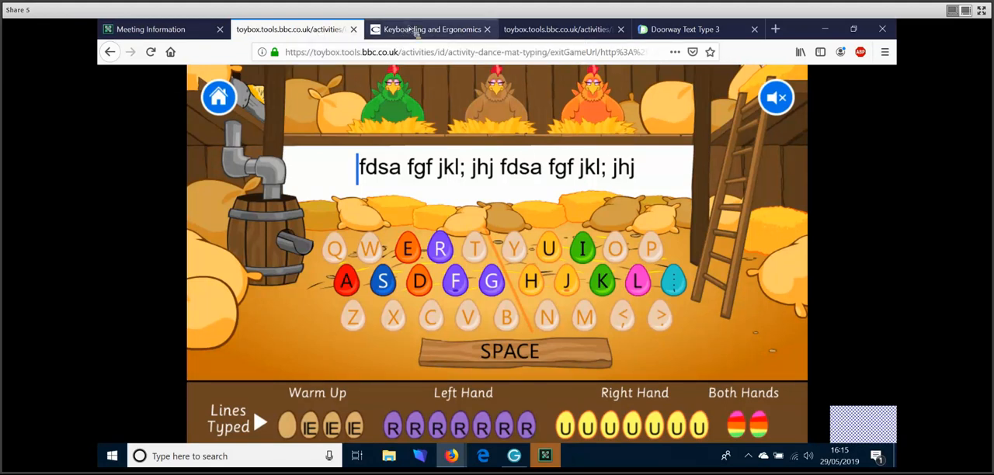
pyautogui.click(556, 28)
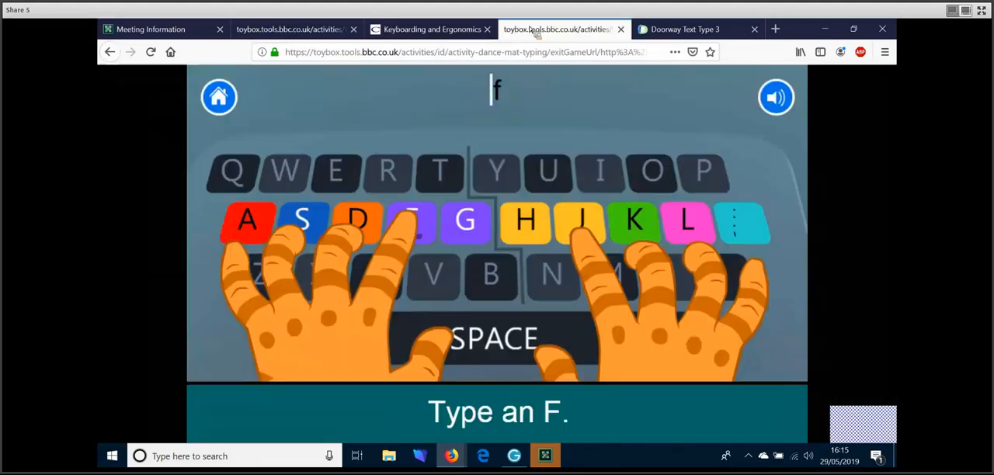
# - Go back to the New Tab page and open the CALL Scotland site from Top Sites
pyautogui.click(292, 28)
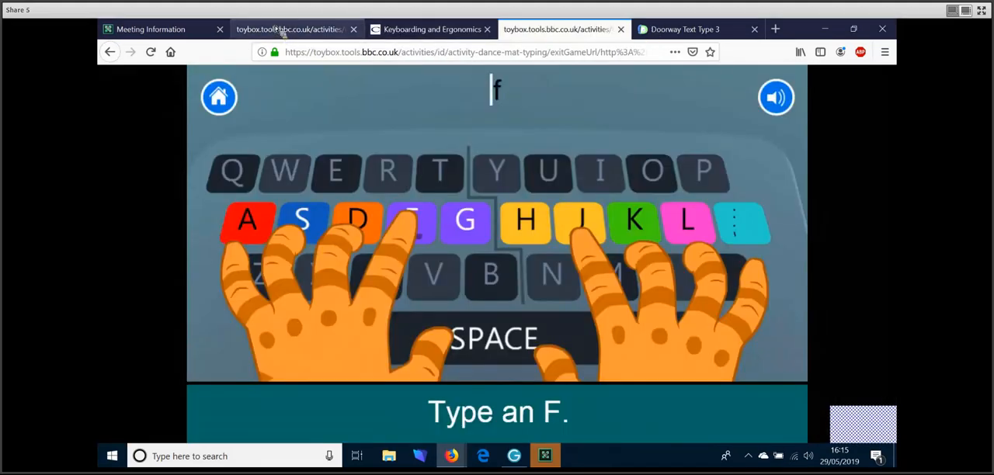
pyautogui.click(152, 28)
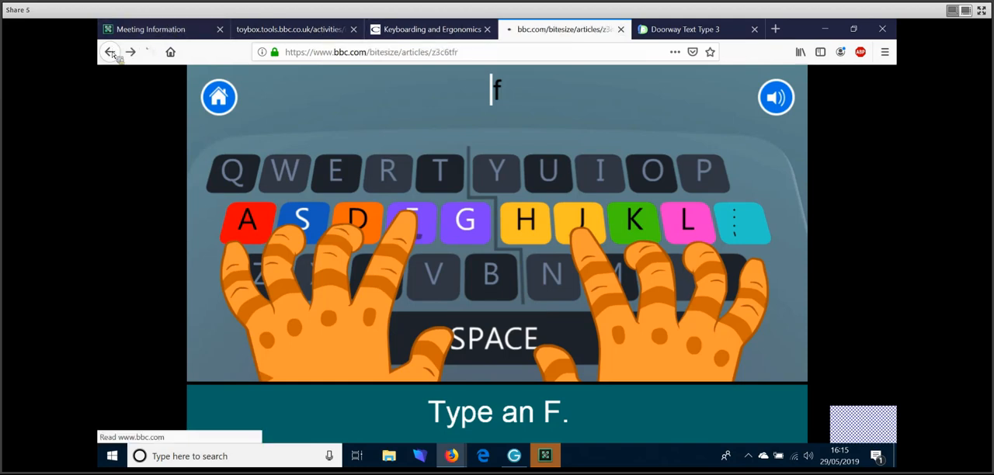
pyautogui.click(109, 53)
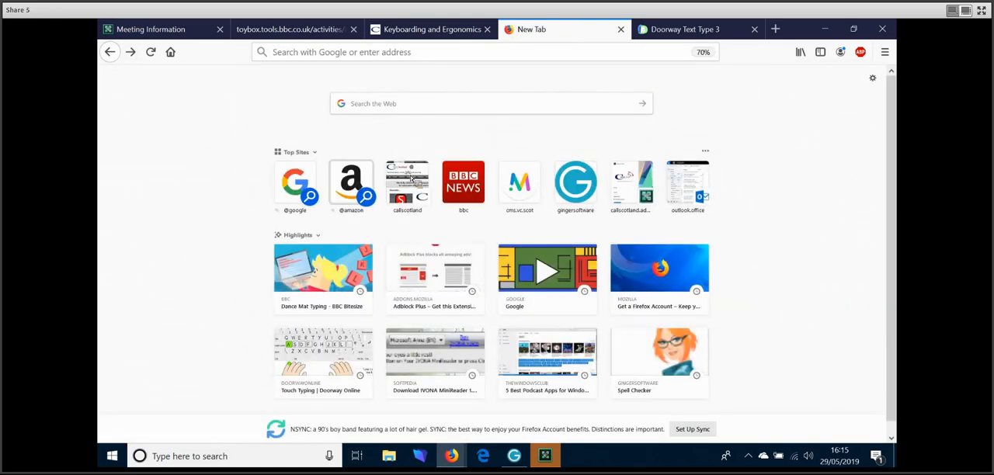
pyautogui.click(407, 184)
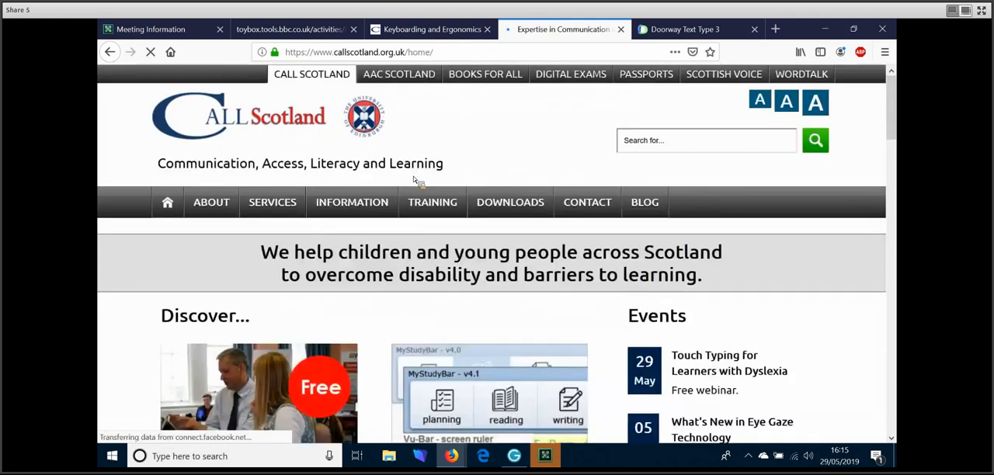
# - Open the blog section and the Touch Typing and Dyslexia post
pyautogui.click(644, 202)
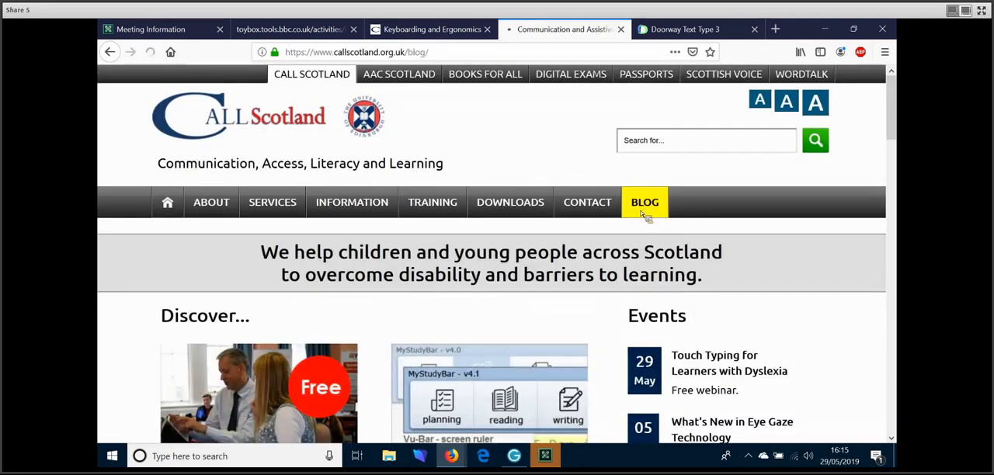
pyautogui.click(644, 201)
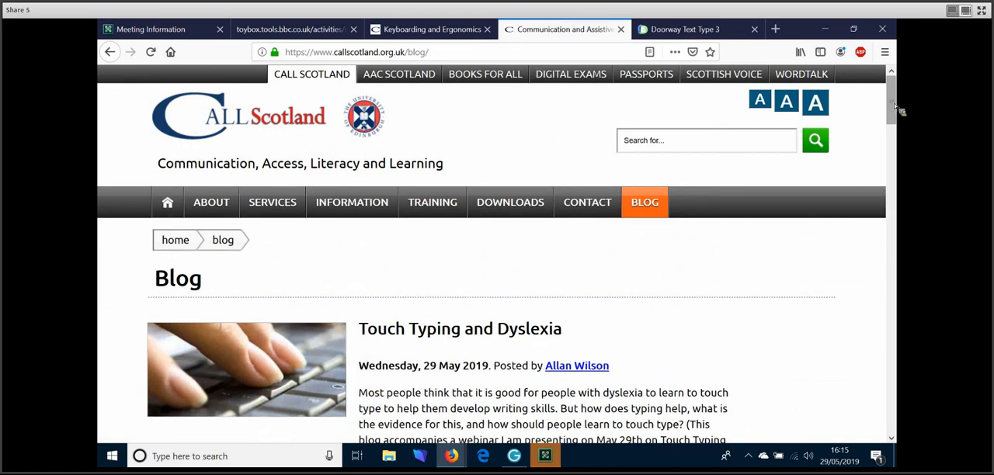
pyautogui.click(459, 330)
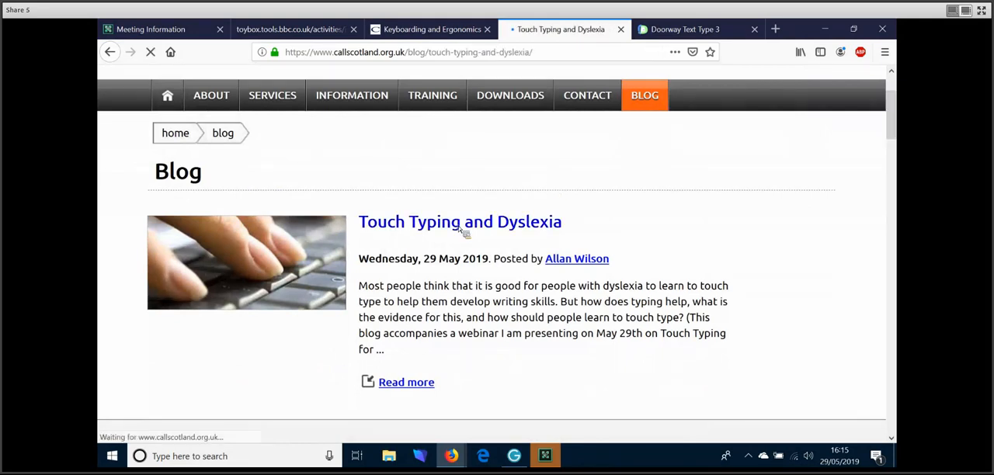
pyautogui.click(460, 221)
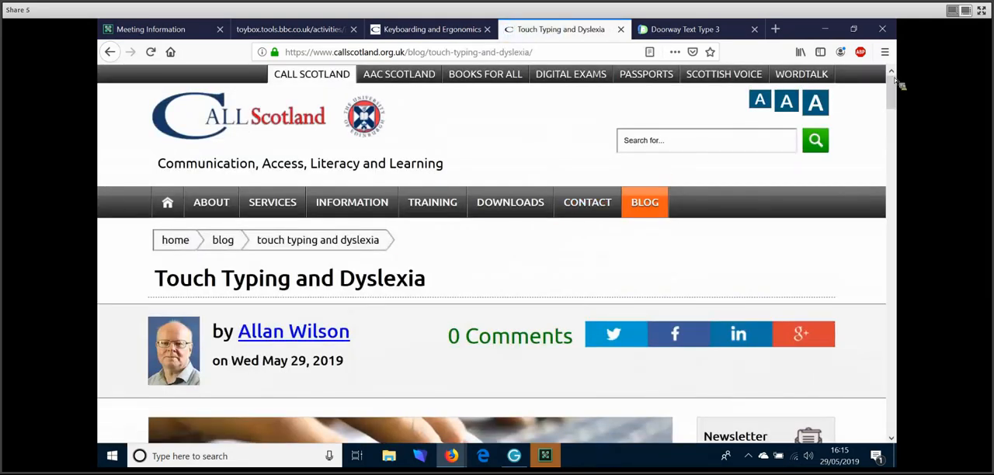
# - Scroll down the post and follow its link to the Big Brown Bear typing site
pyautogui.scroll(-3)
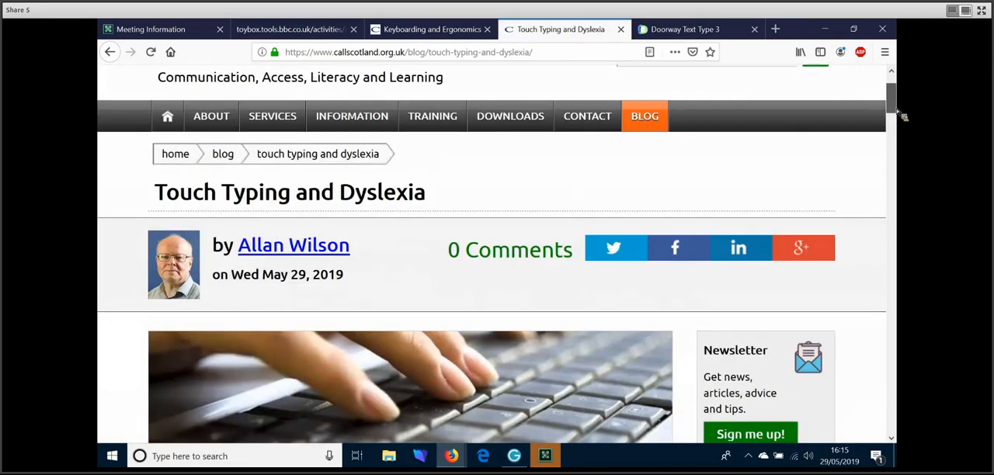
pyautogui.scroll(-3)
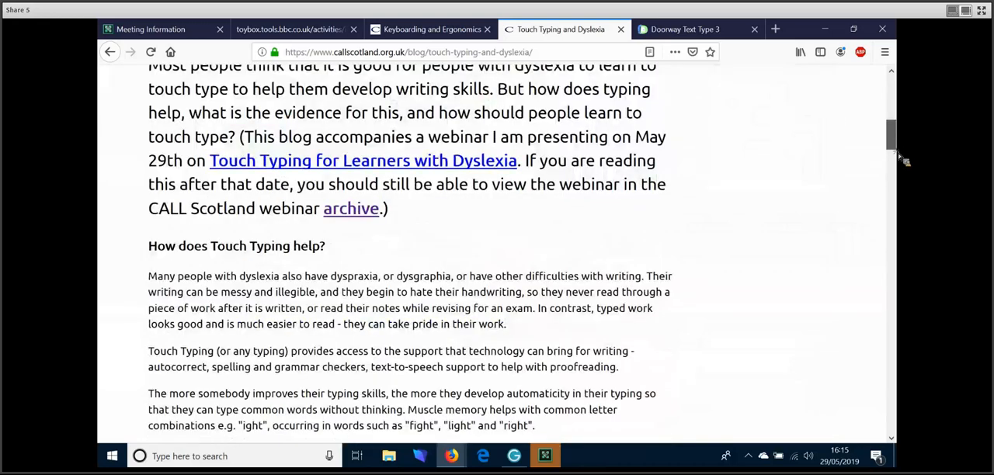
pyautogui.scroll(-3)
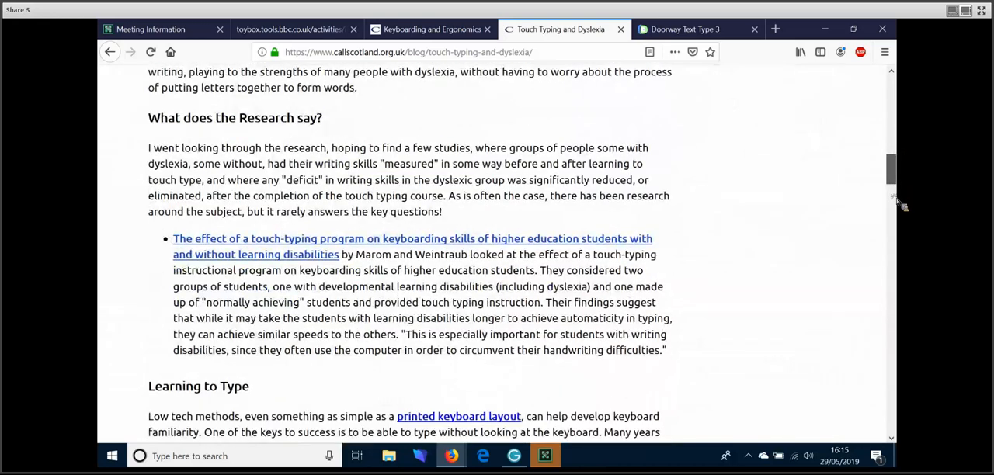
pyautogui.scroll(-3)
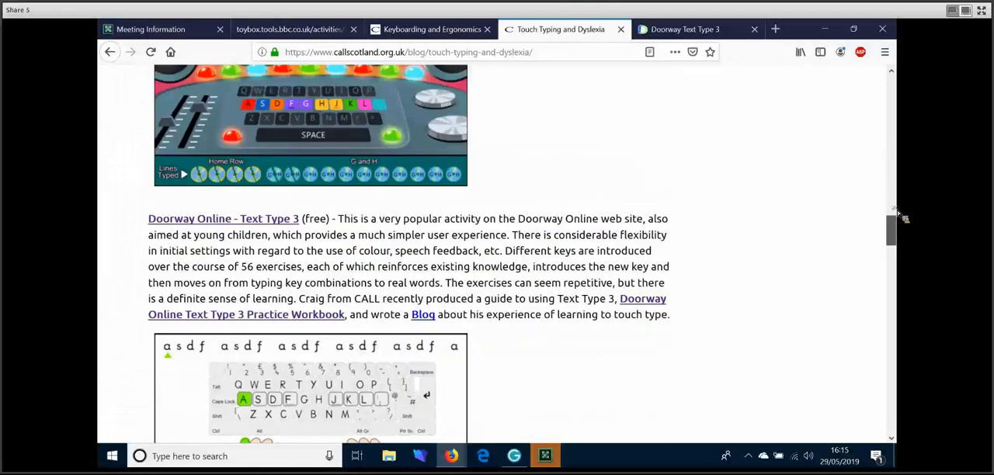
pyautogui.scroll(-3)
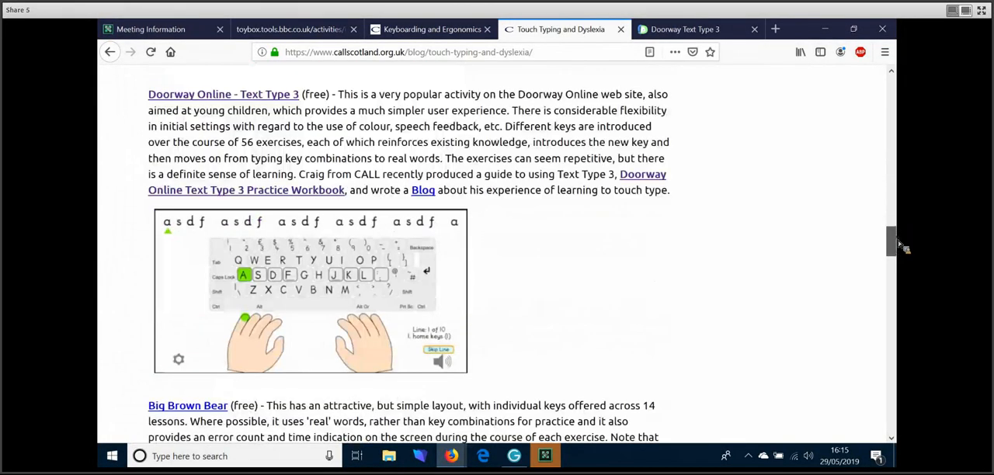
pyautogui.scroll(-3)
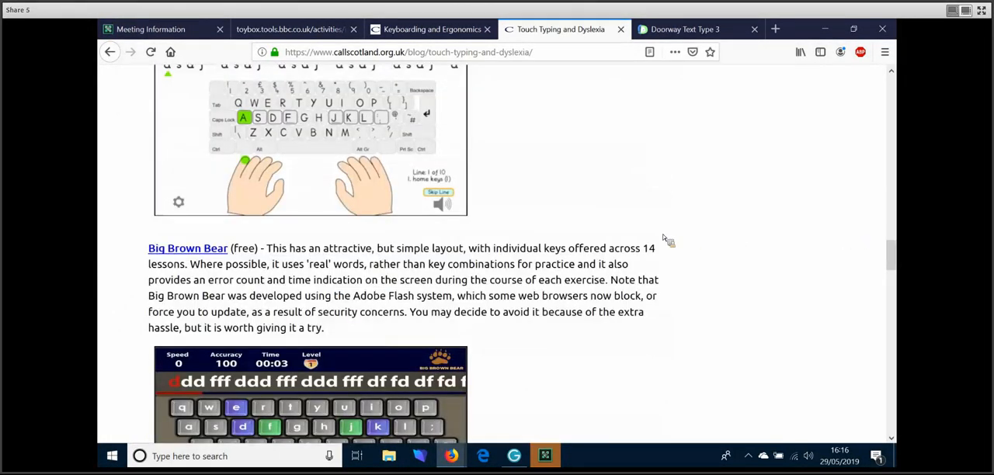
pyautogui.moveTo(649, 249)
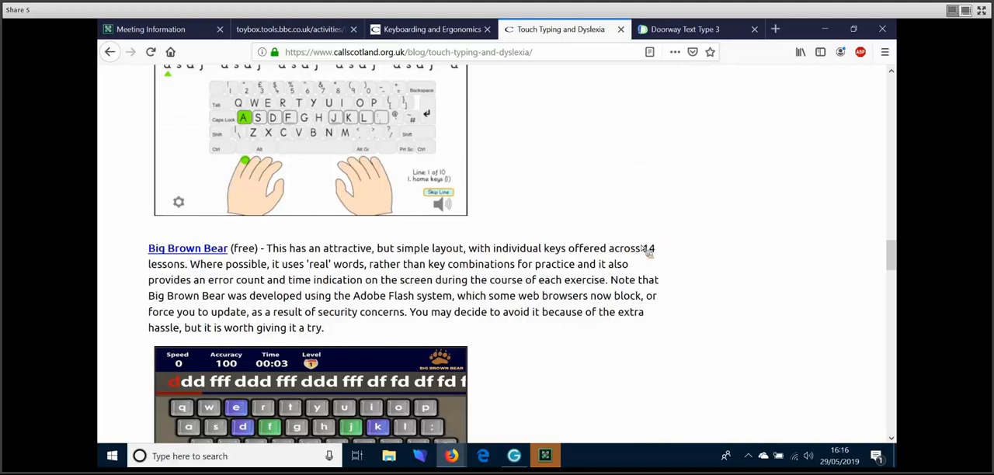
pyautogui.moveTo(240, 283)
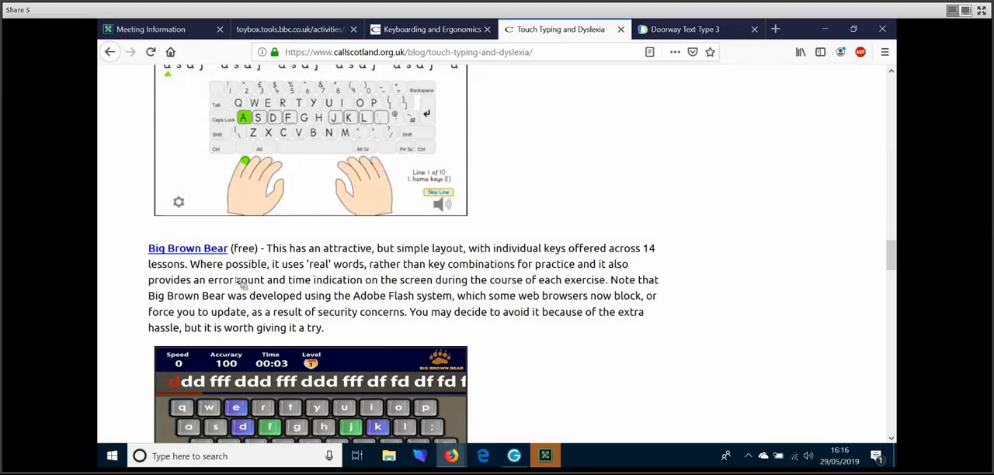
pyautogui.click(186, 249)
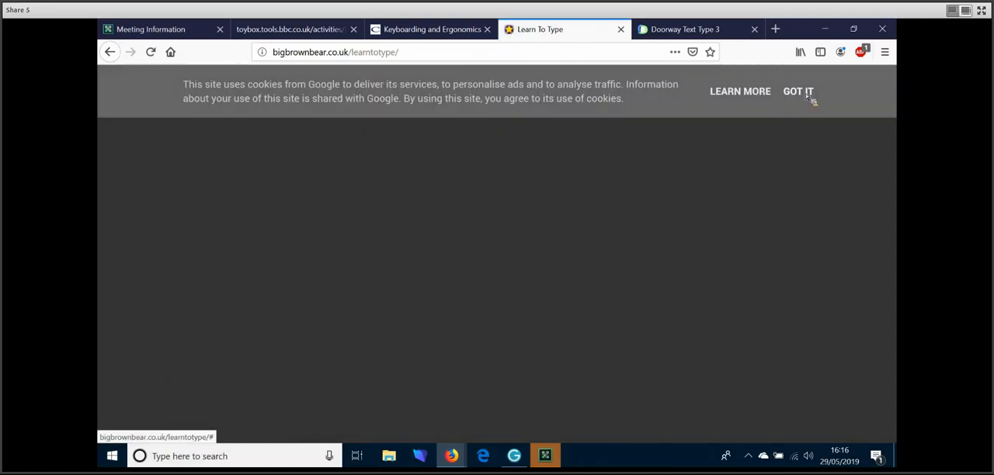
# - Edit the address to load bigbrownbear.co.uk, then follow its Typing Class link
pyautogui.write('bigbrownbear.co.uk/learnt')
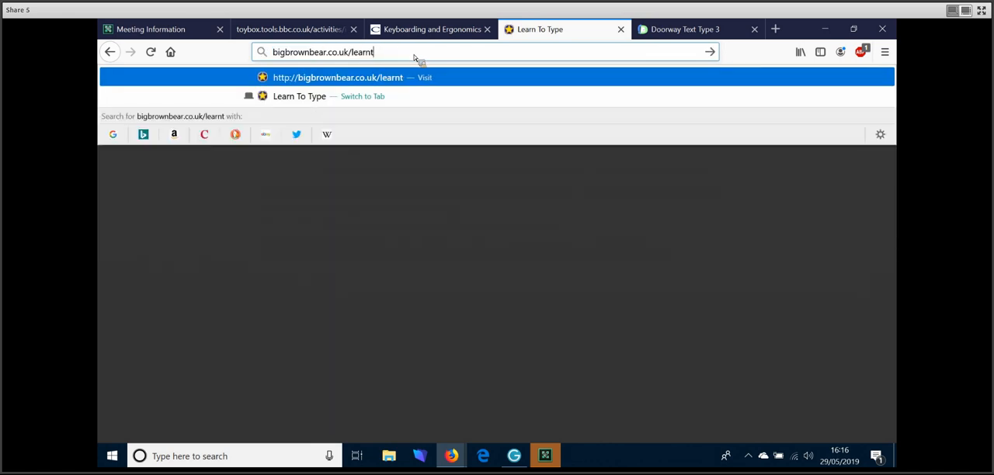
pyautogui.press('Backspace')
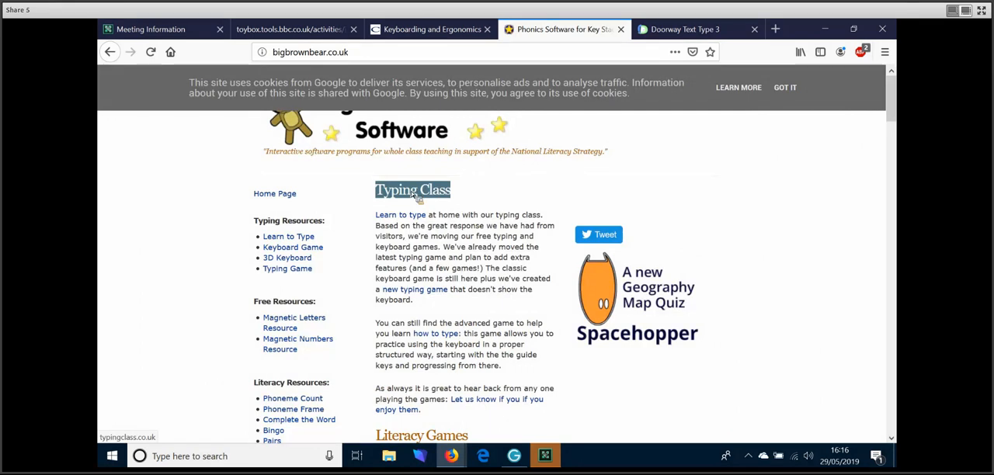
pyautogui.click(413, 190)
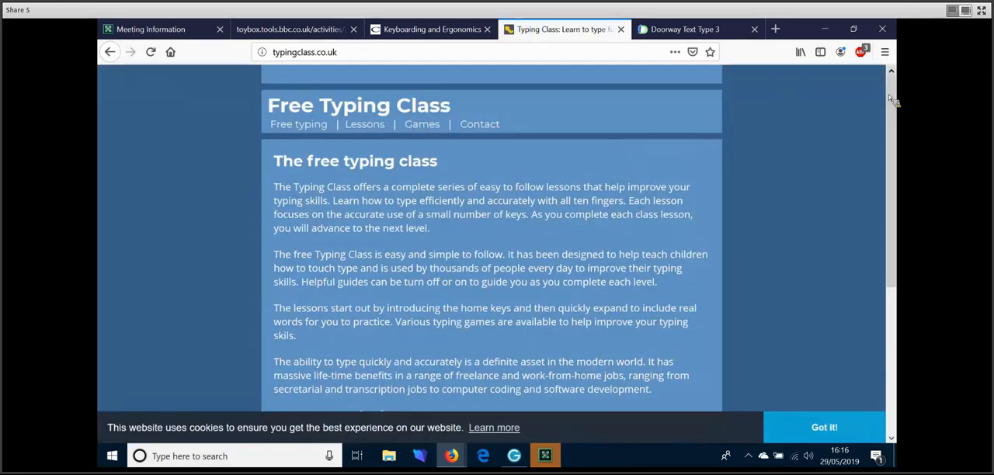
# - Look over the Typing Class page and start the first typing lesson
pyautogui.scroll(-3)
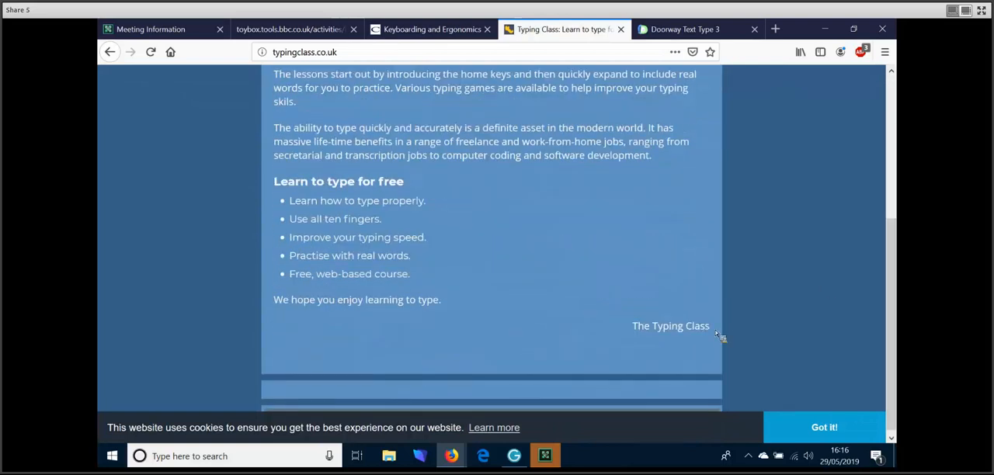
pyautogui.scroll(3)
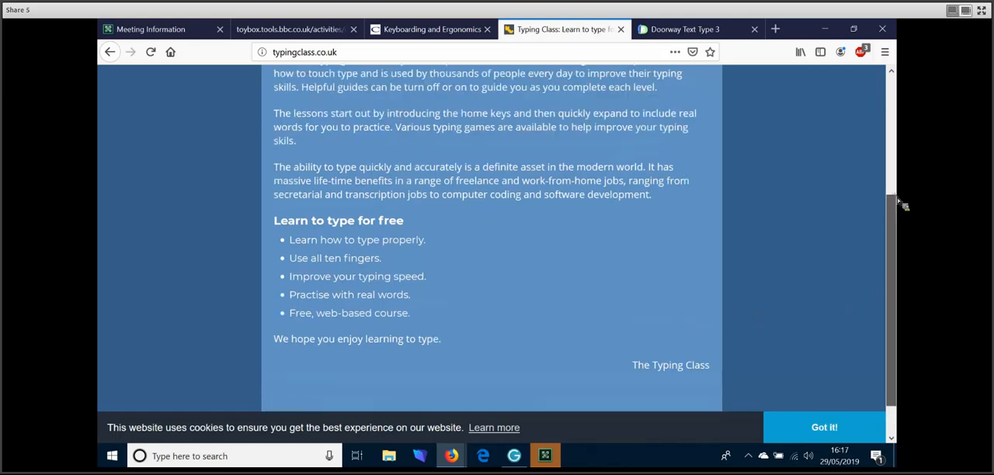
pyautogui.scroll(3)
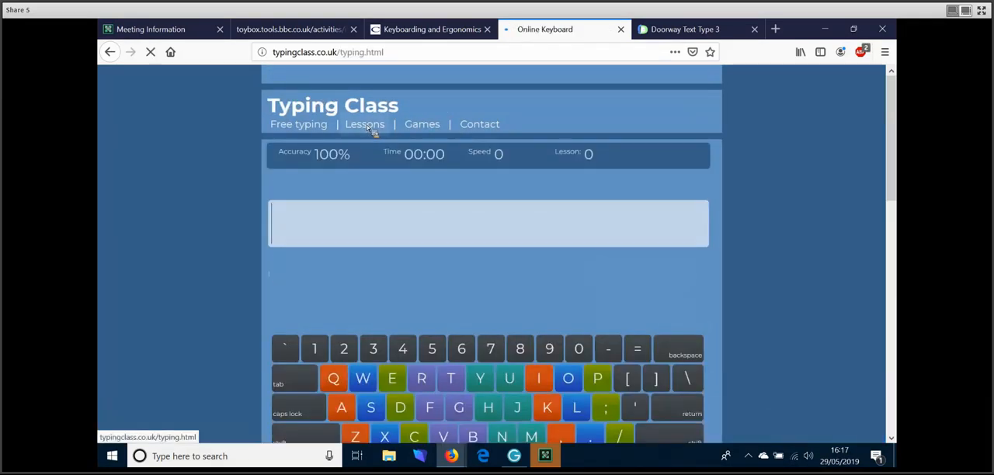
pyautogui.click(363, 124)
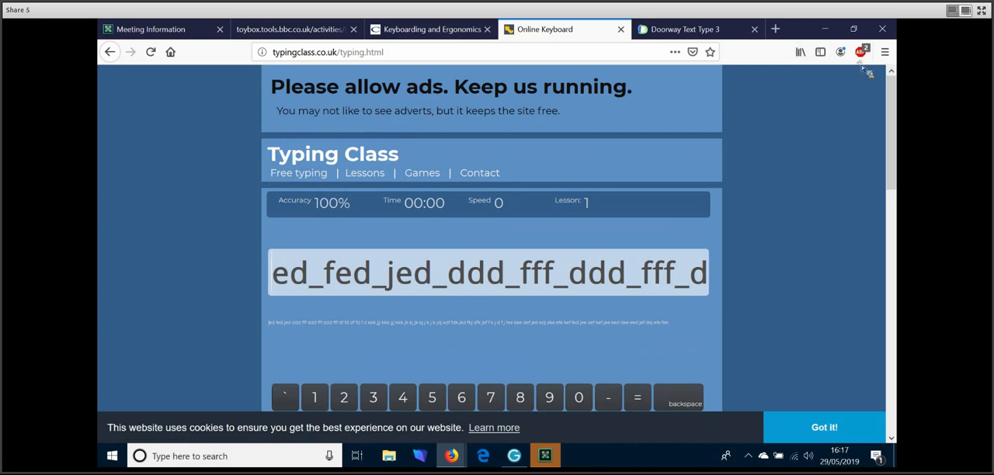
# - Turn off Adblock Plus for typingclass.co.uk, reload the page, then close the Online Keyboard tab
pyautogui.click(858, 53)
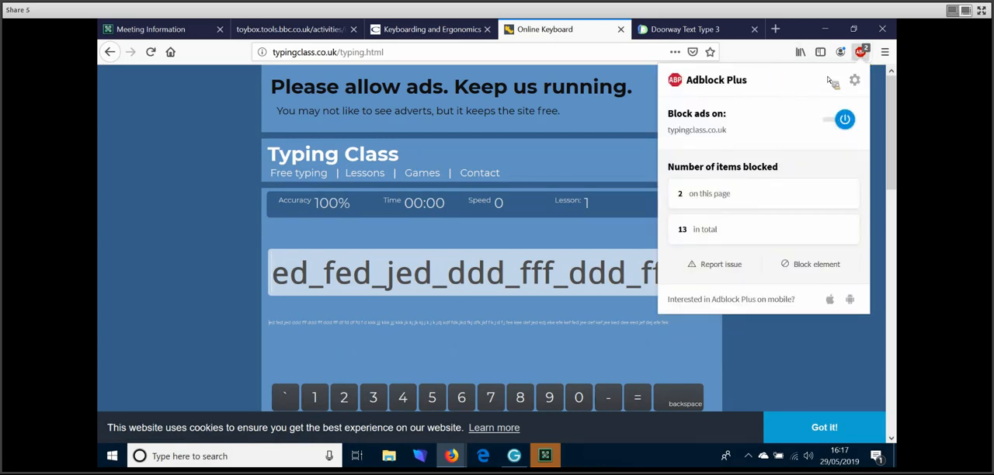
pyautogui.click(844, 118)
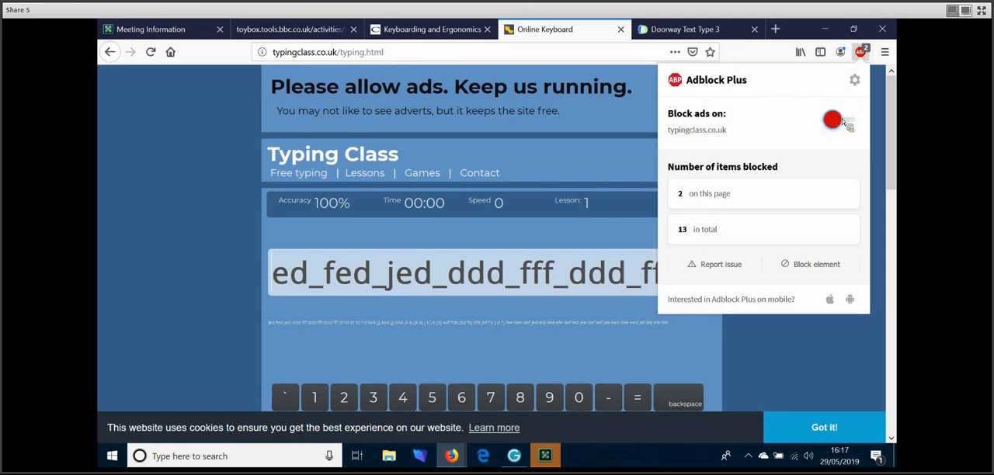
pyautogui.click(832, 121)
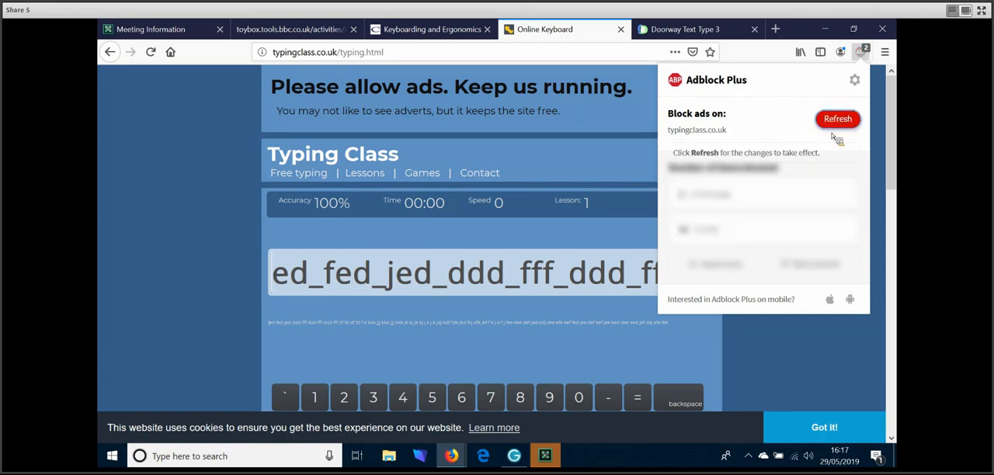
pyautogui.click(837, 118)
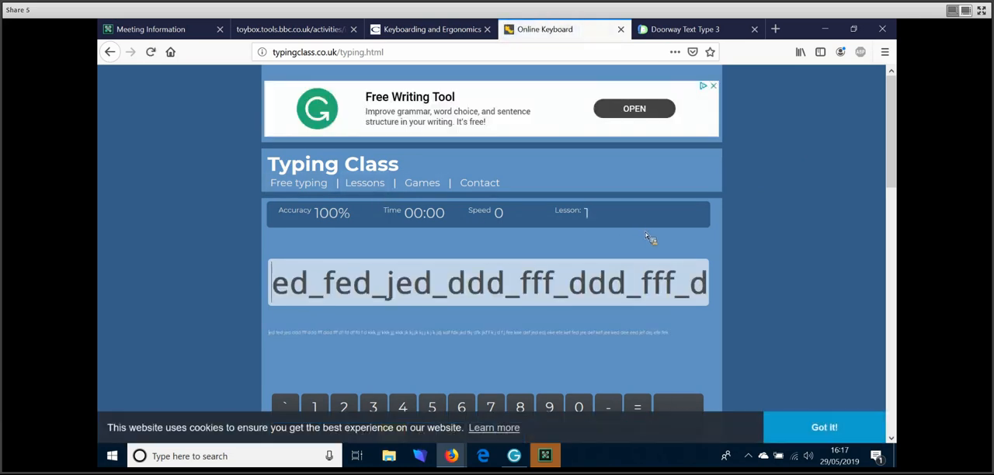
pyautogui.moveTo(664, 236)
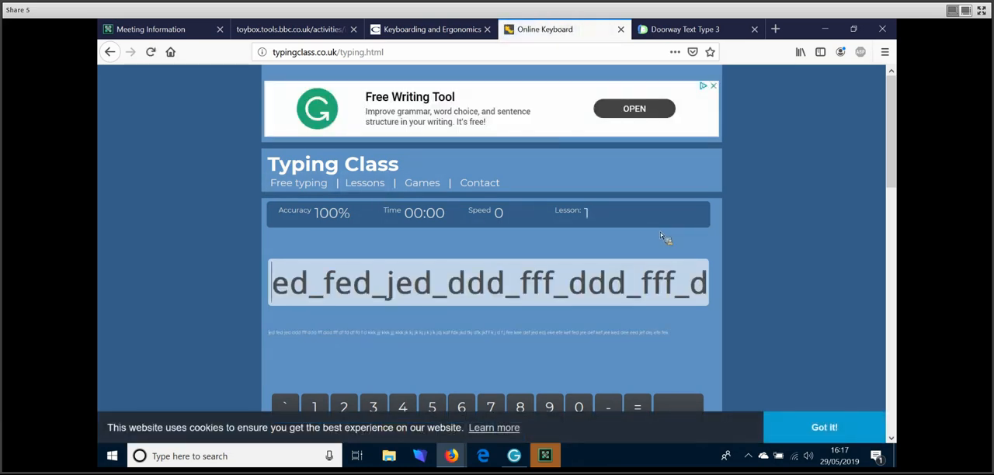
pyautogui.moveTo(463, 85)
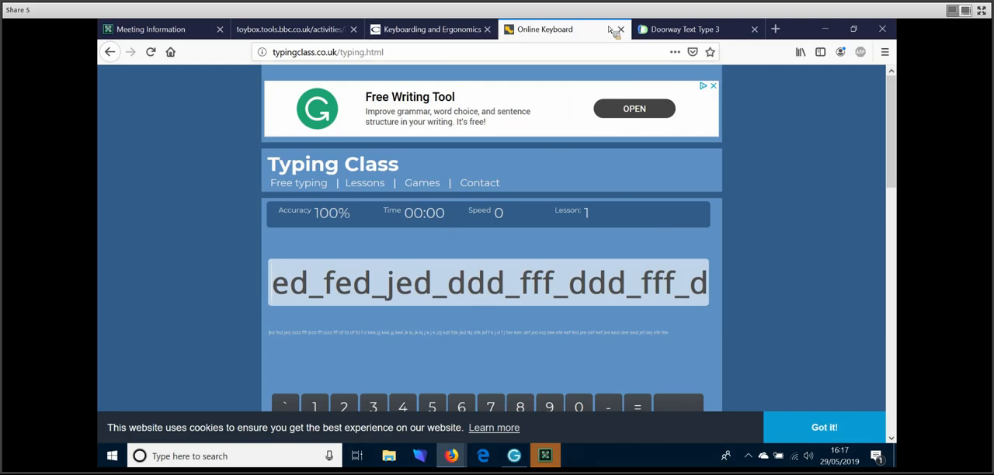
pyautogui.moveTo(621, 28)
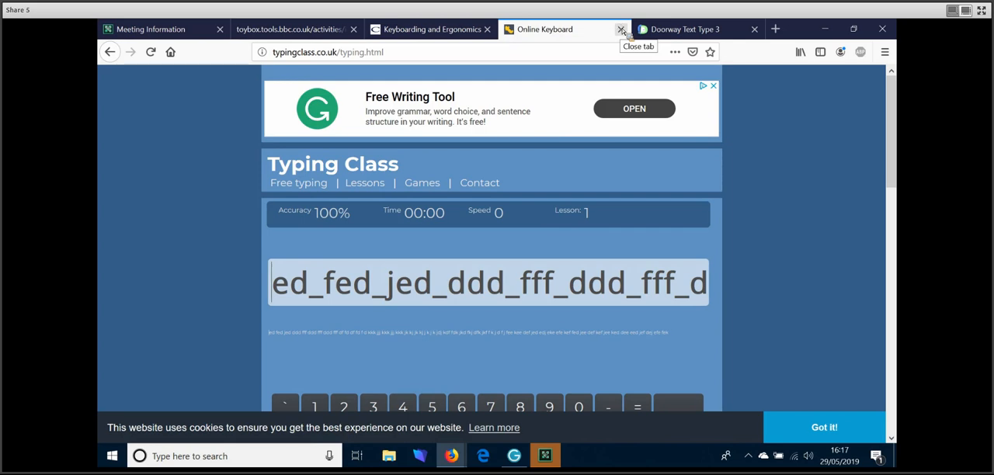
pyautogui.click(621, 28)
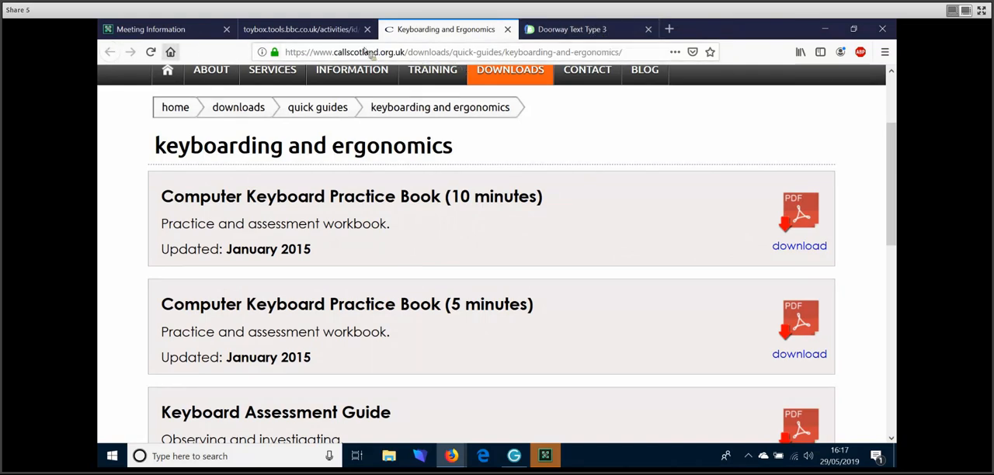
# - Open CALL Scotland from a new tab's Top Sites and go to its blog
pyautogui.click(453, 52)
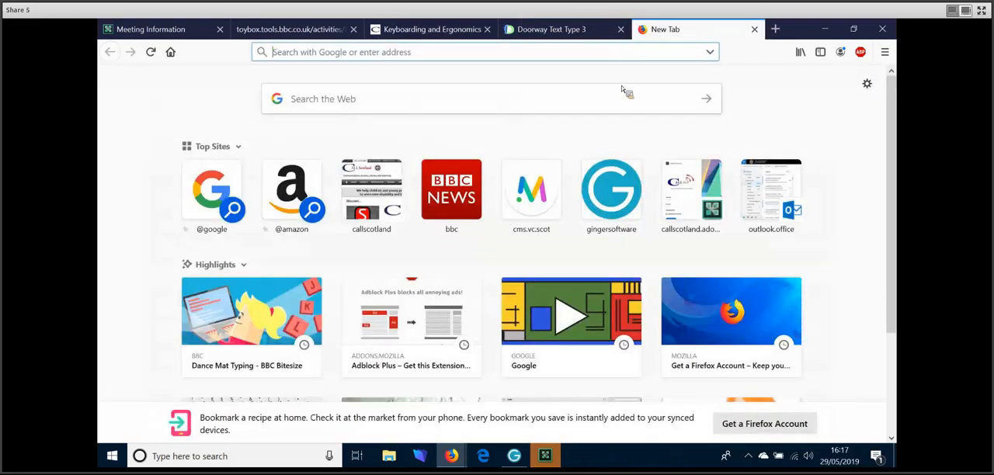
pyautogui.click(371, 190)
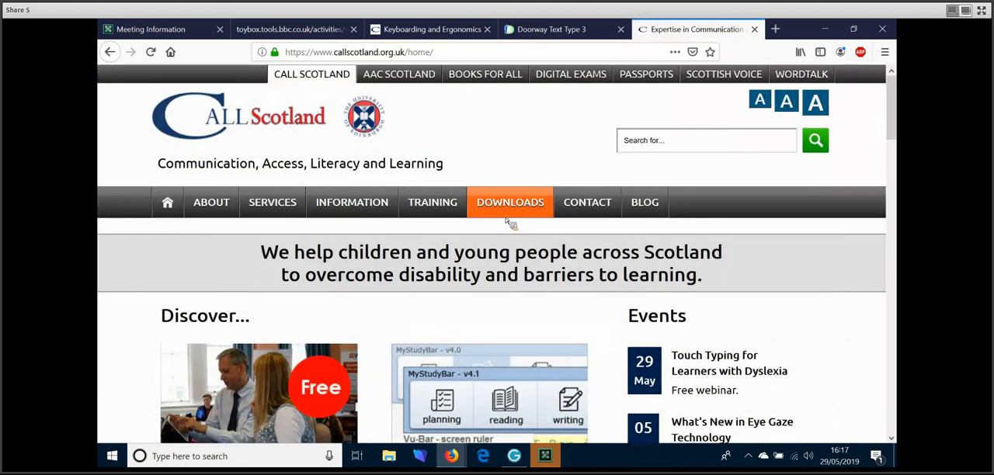
pyautogui.click(644, 202)
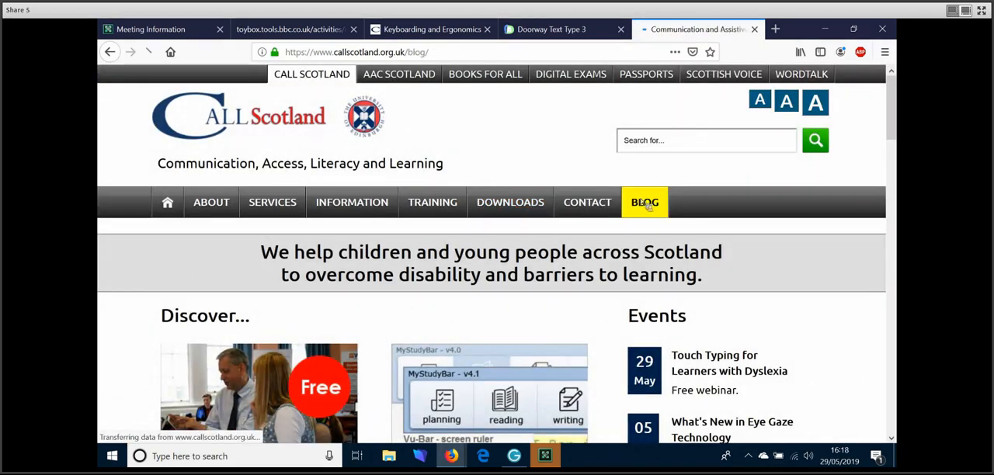
pyautogui.click(645, 202)
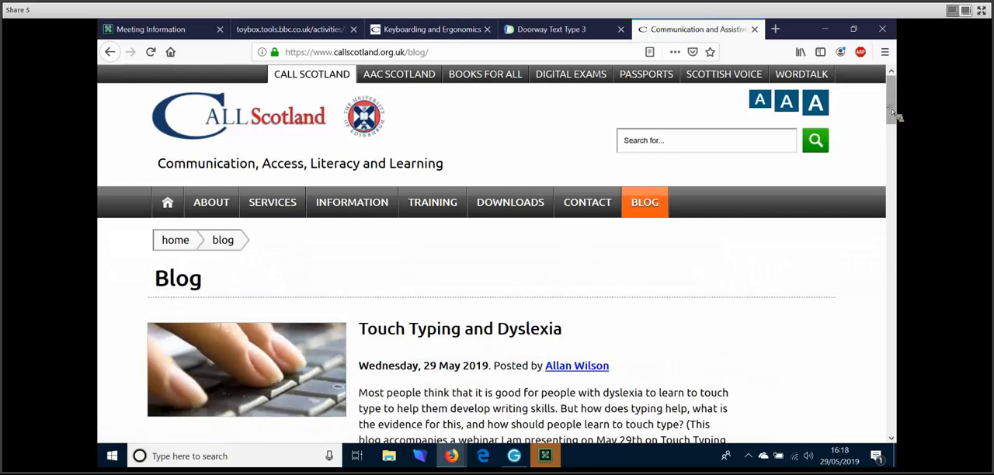
# - Open the Touch Typing and Dyslexia blog post
pyautogui.scroll(-3)
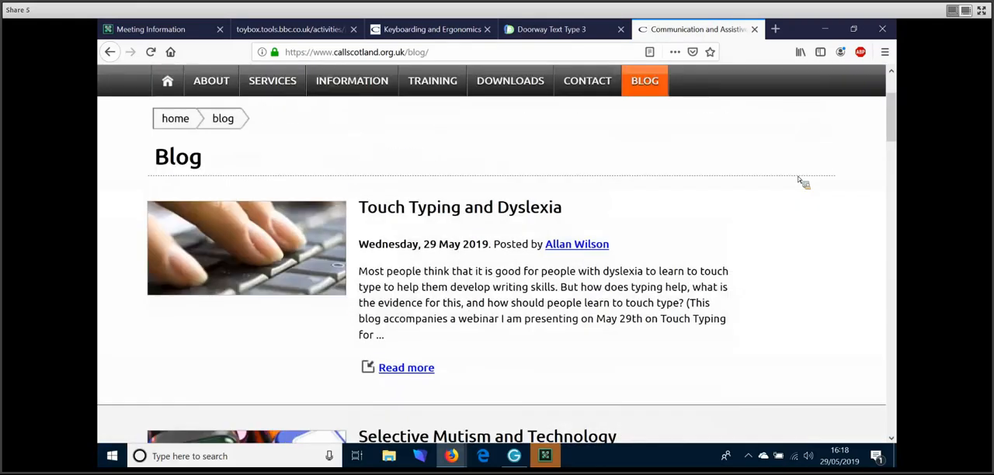
pyautogui.click(460, 207)
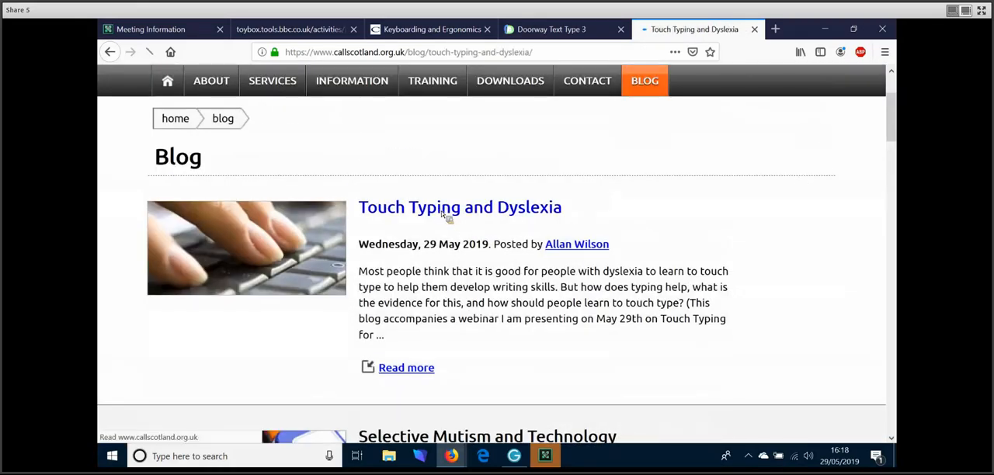
pyautogui.click(460, 206)
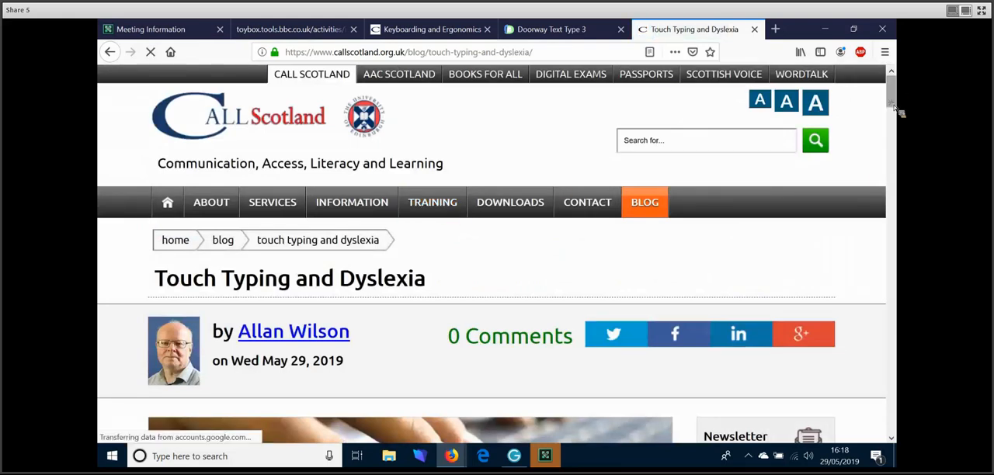
# - Scroll past the Dance Mat, Text Type 3 and Big Brown Bear reviews and open the Typing Club link
pyautogui.scroll(-3)
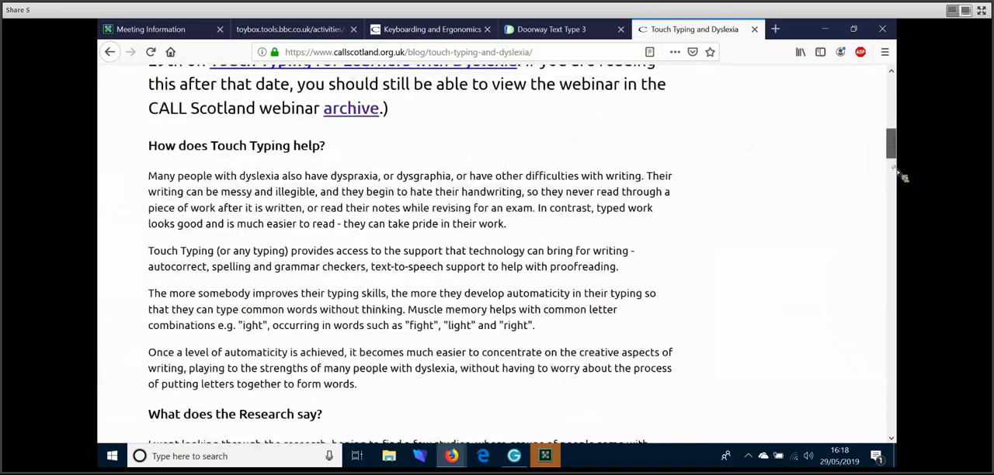
pyautogui.scroll(-3)
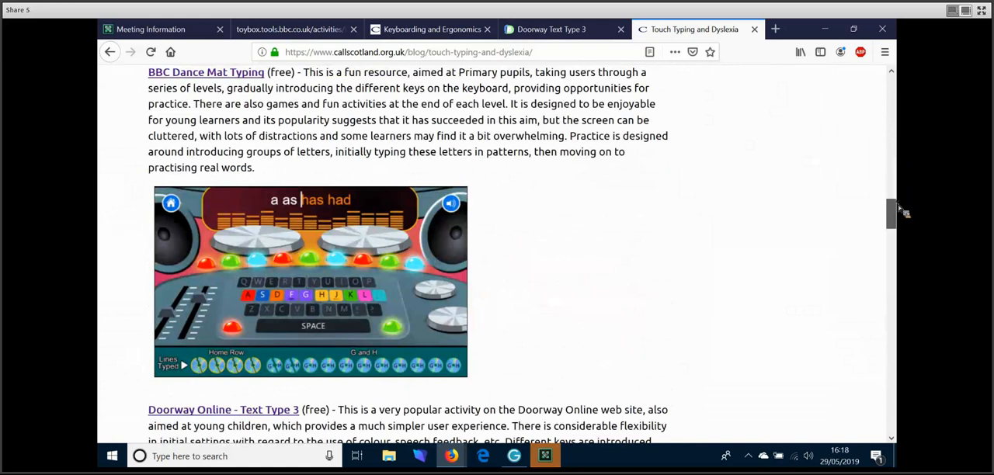
pyautogui.scroll(-3)
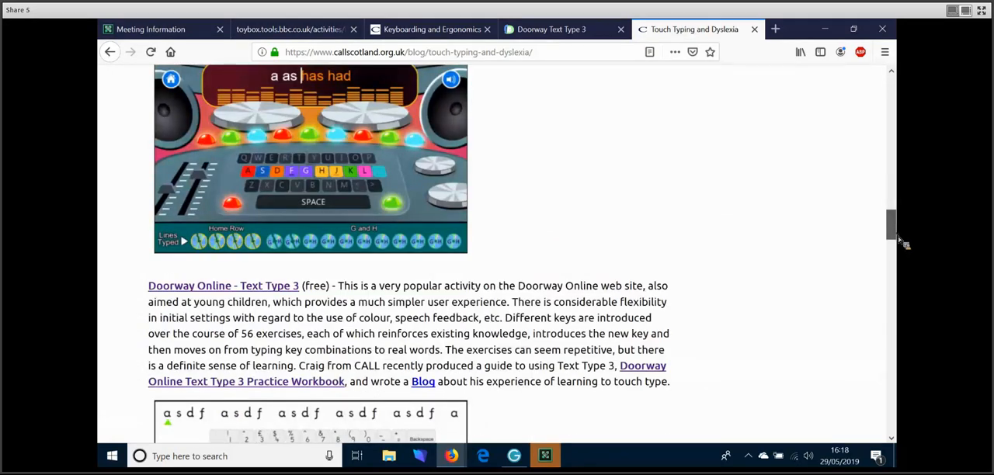
pyautogui.scroll(-3)
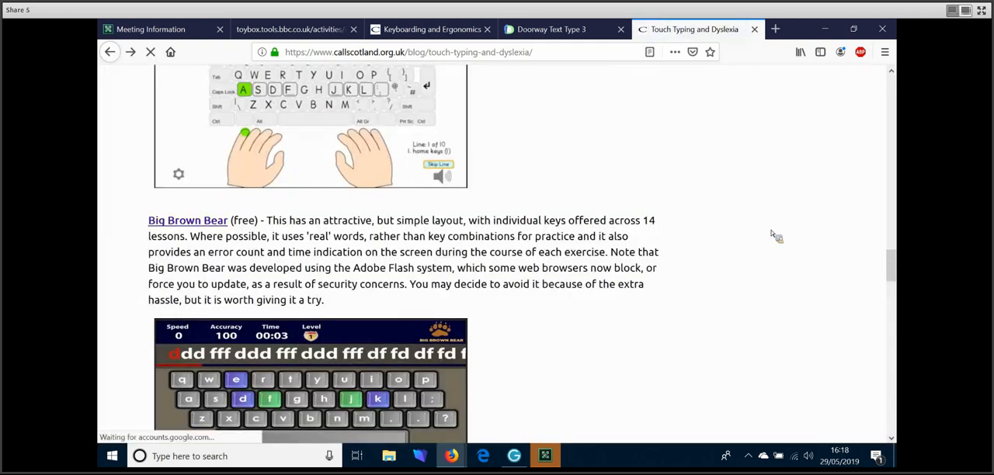
pyautogui.scroll(-3)
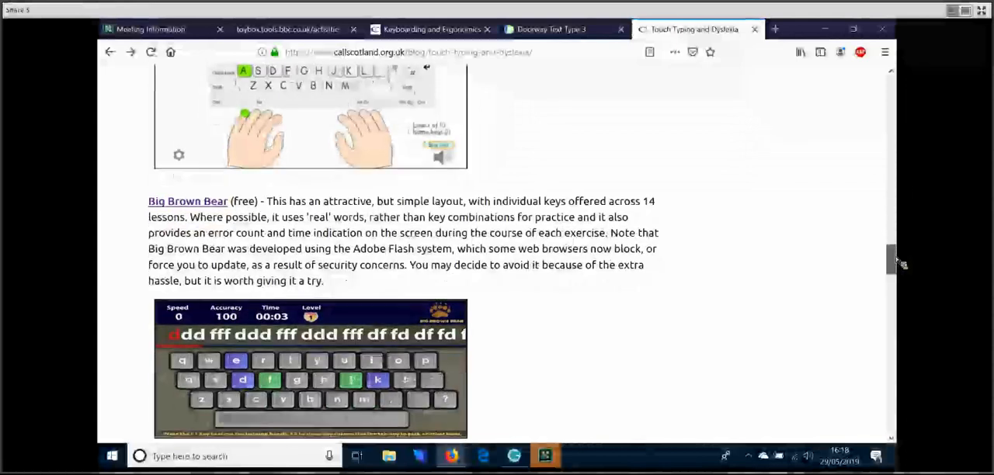
pyautogui.scroll(-3)
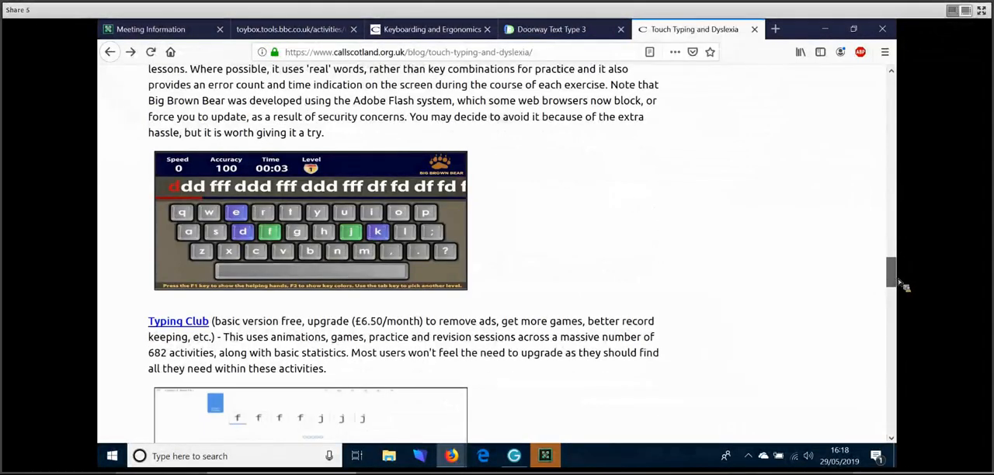
pyautogui.scroll(-3)
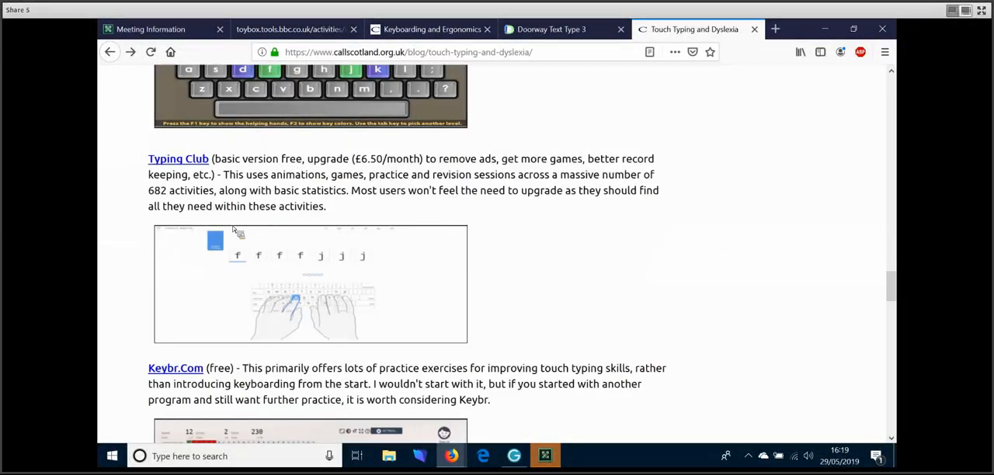
pyautogui.moveTo(178, 158)
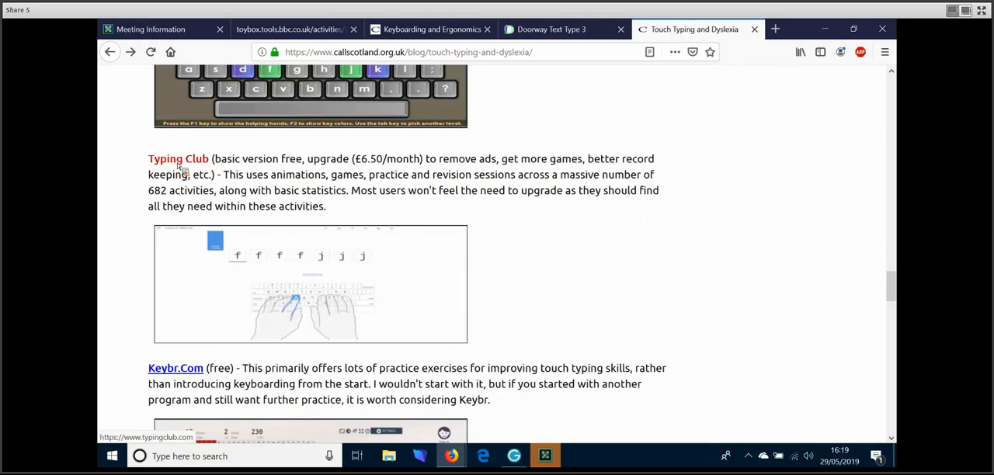
pyautogui.click(177, 159)
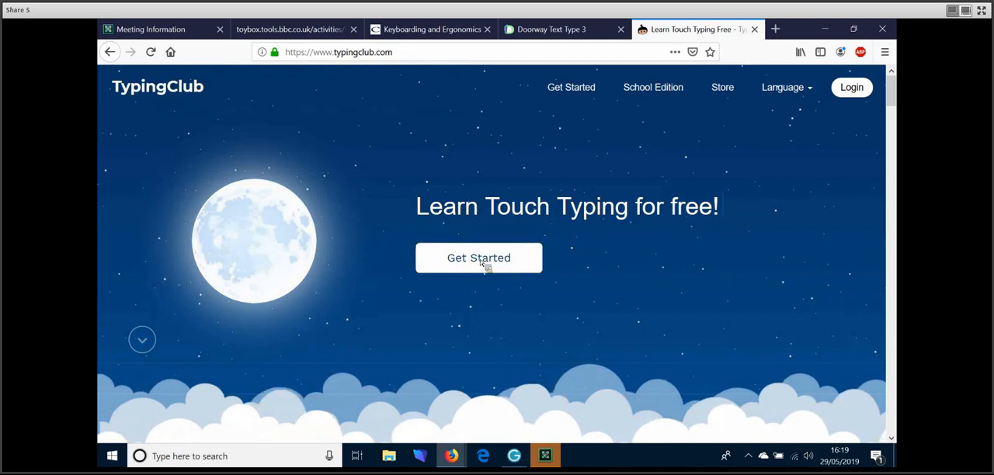
# - Choose Get Started so the Typing Jungle lesson map with Home Row lessons loads
pyautogui.click(479, 258)
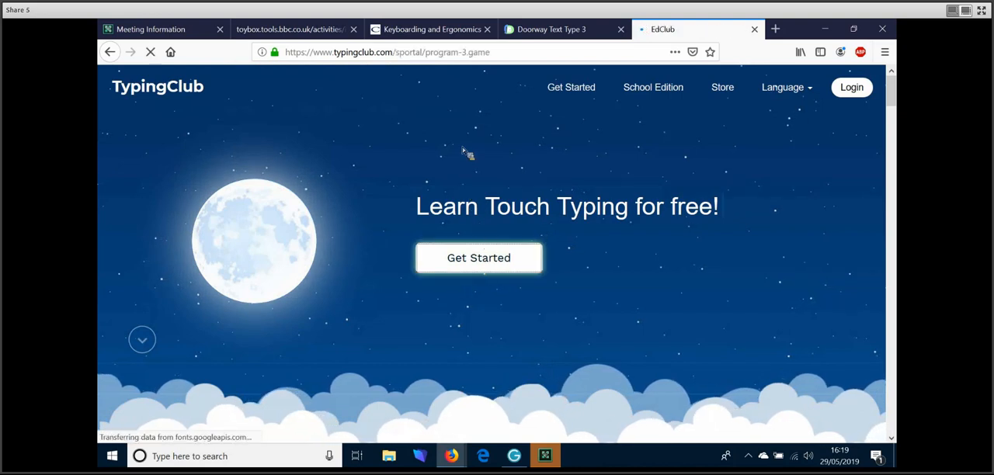
pyautogui.click(479, 257)
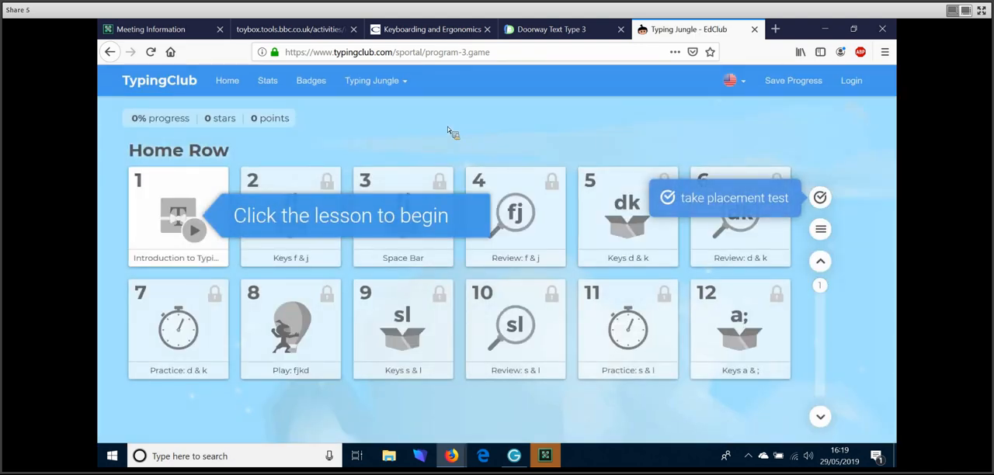
pyautogui.moveTo(376, 161)
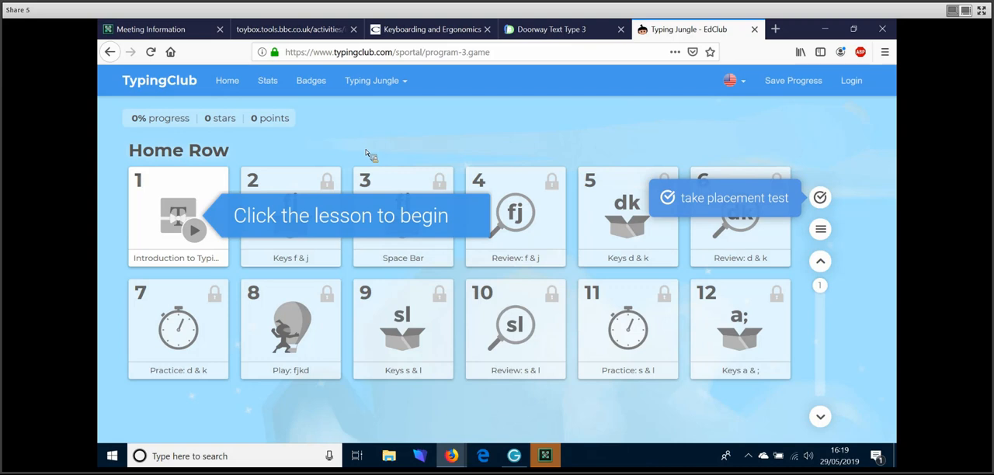
pyautogui.moveTo(760, 326)
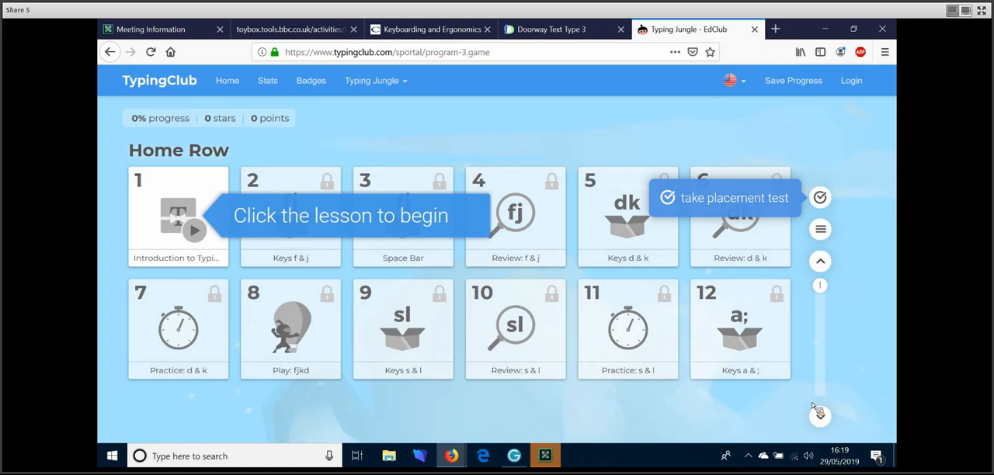
pyautogui.moveTo(811, 404)
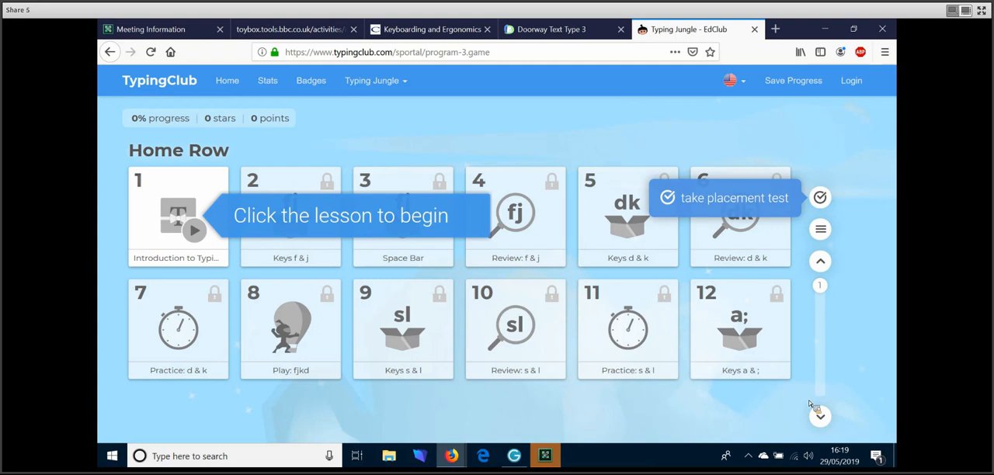
pyautogui.moveTo(822, 292)
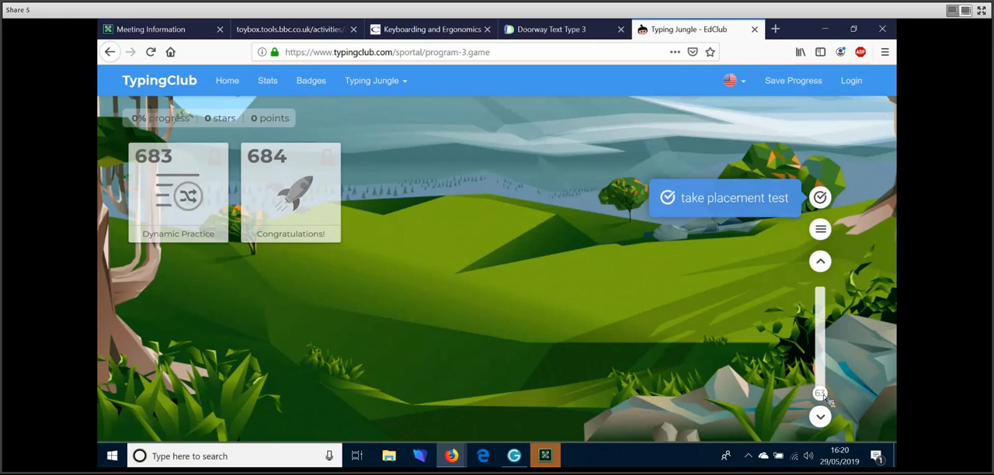
pyautogui.moveTo(821, 392)
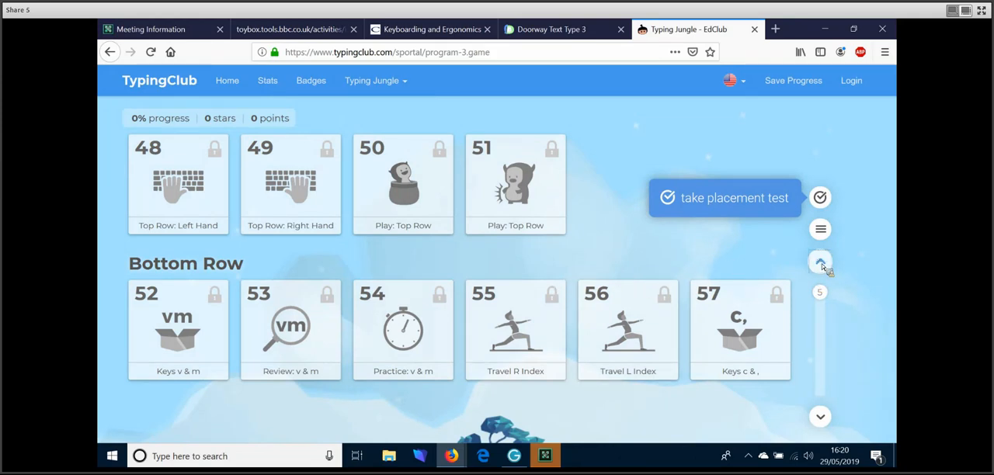
# - Browse the lesson map to lessons 683–684 and back up toward the earlier rows
pyautogui.click(820, 263)
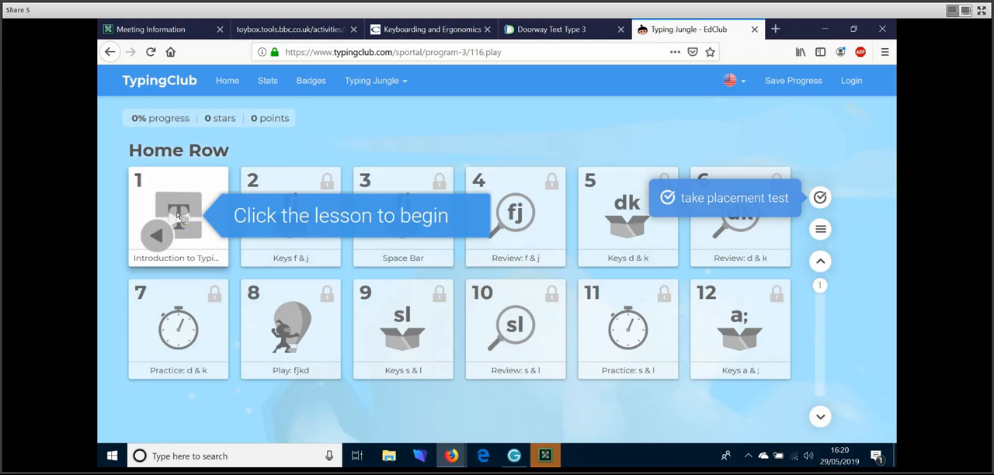
# - Start lesson 1 Introduction to Typing, skip to the end of its video and begin the f and j practice
pyautogui.click(177, 216)
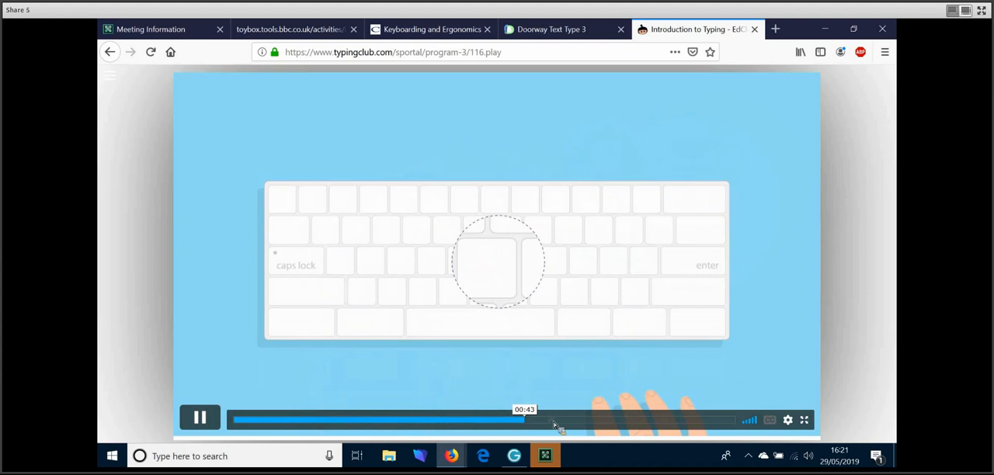
pyautogui.click(636, 419)
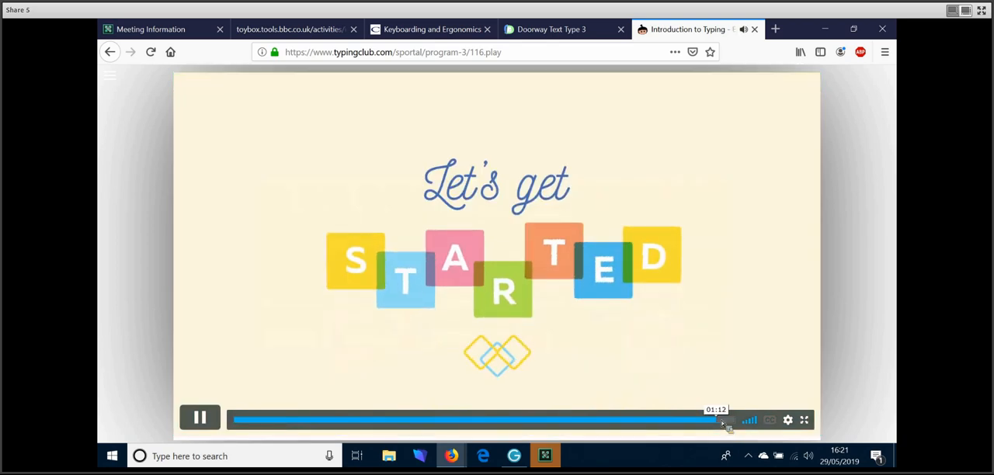
pyautogui.moveTo(743, 351)
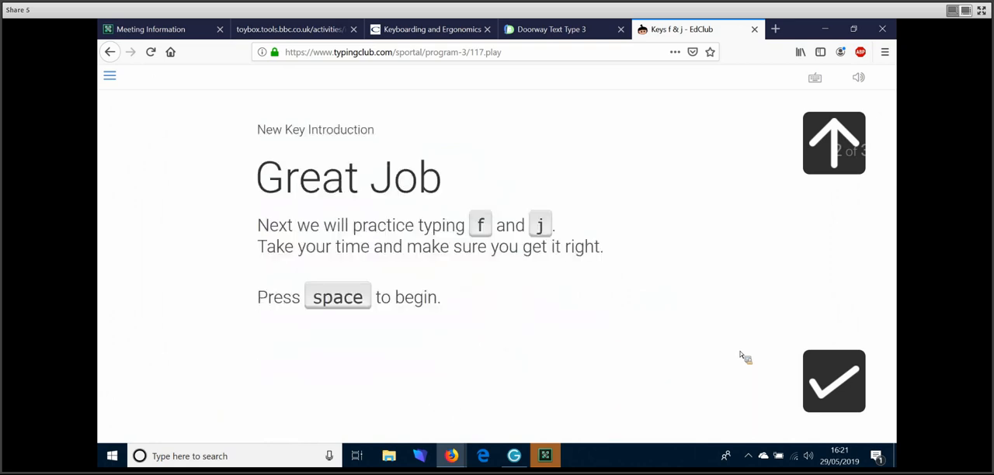
pyautogui.press('space')
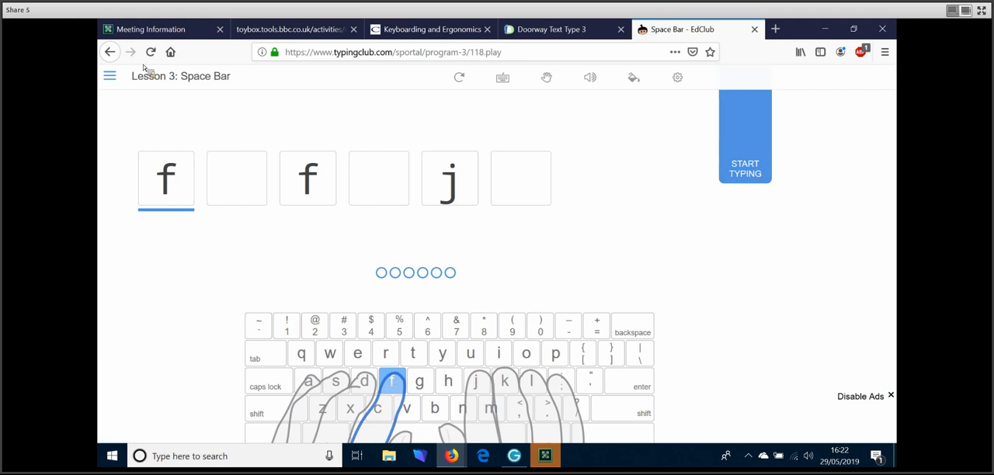
pyautogui.moveTo(537, 227)
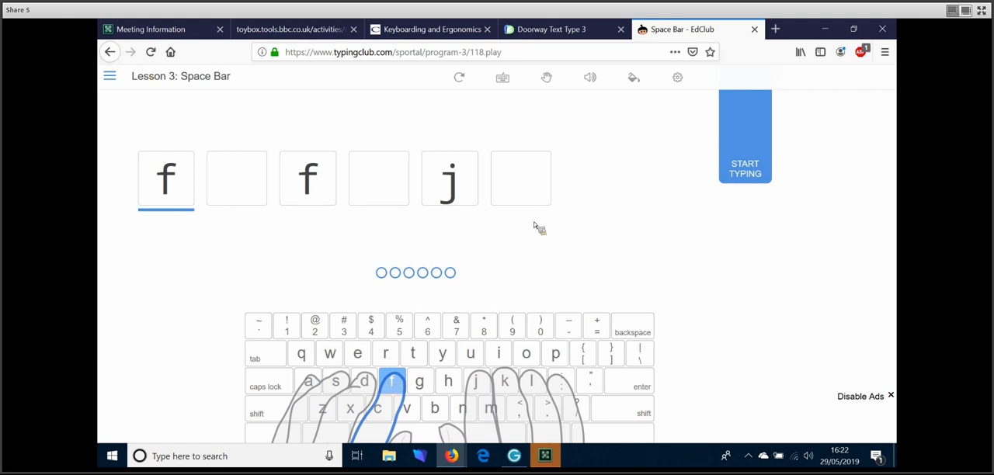
pyautogui.moveTo(149, 82)
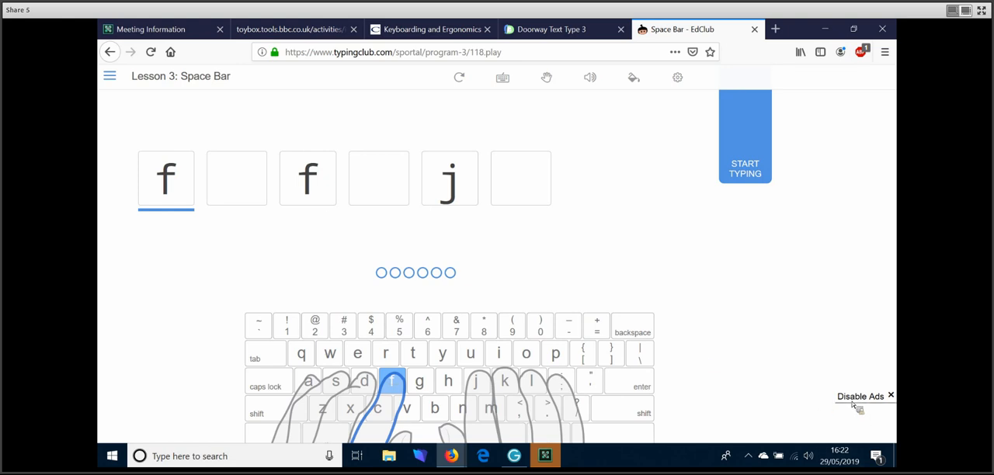
pyautogui.moveTo(733, 363)
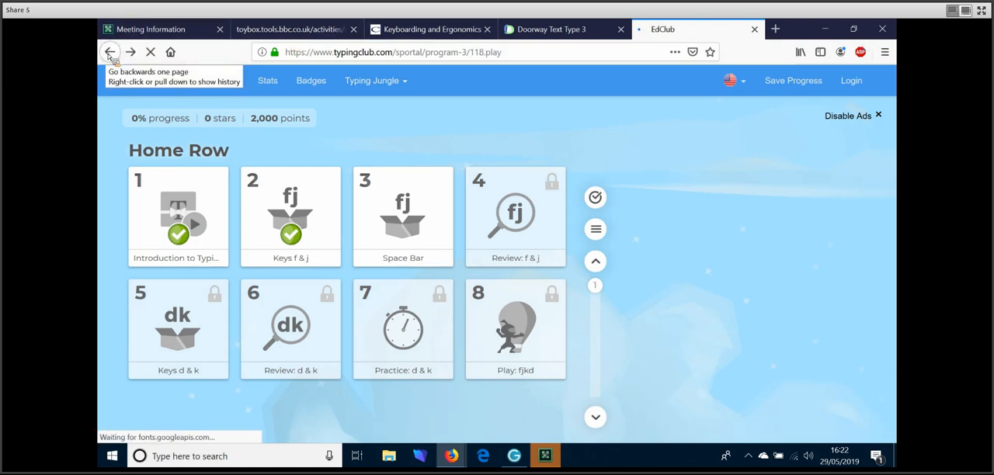
# - Go back through browser history from TypingClub to the Touch Typing and Dyslexia article
pyautogui.click(402, 216)
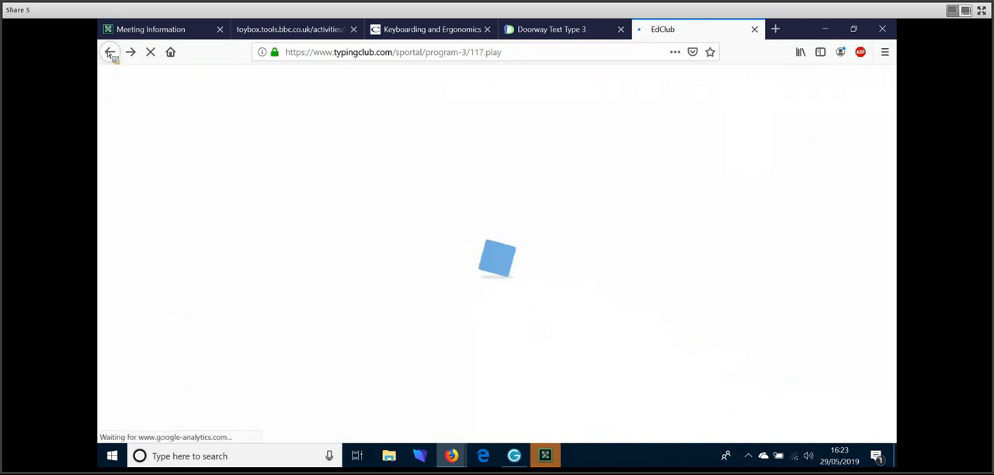
pyautogui.click(110, 53)
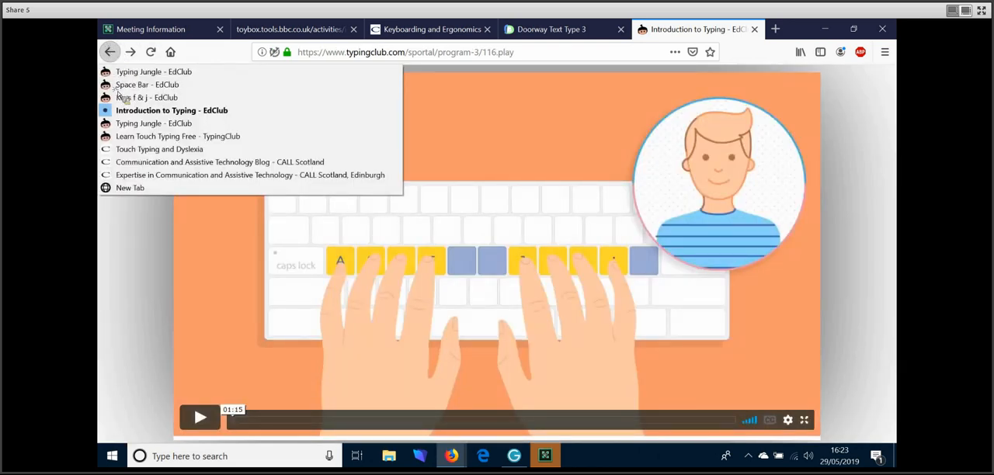
pyautogui.click(158, 149)
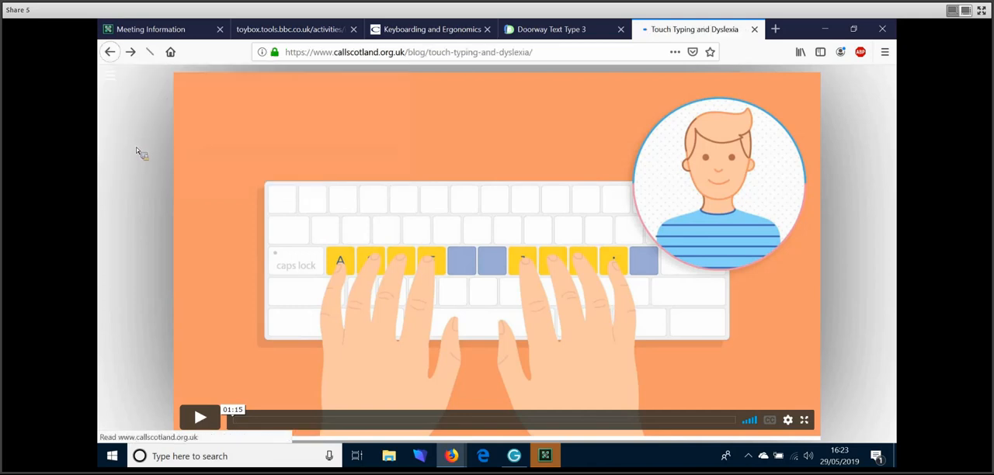
# - Scroll the dyslexia post down to the Typing Club review and the Keybr.Com entry
pyautogui.scroll(-3)
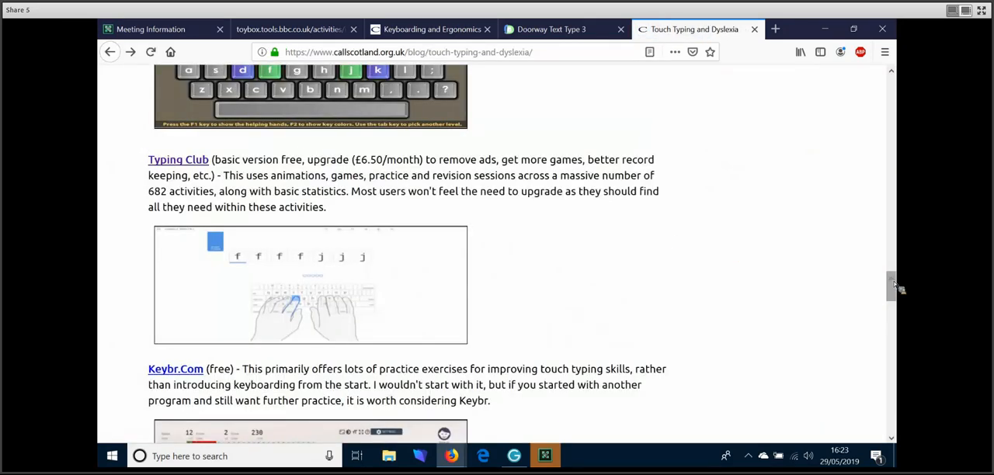
pyautogui.scroll(-3)
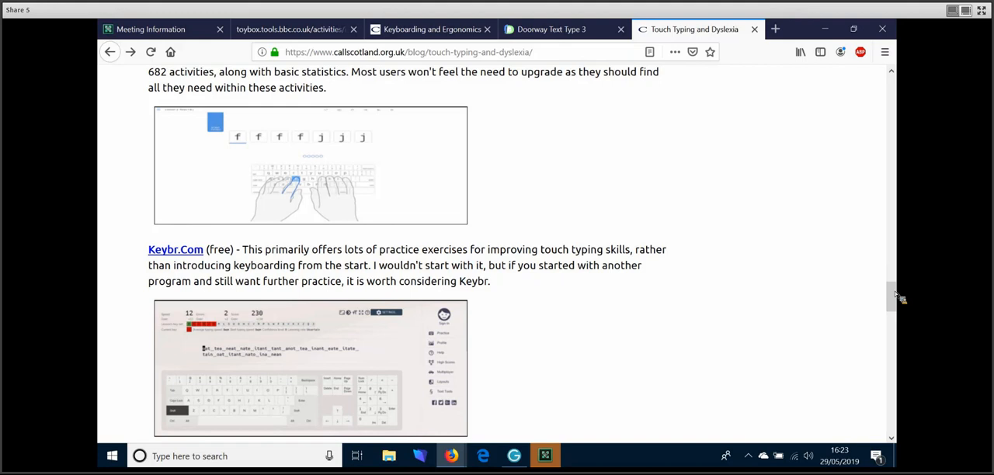
pyautogui.moveTo(898, 298)
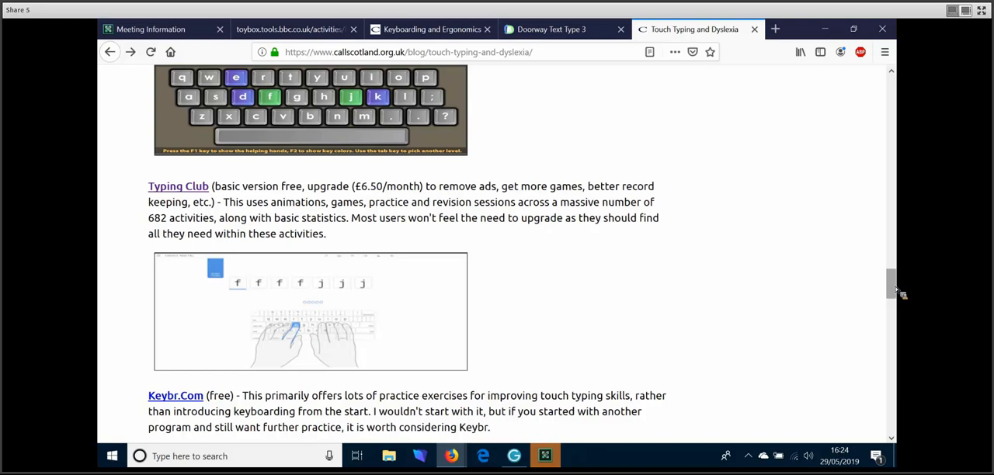
pyautogui.scroll(-3)
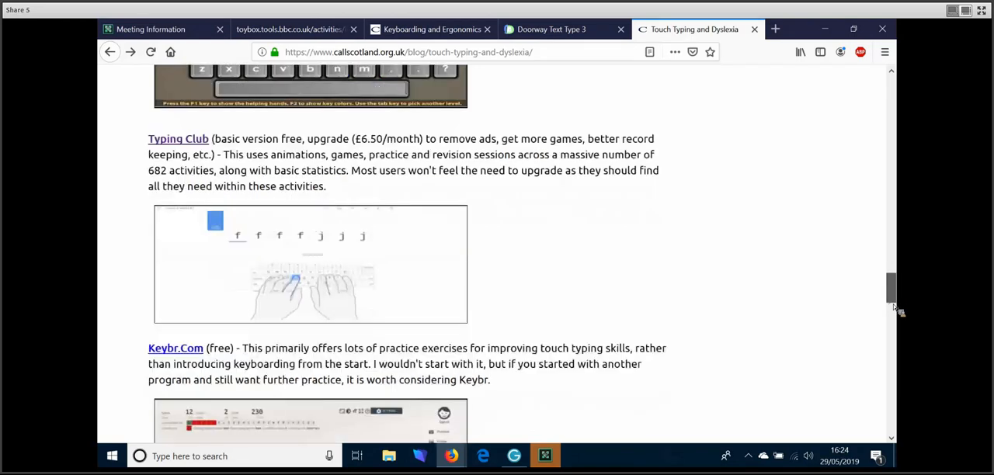
# - Scroll past Keybr.Com through the Using an iPad section to the TapTyping screenshot and post tags
pyautogui.scroll(-3)
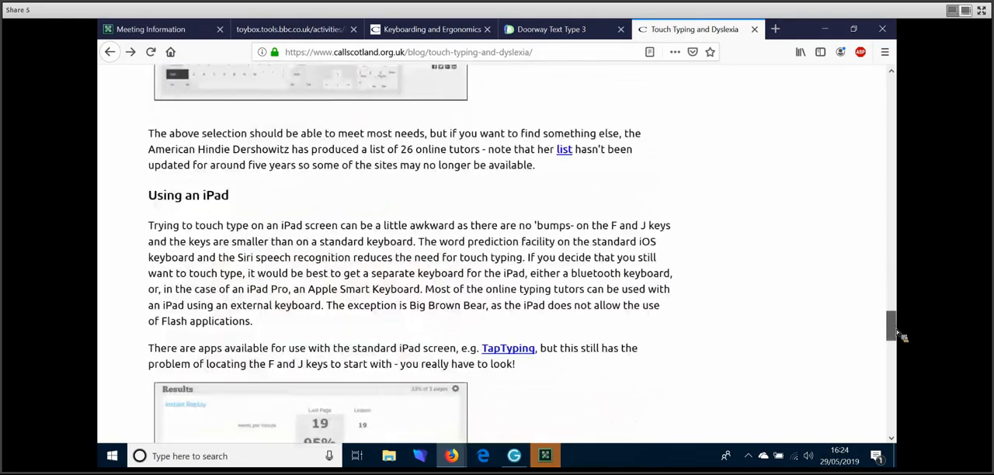
pyautogui.scroll(-3)
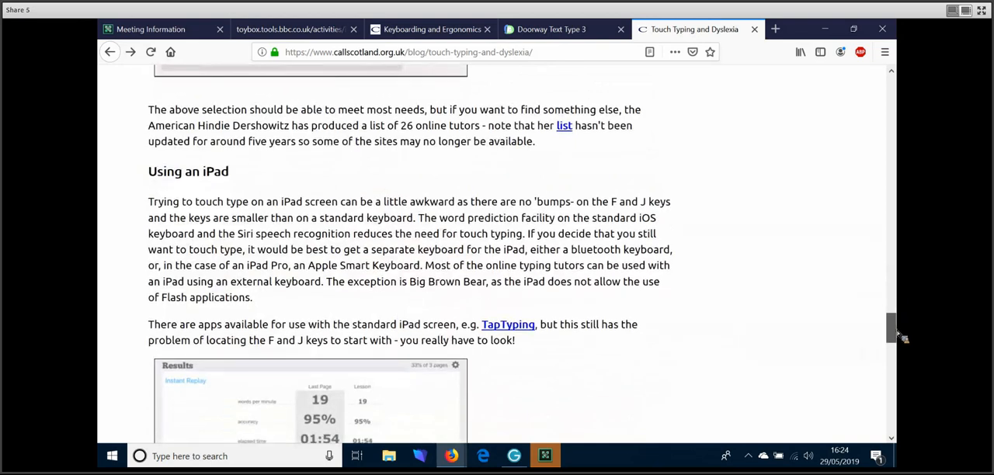
pyautogui.scroll(-3)
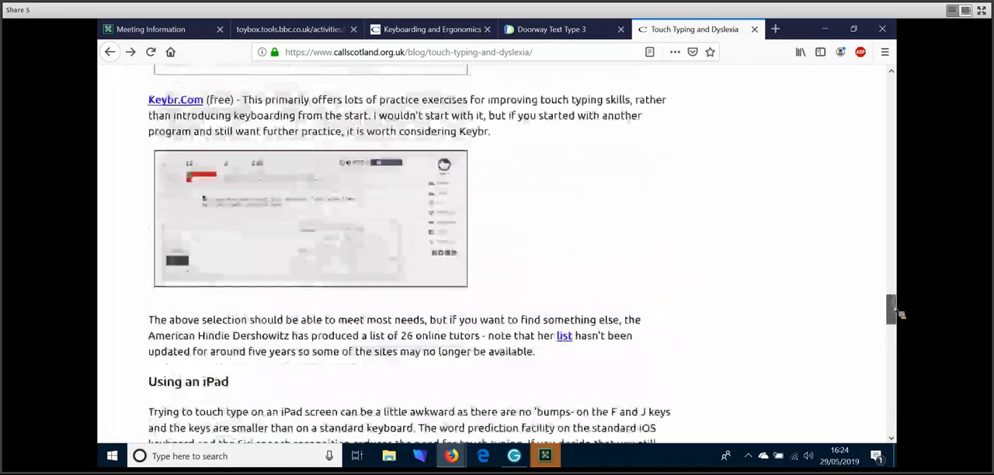
pyautogui.scroll(-3)
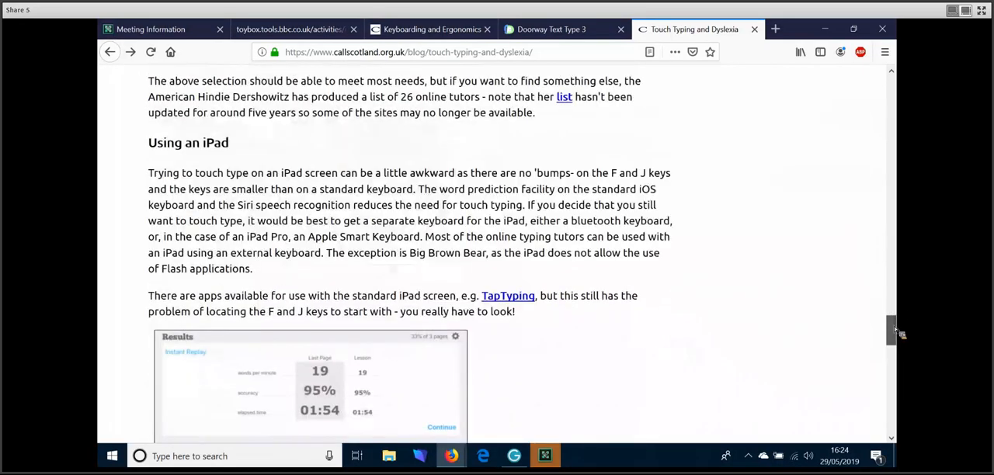
pyautogui.scroll(-3)
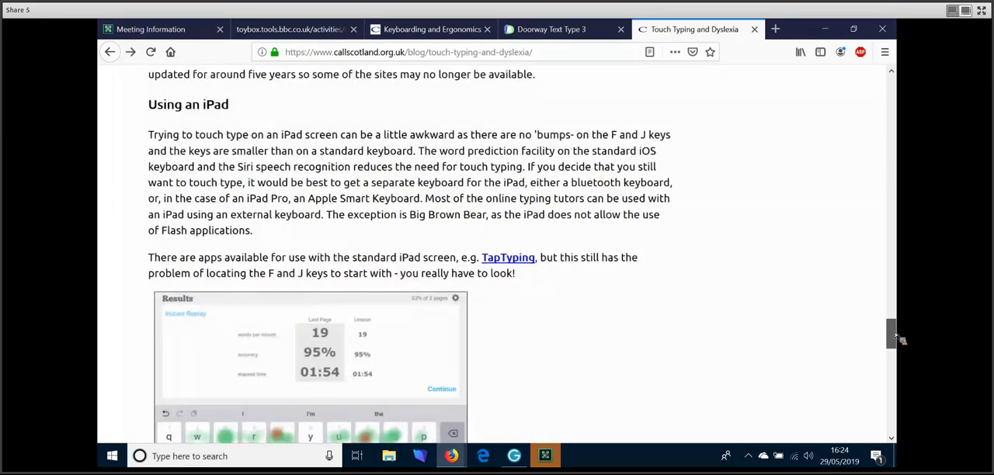
pyautogui.scroll(-3)
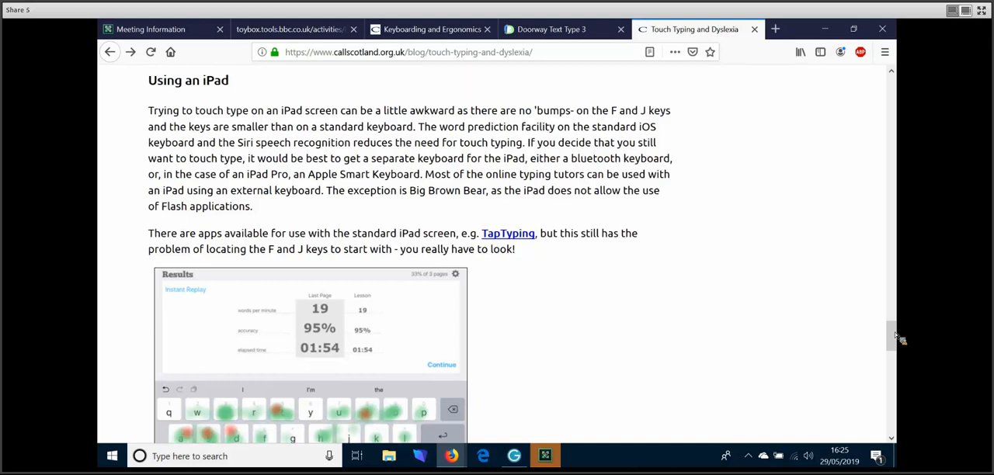
pyautogui.scroll(-3)
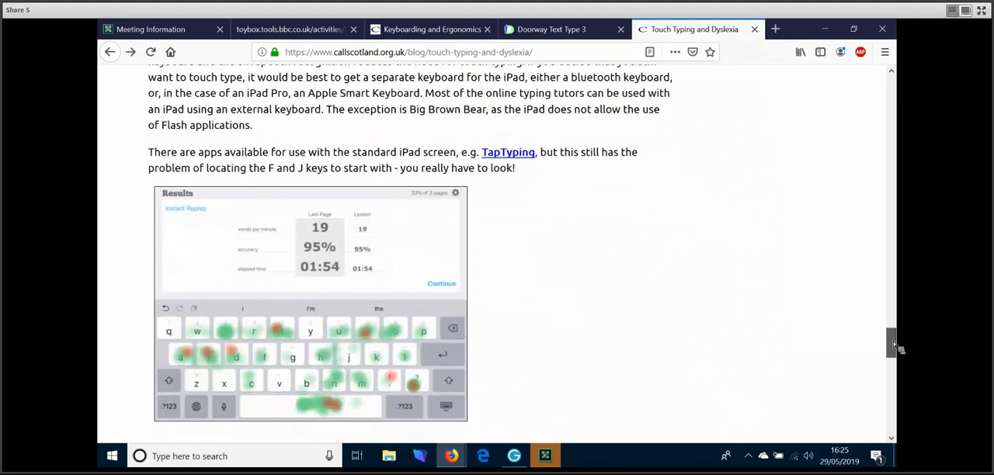
pyautogui.scroll(-3)
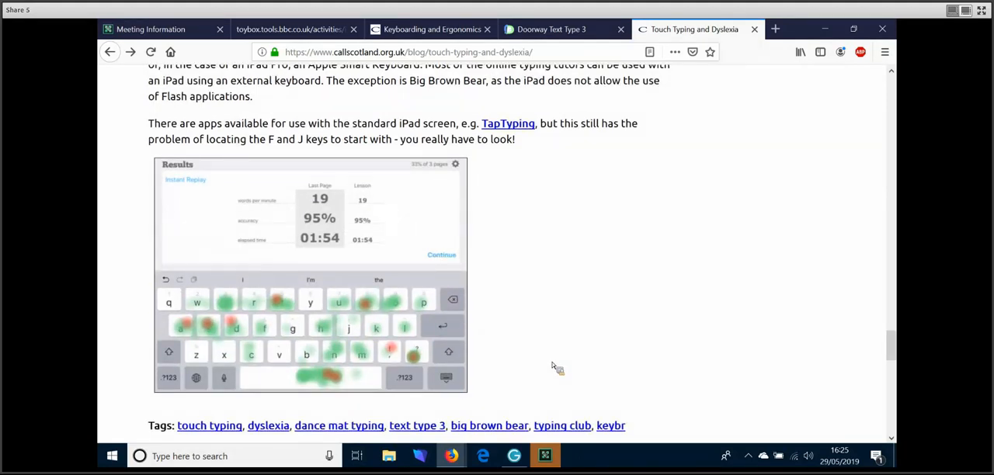
pyautogui.moveTo(565, 360)
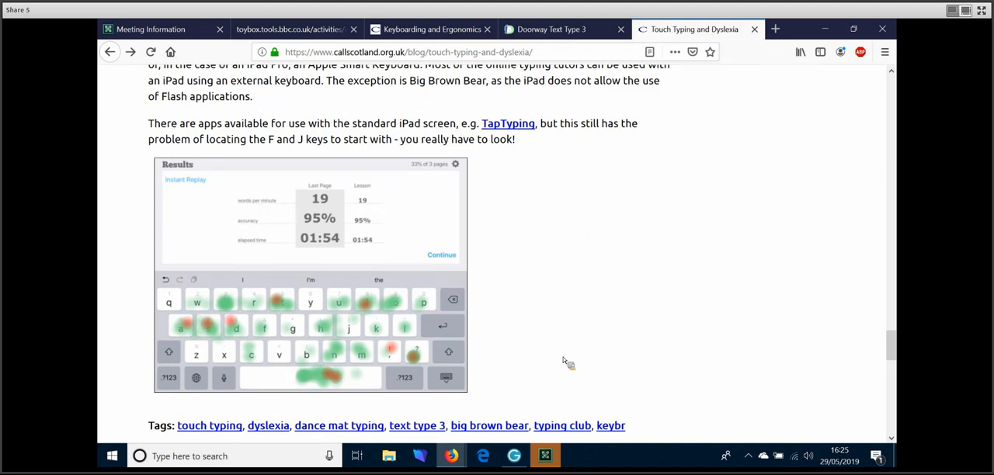
pyautogui.moveTo(582, 454)
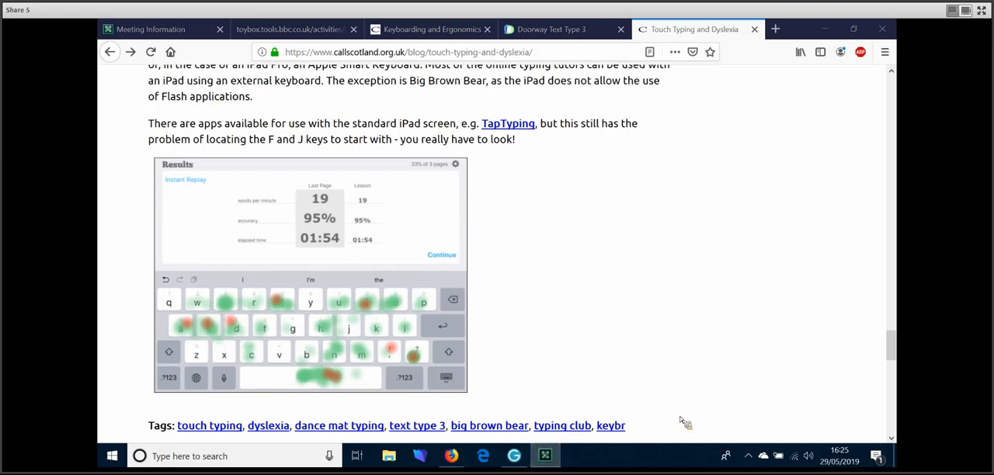
pyautogui.moveTo(760, 380)
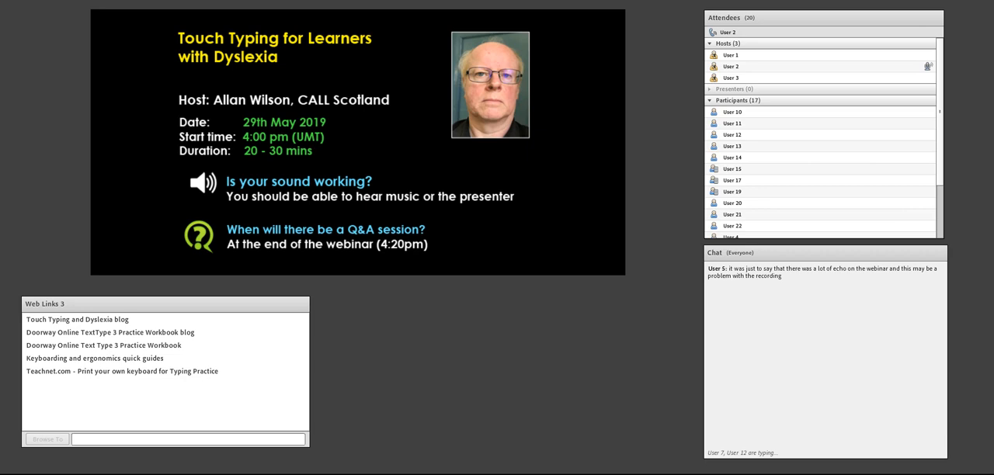
# - Select a participant in the webinar room's Attendees panel
pyautogui.click(732, 134)
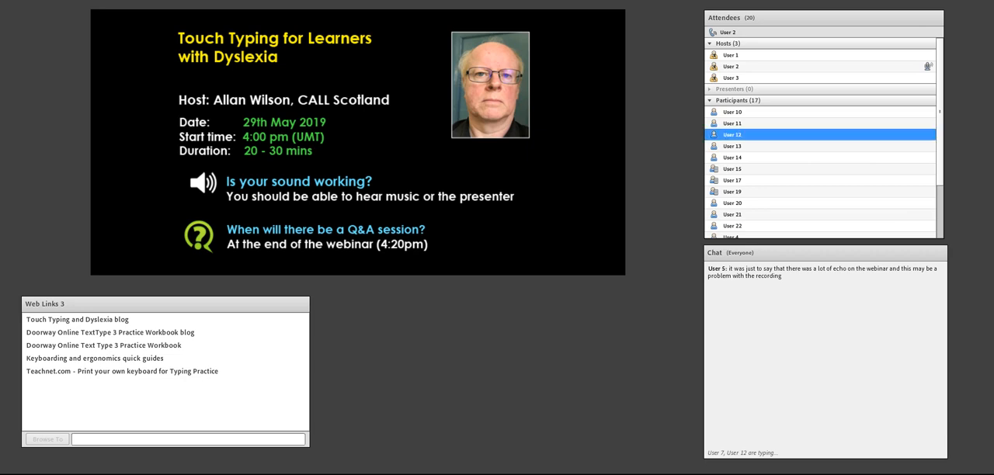